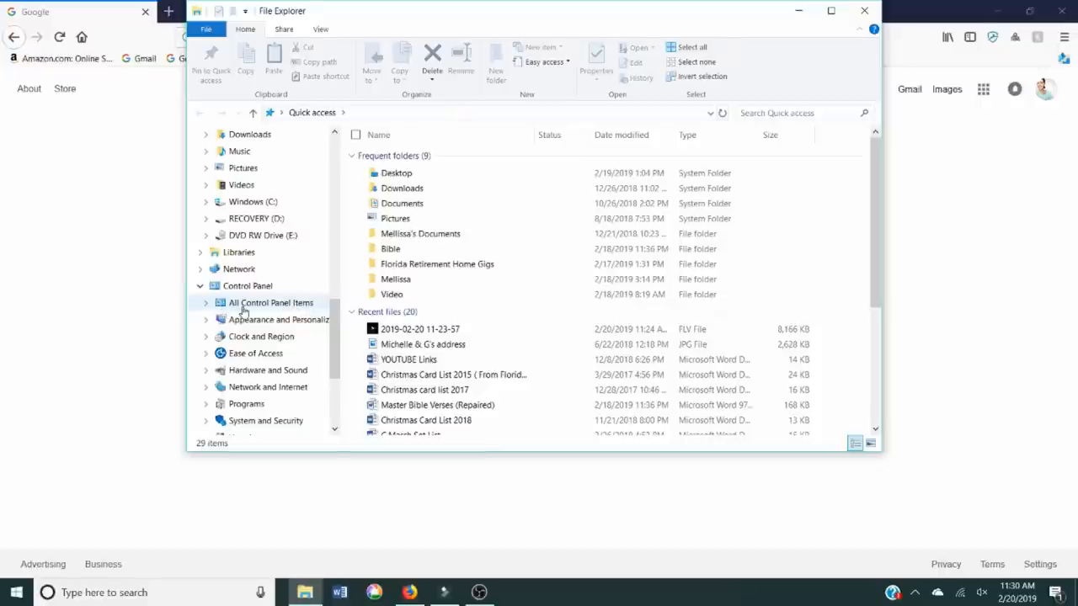
- Open Programs and Features from All Control Panel Items, then close it to return to Google
left_click(269, 302)
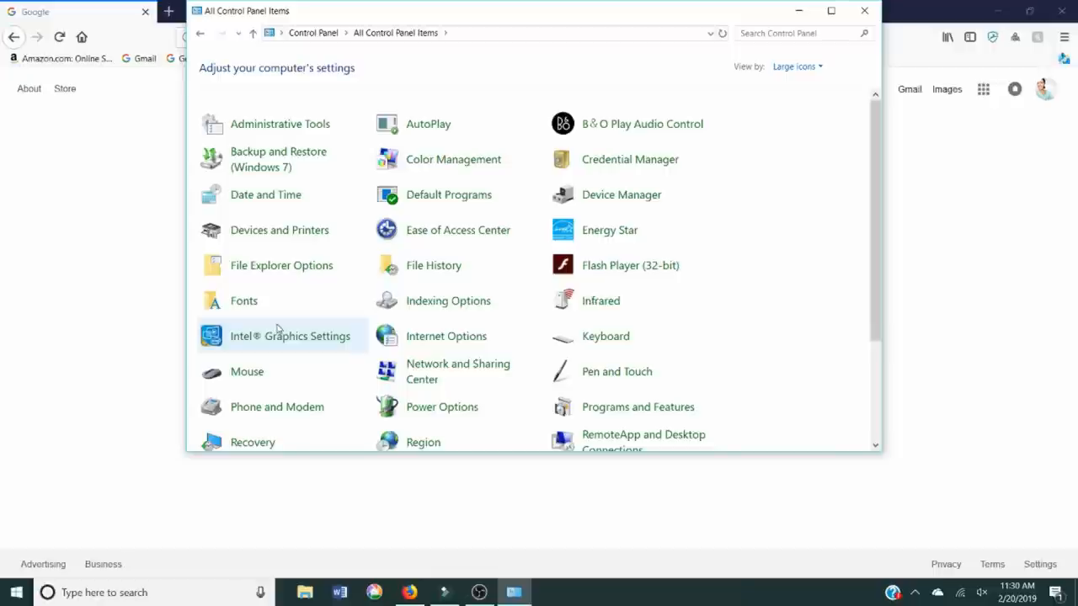
mouse_move(291, 336)
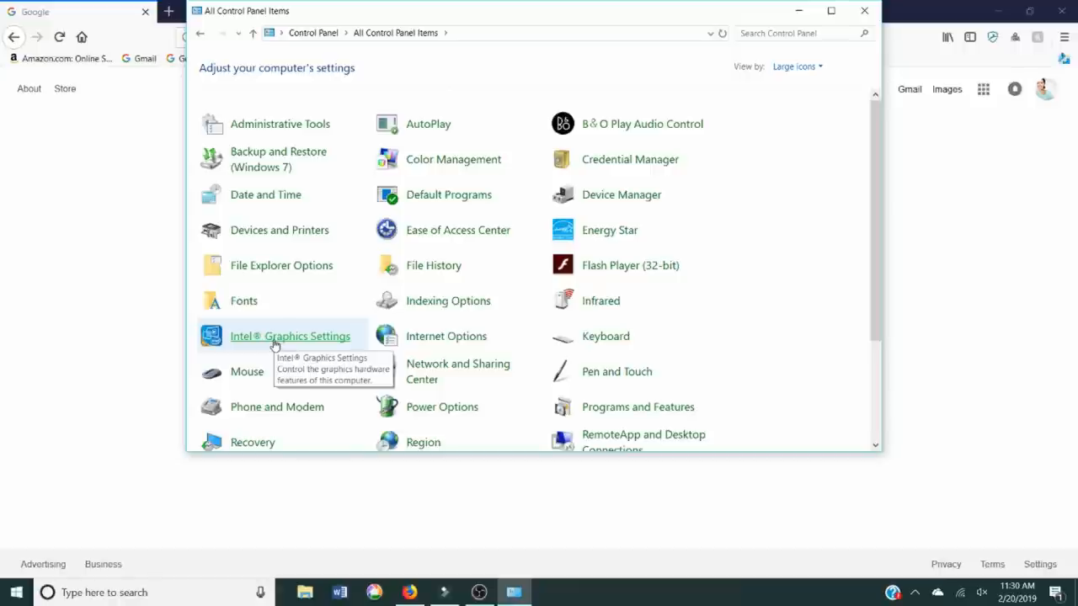
mouse_move(729, 281)
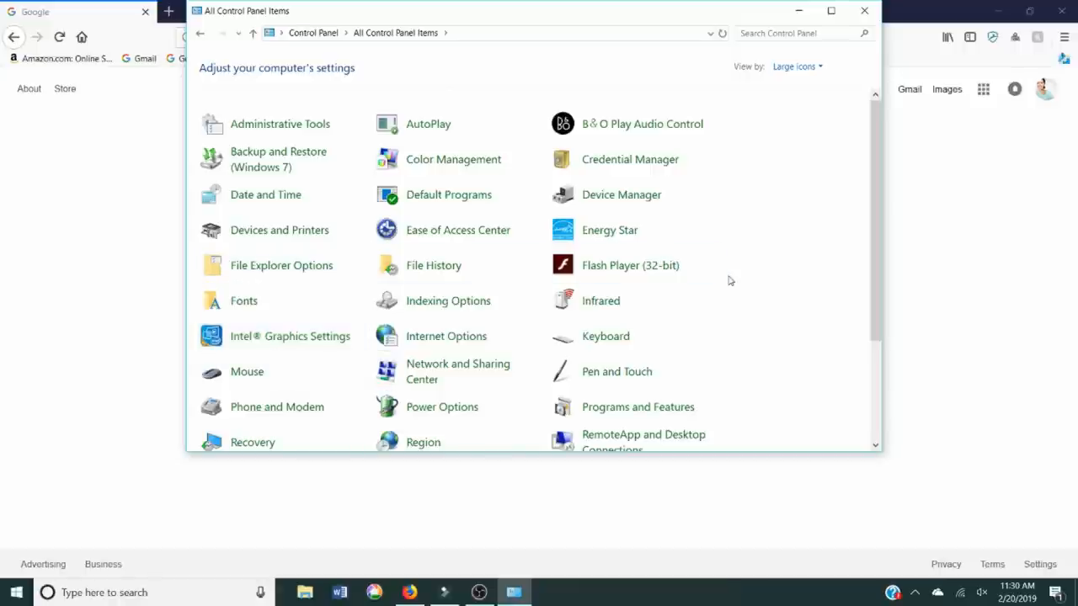
scroll("down", 3)
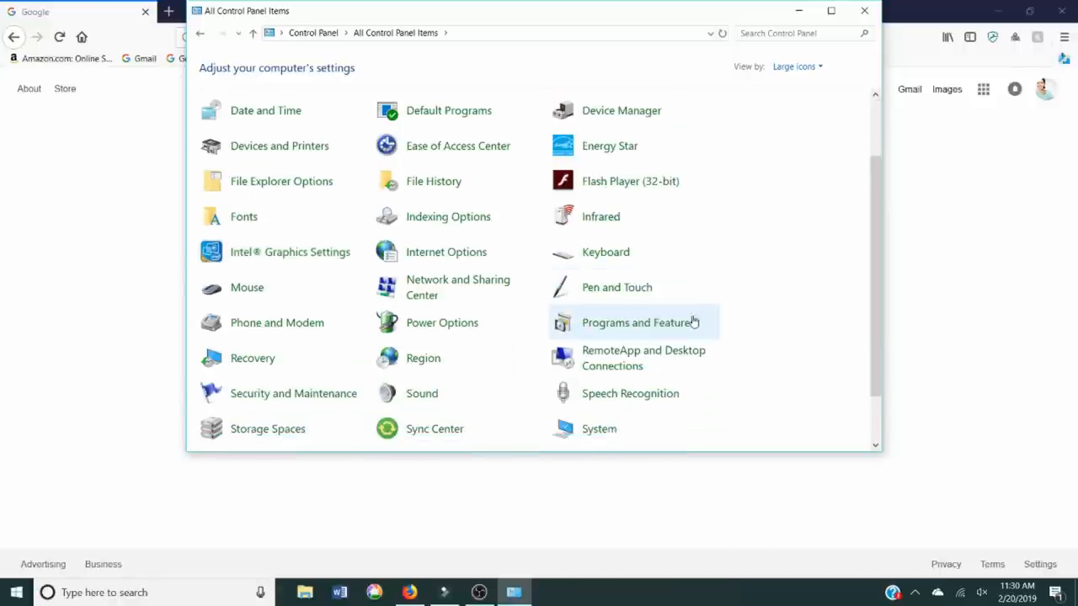
mouse_move(661, 326)
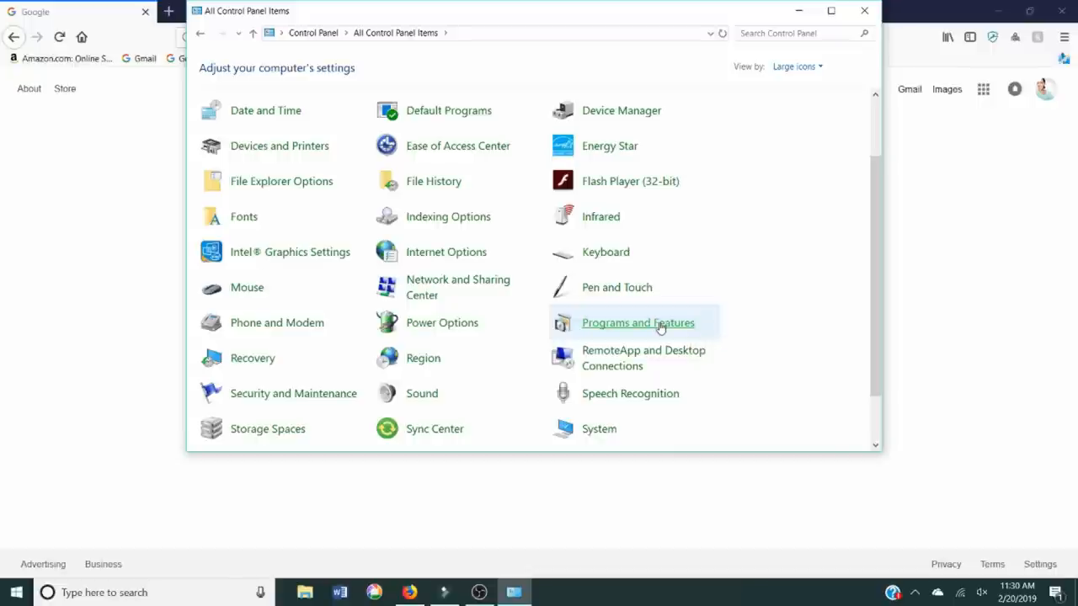
left_click(638, 322)
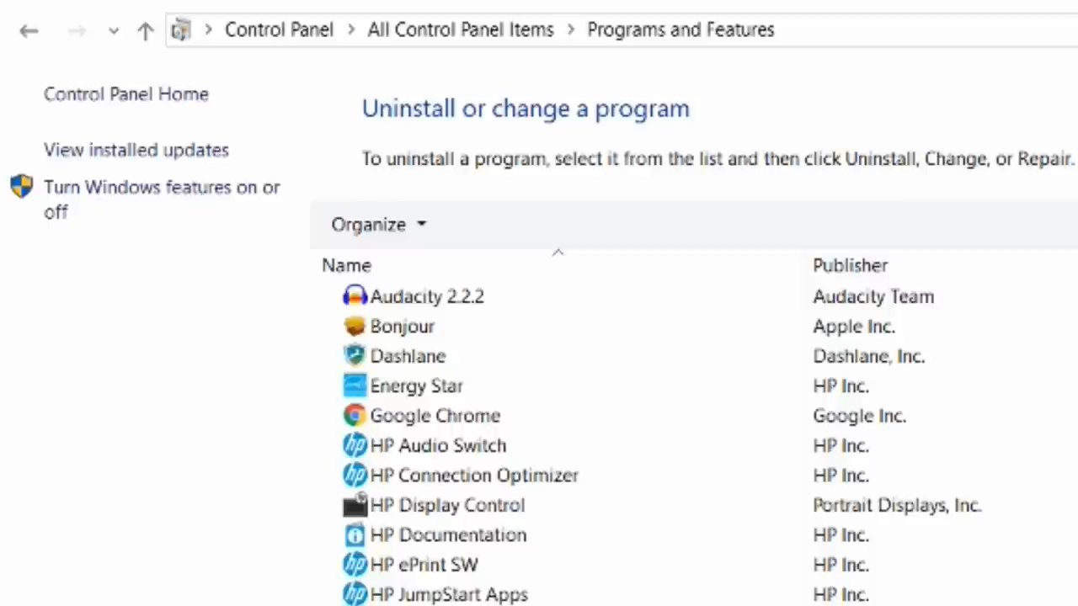
left_click(416, 386)
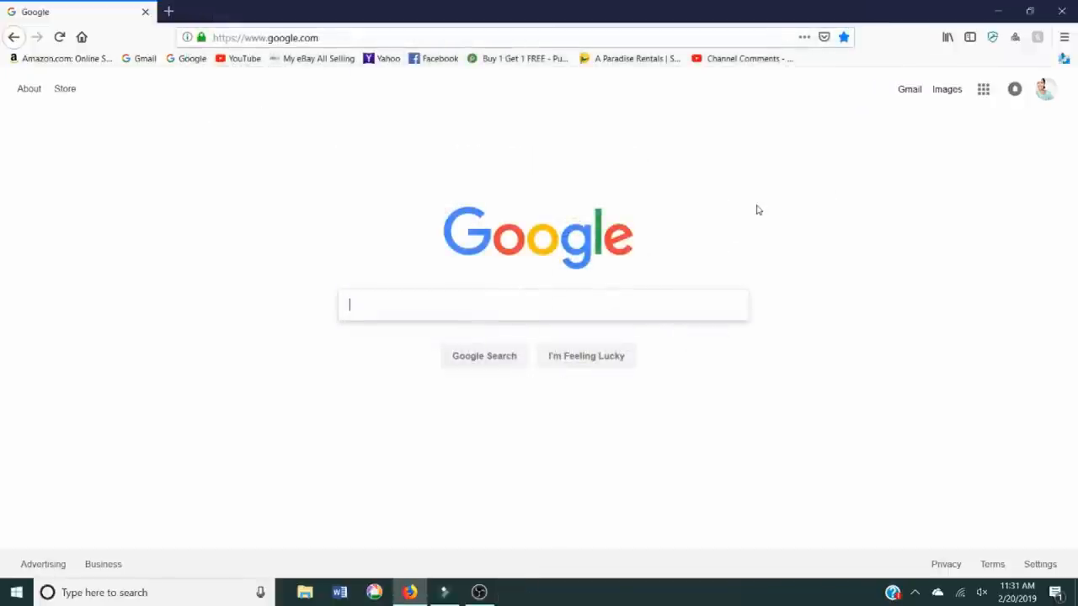
- Search Google for 'dymo' and scroll to the official DYMO result
type("dymo")
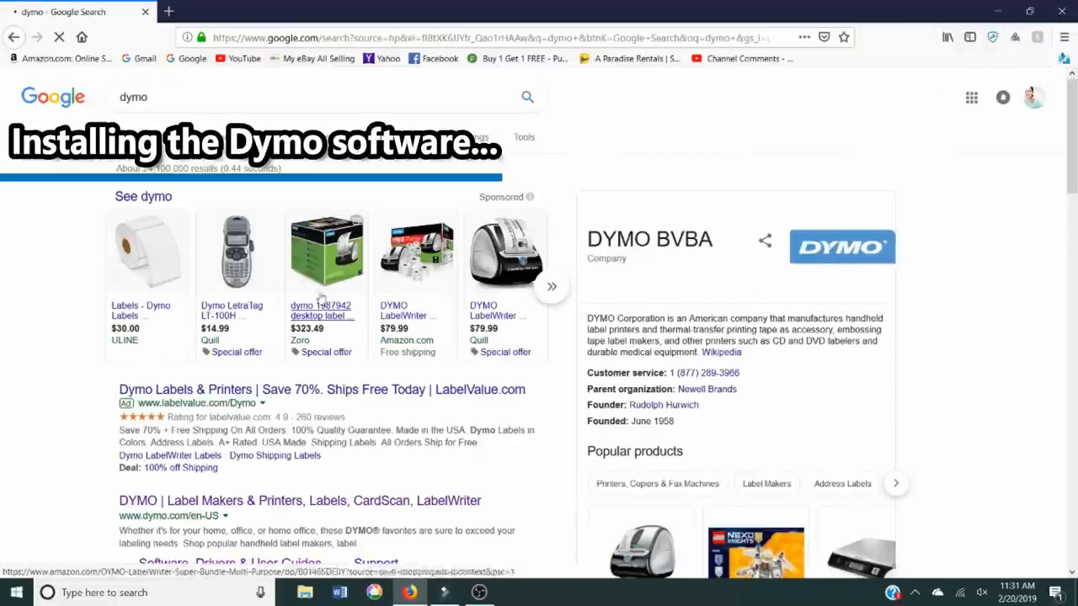
scroll("down", 3)
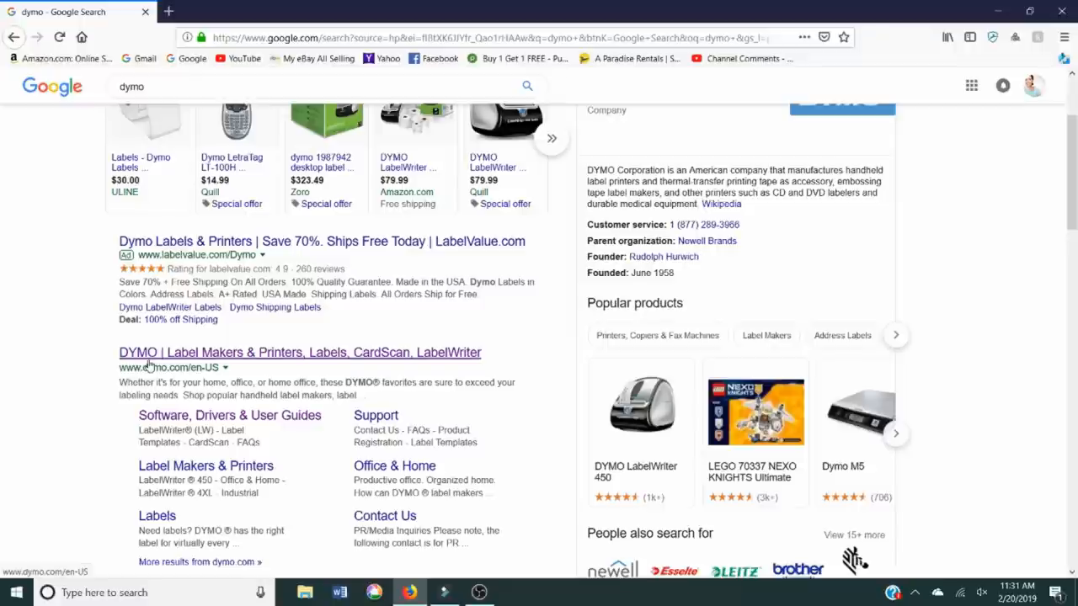
mouse_move(238, 356)
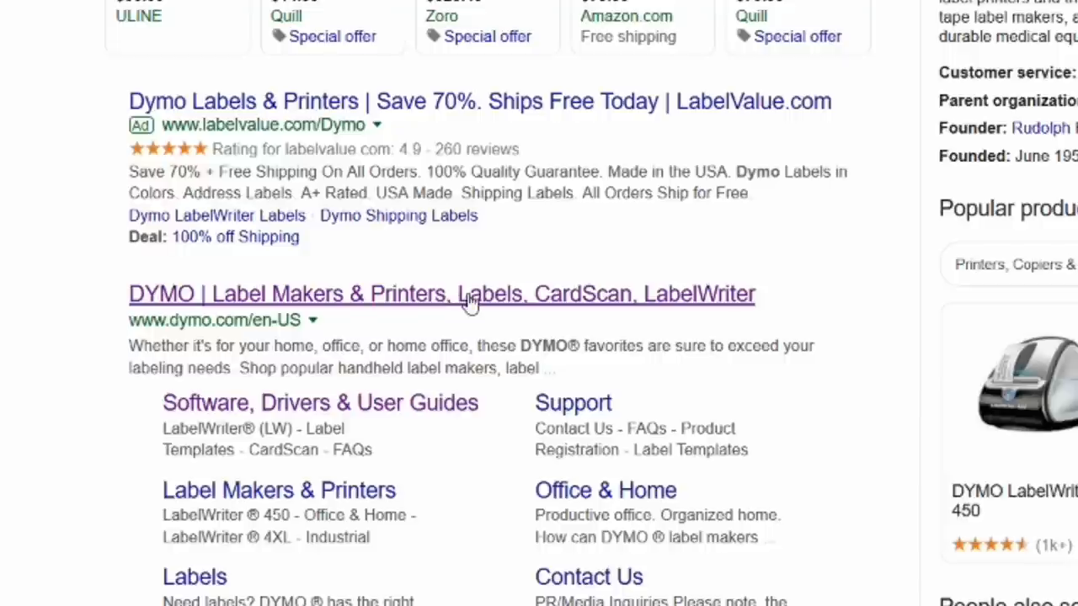
mouse_move(699, 318)
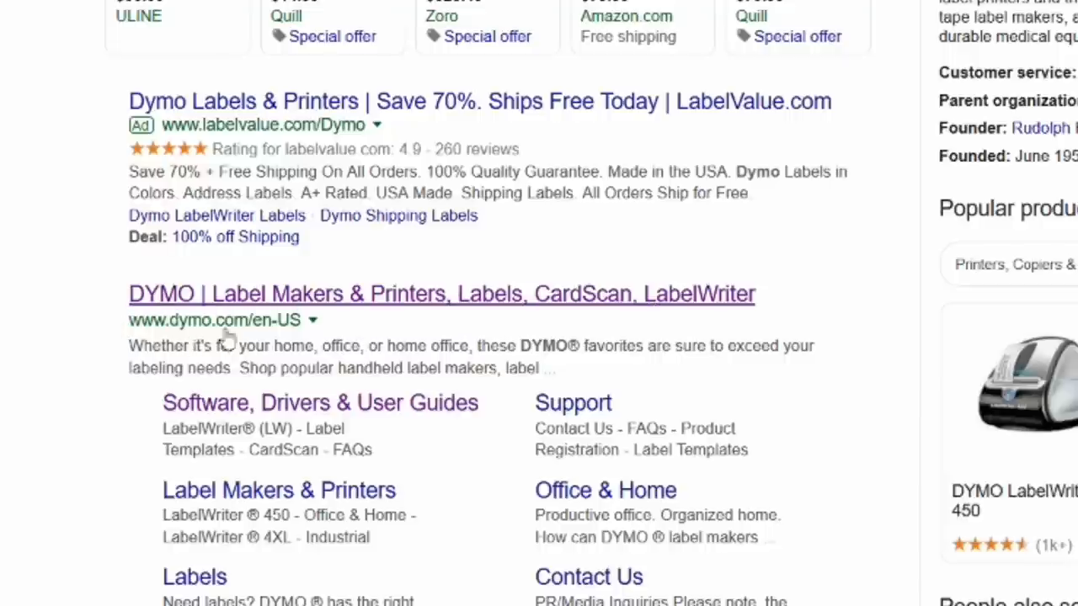
mouse_move(193, 332)
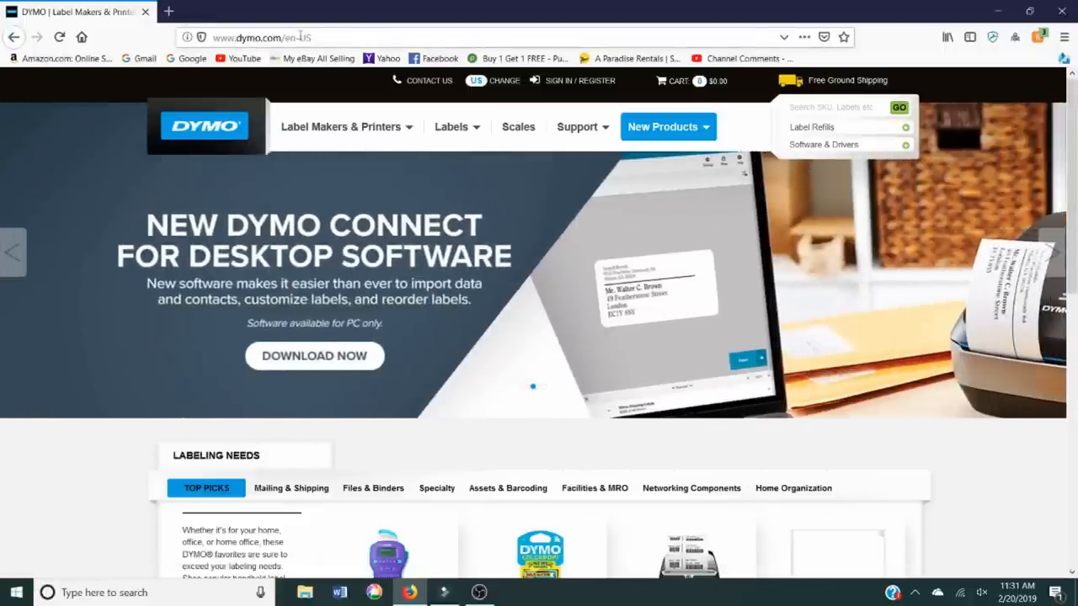
- Go to Support > Downloads: Software, Drivers & User Guides and scroll to the all-products finder
left_click(451, 126)
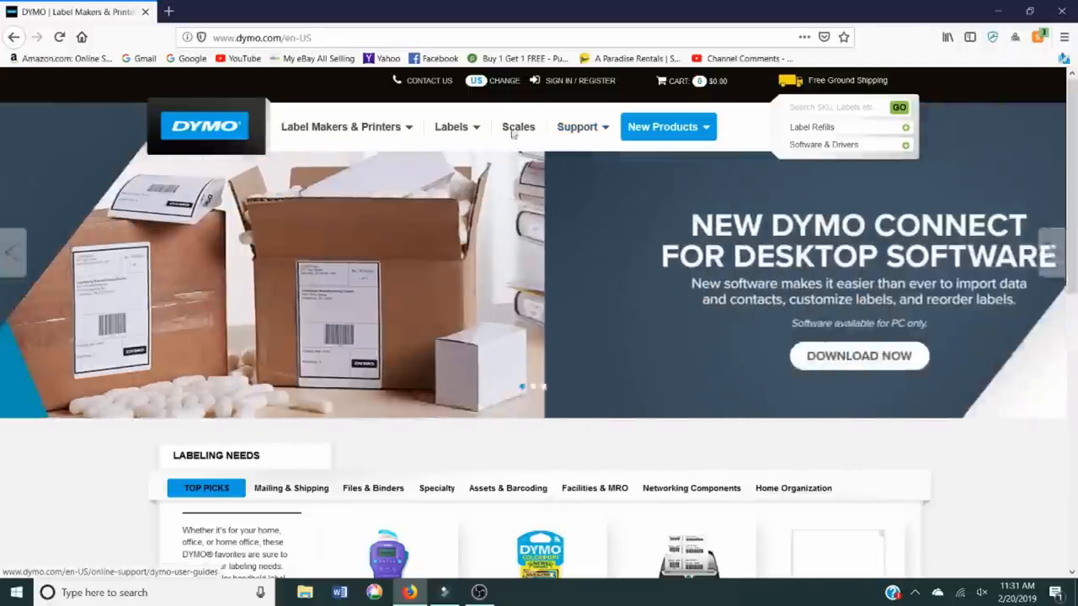
left_click(576, 126)
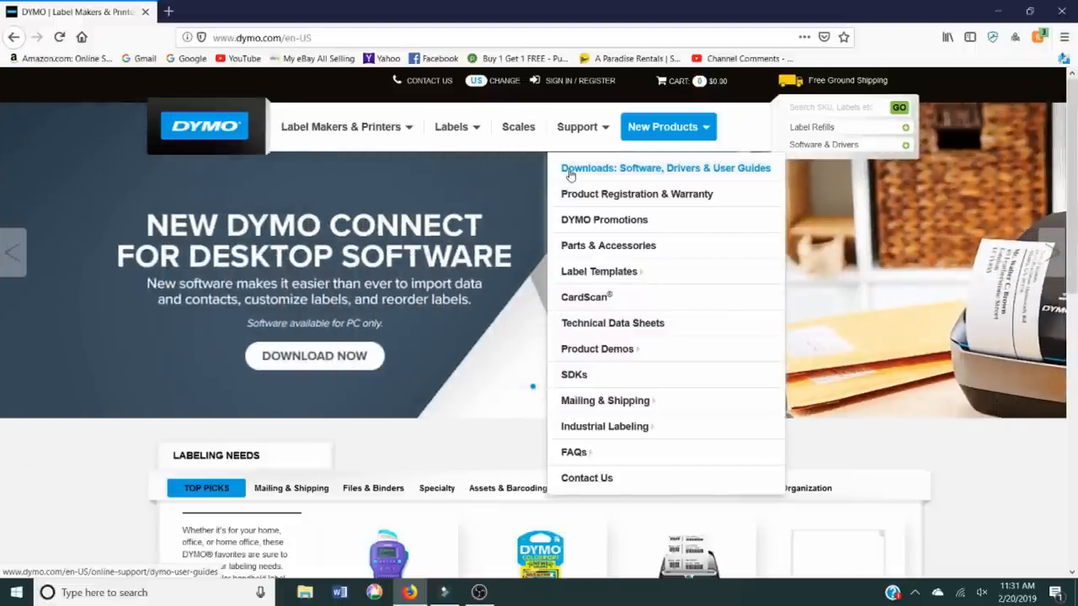
left_click(665, 168)
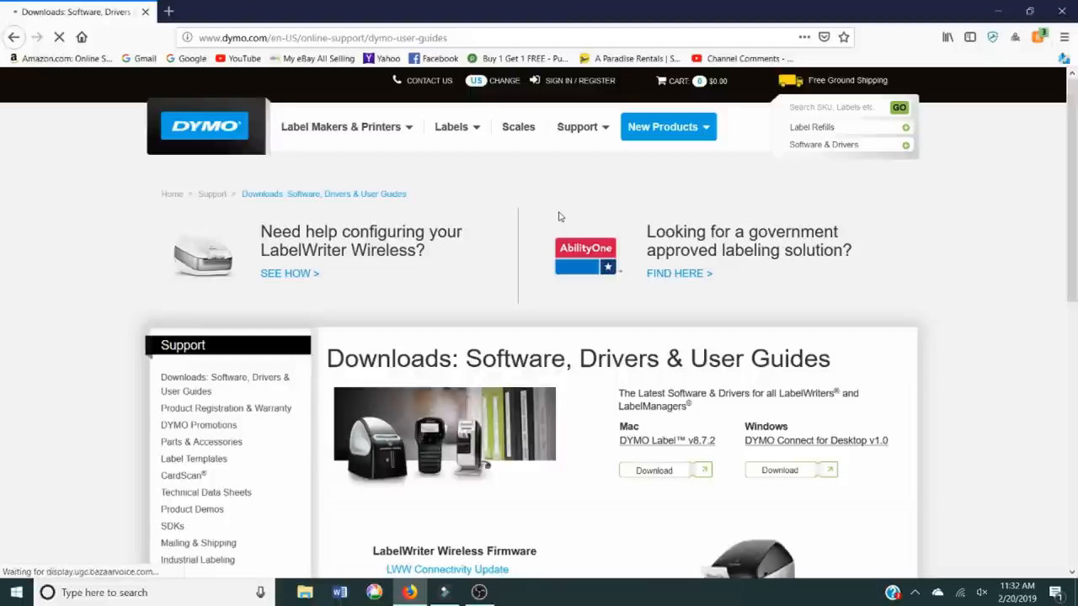
scroll("down", 3)
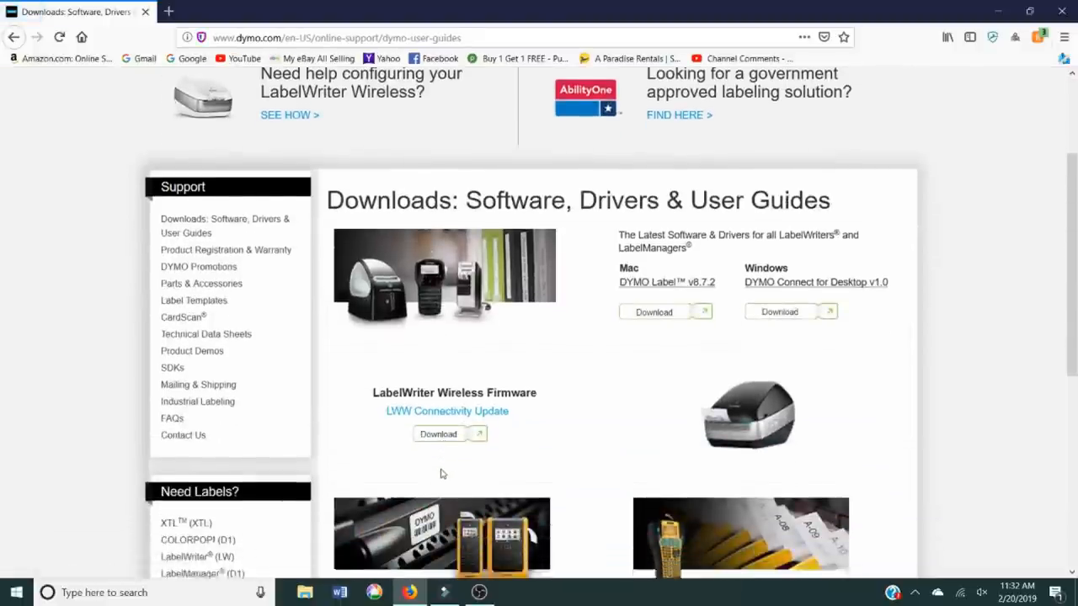
scroll("down", 3)
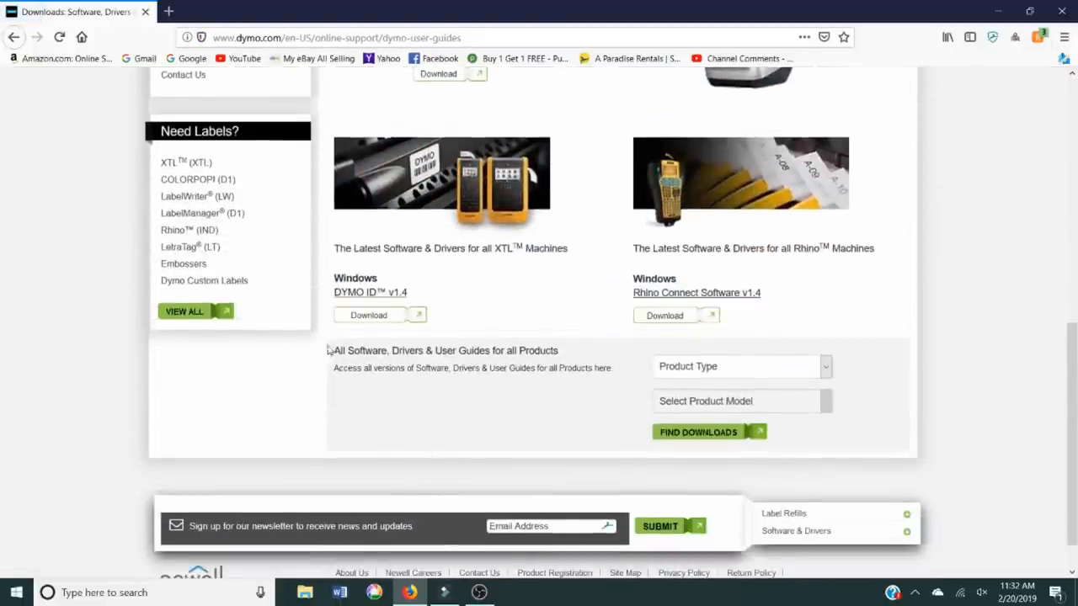
scroll("down", 3)
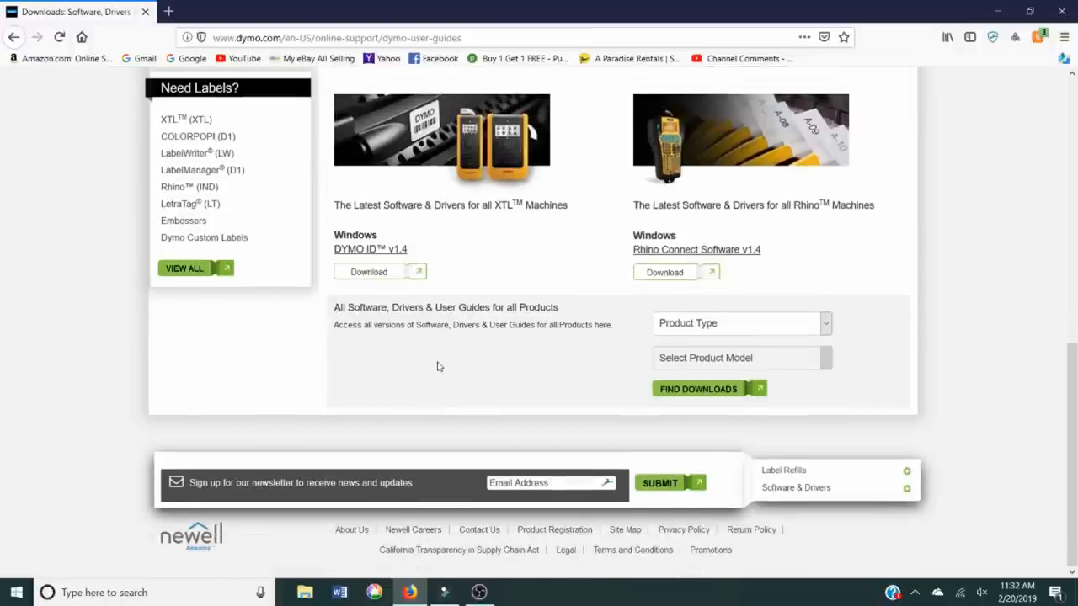
mouse_move(349, 305)
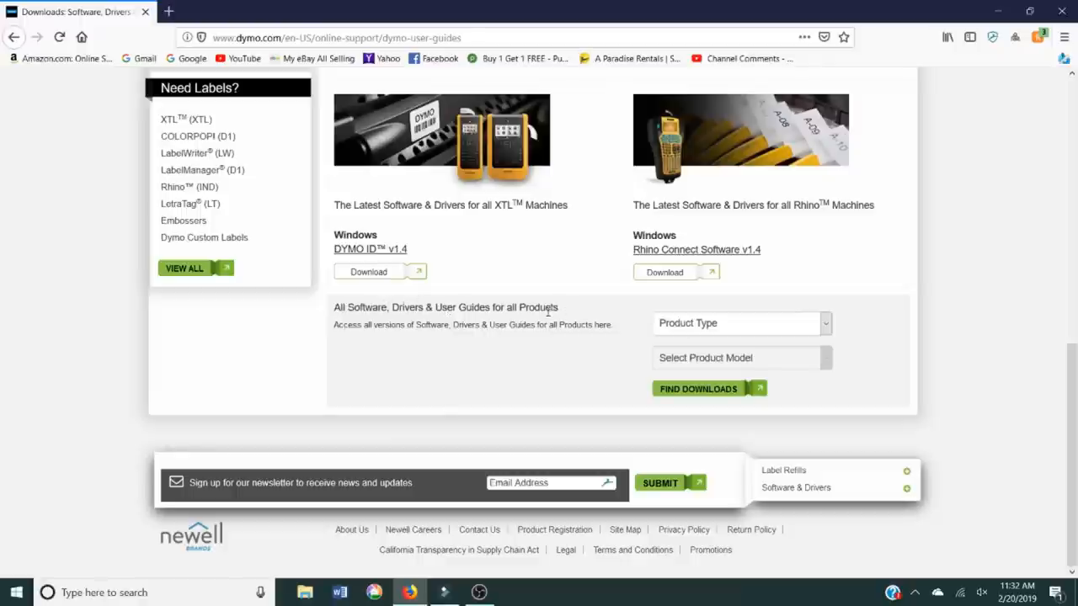
- Find downloads for product type LabelWriter Label Printers, model LabelWriter 450 Turbo
left_click(739, 323)
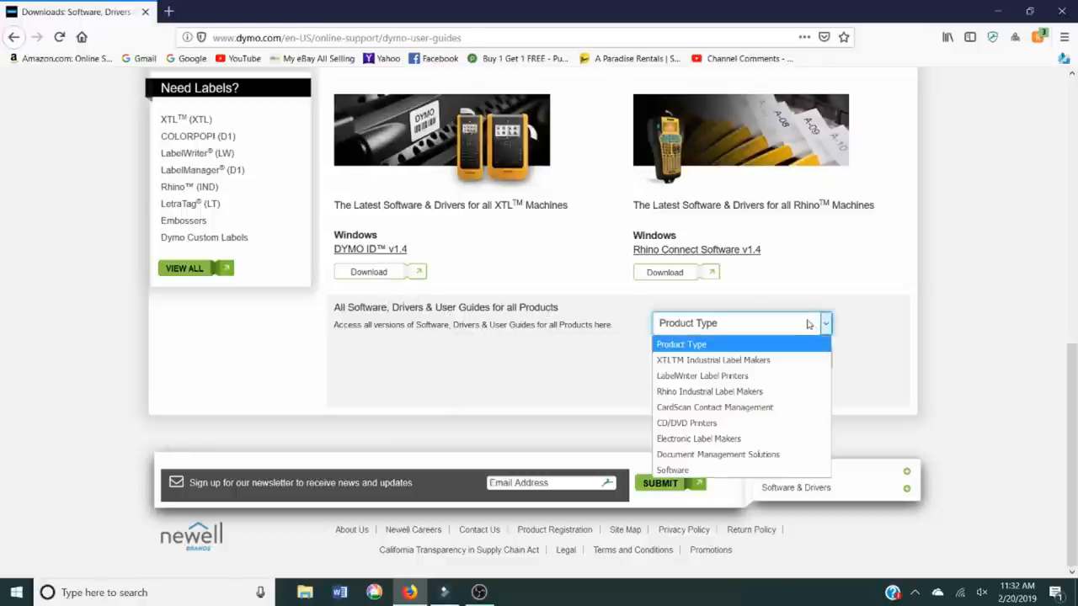
mouse_move(702, 375)
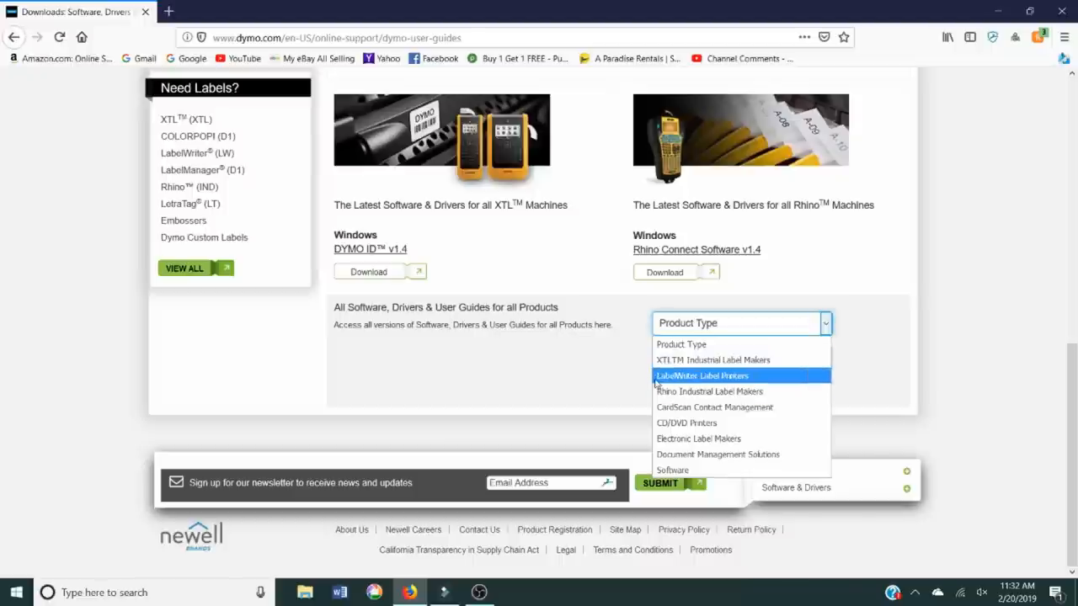
mouse_move(760, 381)
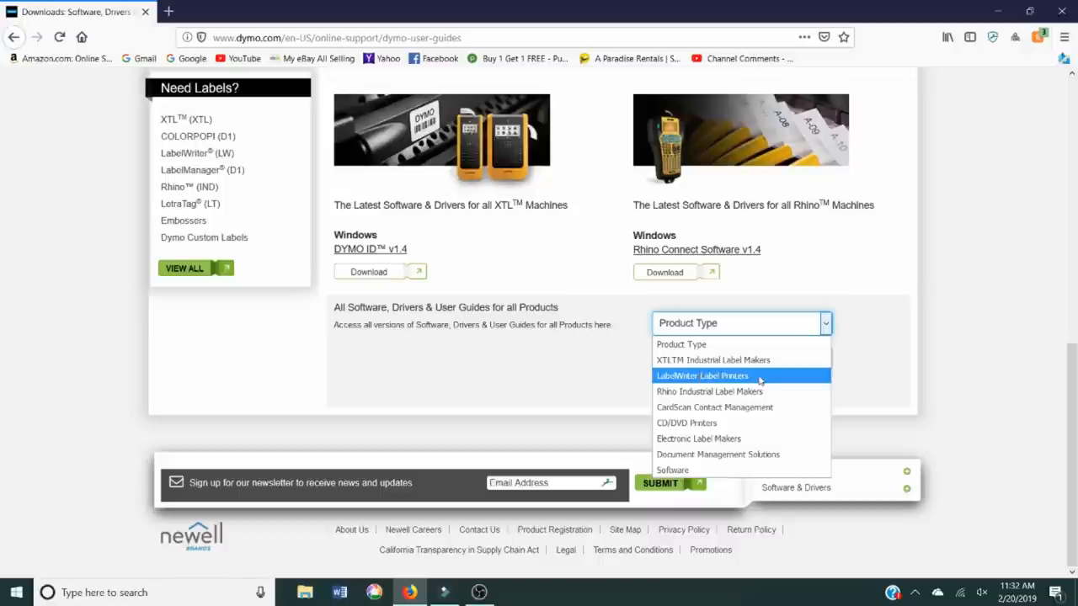
left_click(701, 375)
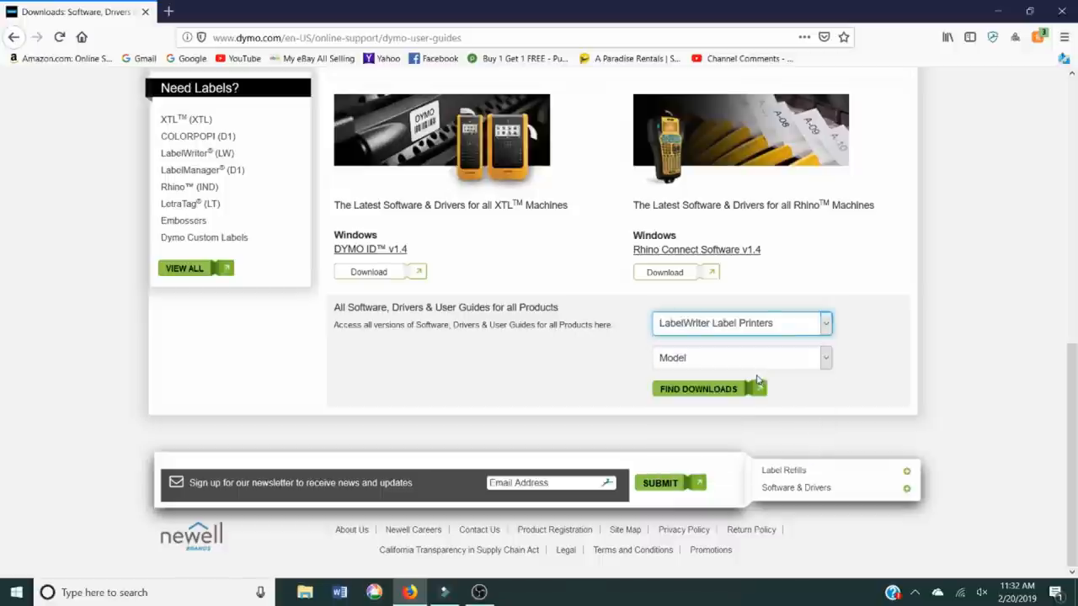
left_click(739, 357)
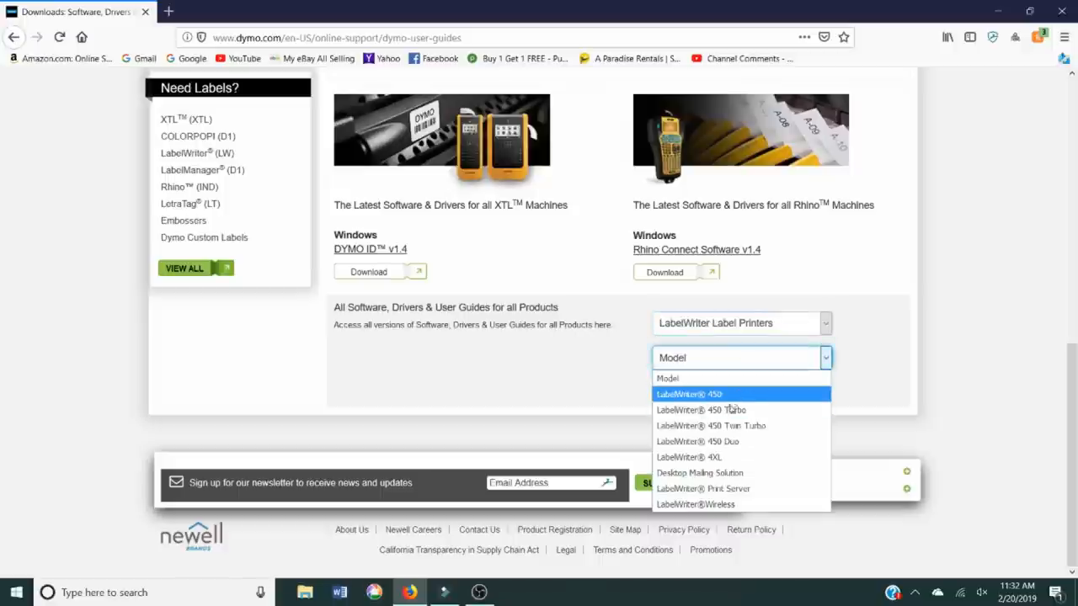
mouse_move(728, 412)
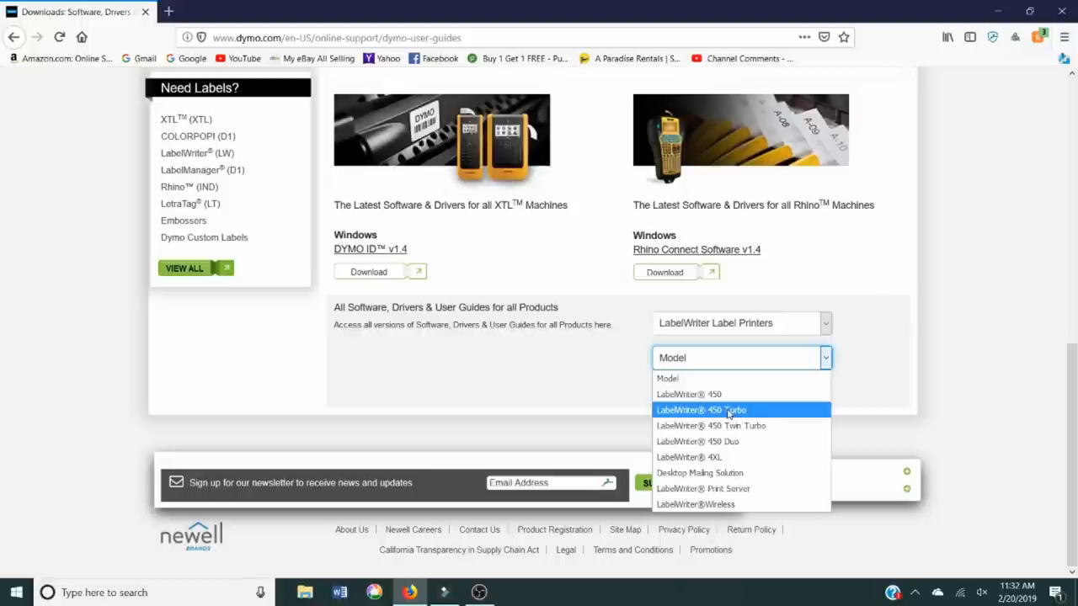
left_click(699, 410)
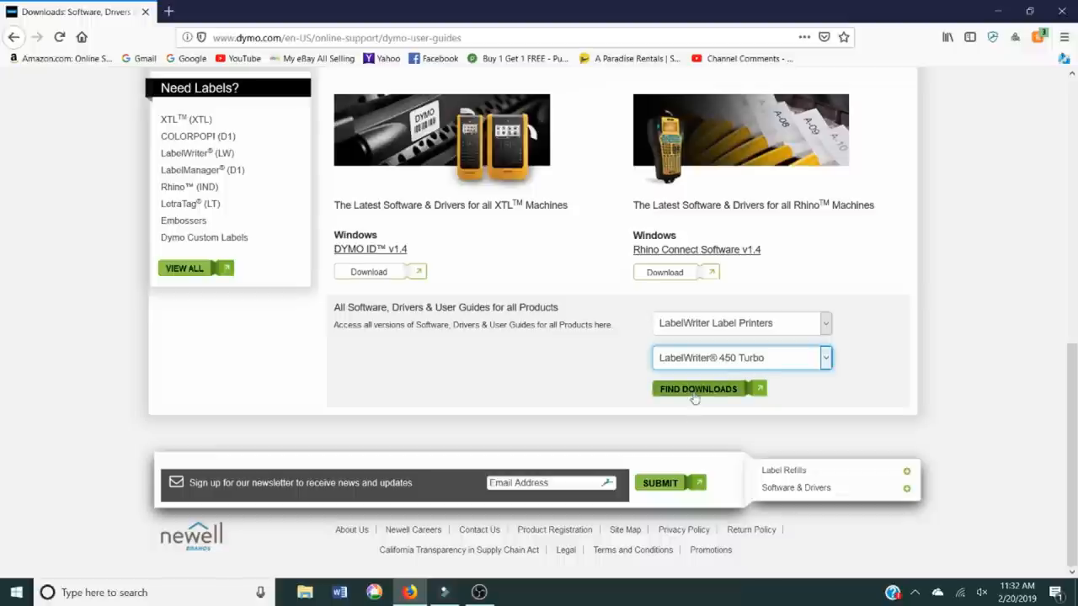
left_click(697, 388)
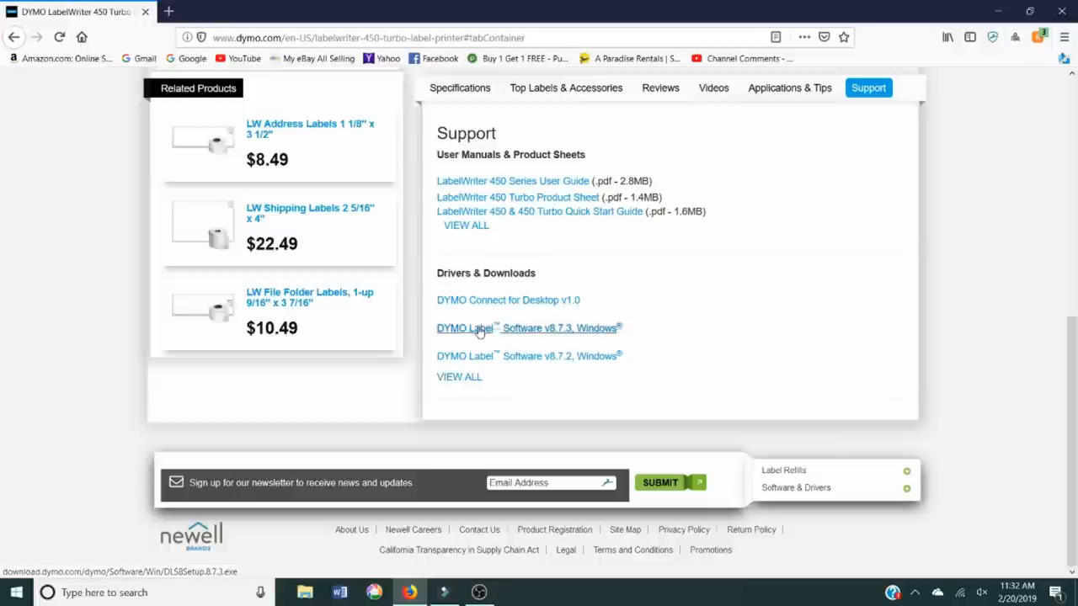
mouse_move(540, 339)
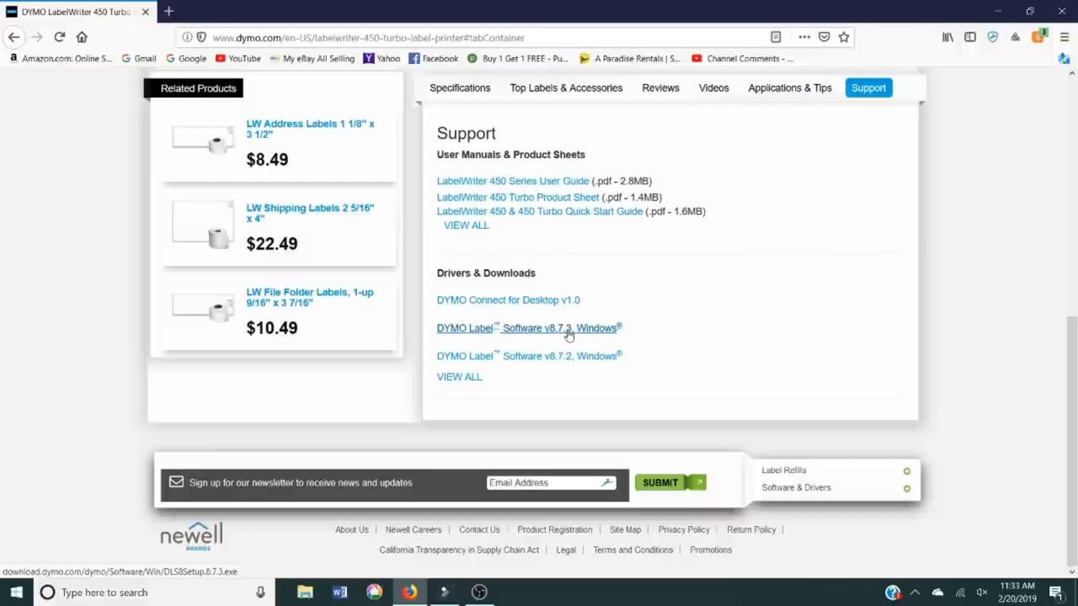
- Download the DYMO Label Software v8.7.3 Windows installer, DLS8Setup.8.7.3.exe
left_click(523, 327)
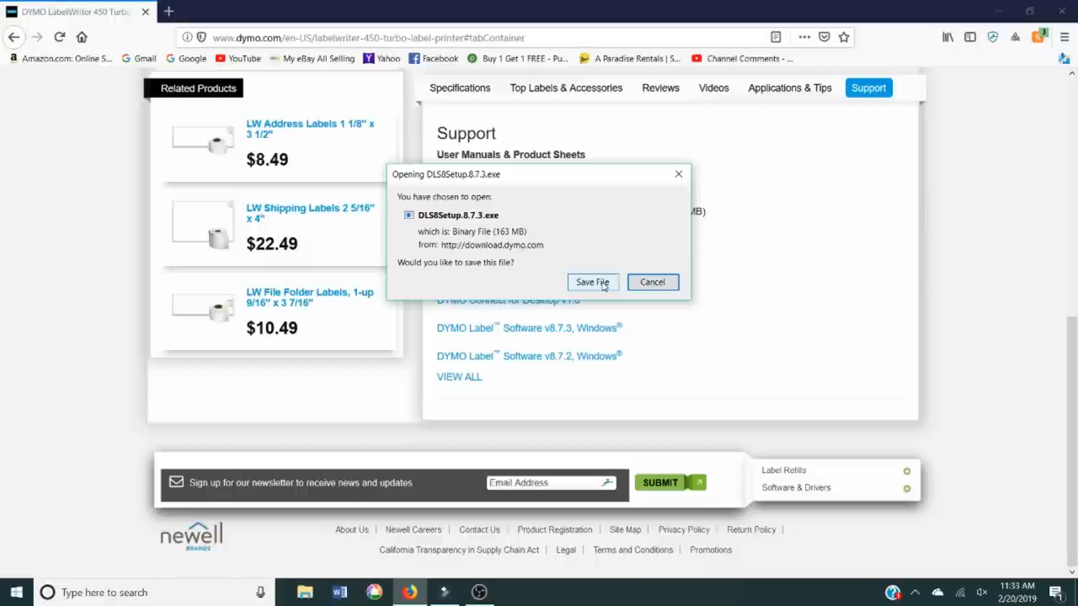
left_click(593, 282)
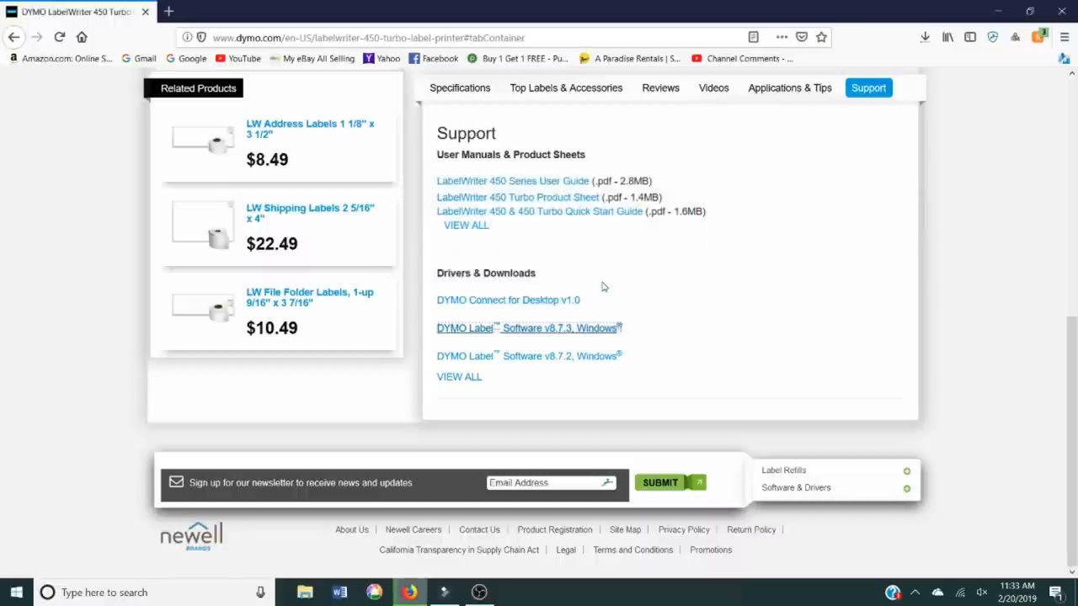
mouse_move(924, 37)
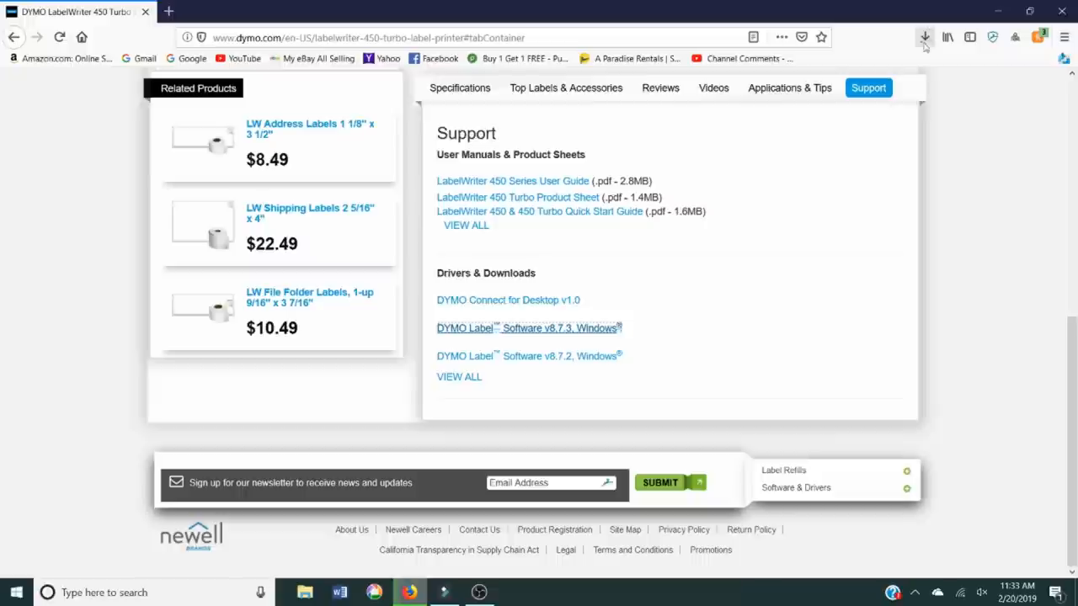
mouse_move(924, 37)
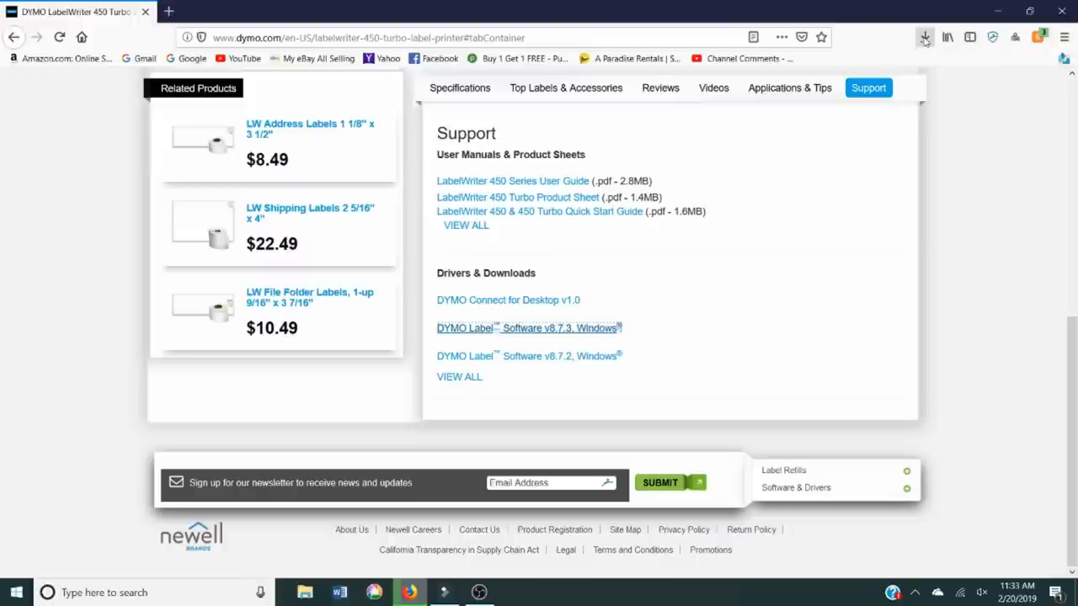
left_click(528, 327)
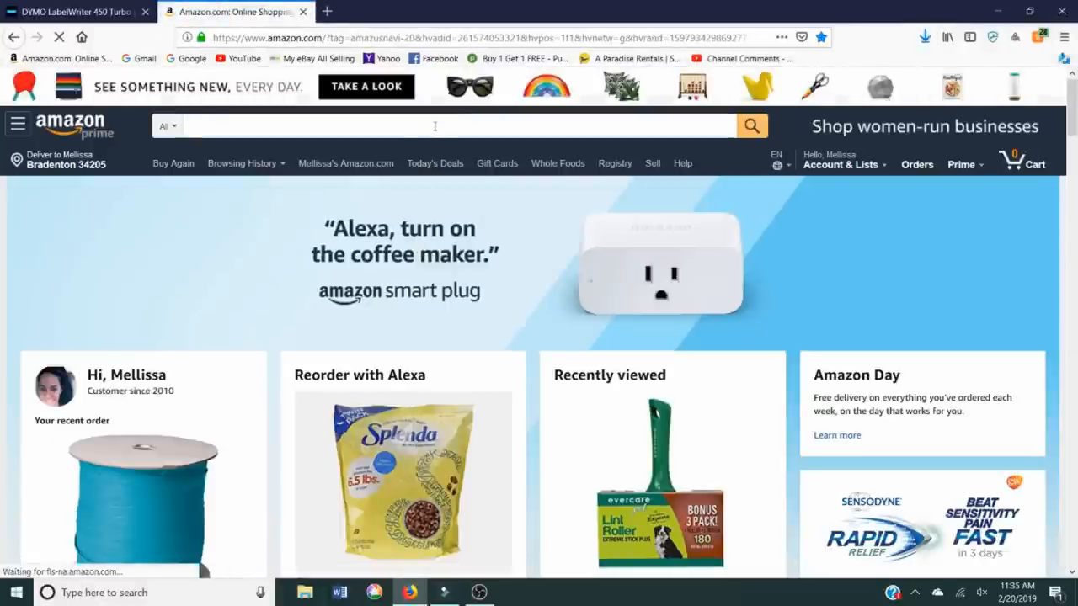
- Search Amazon for 'dymo 450' and browse the listings
type("dymo 450")
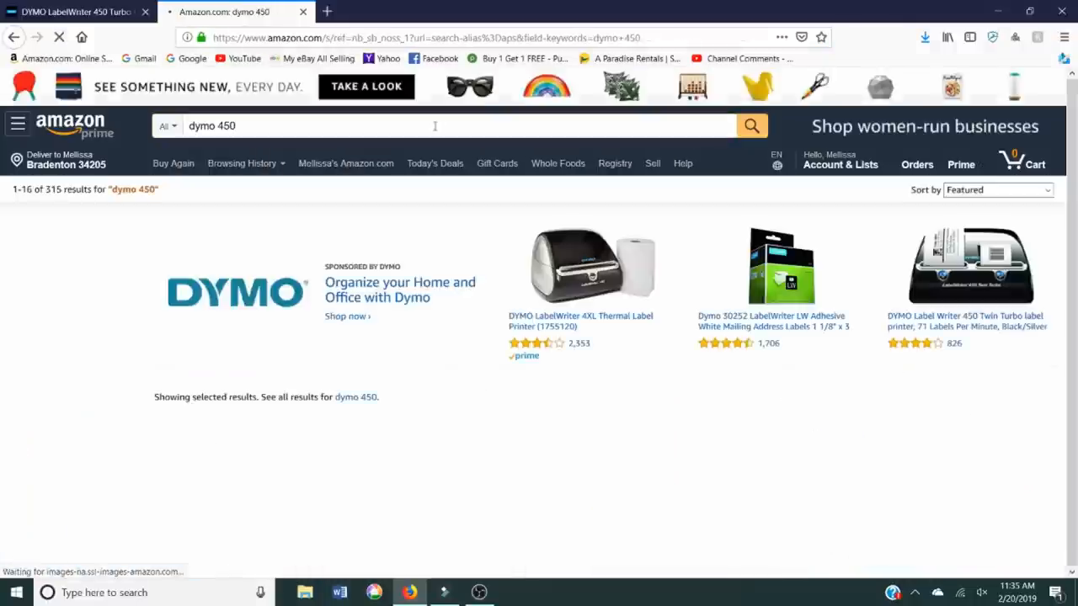
scroll("down", 3)
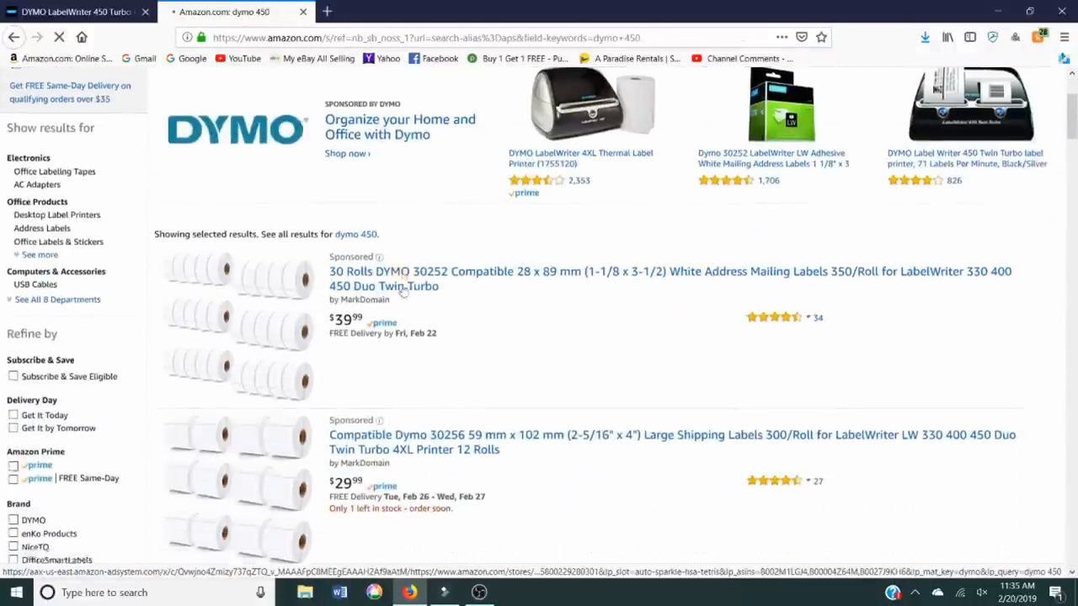
scroll("down", 3)
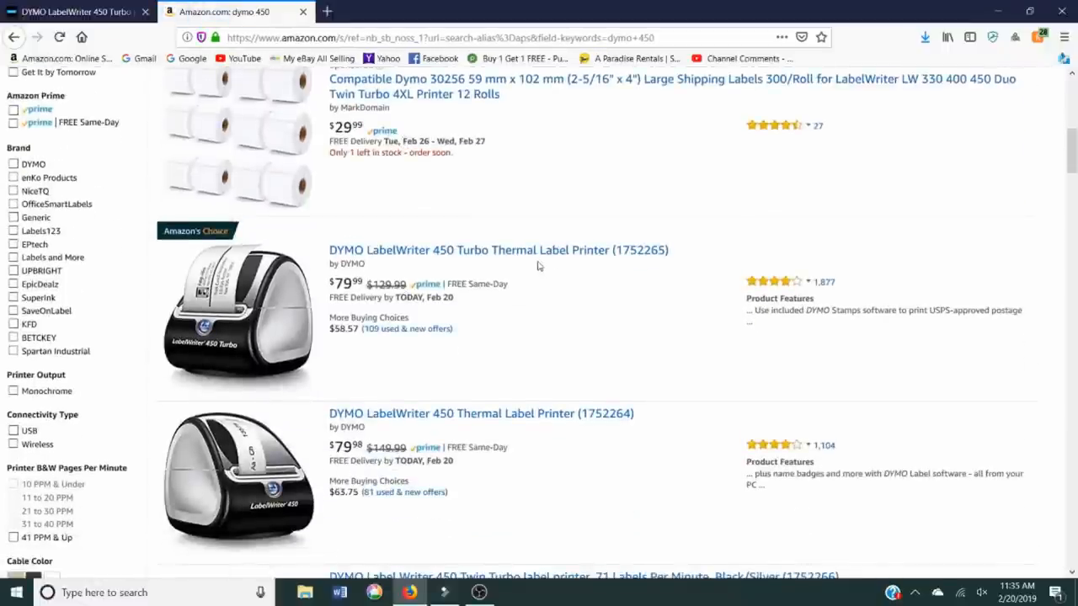
scroll("down", 3)
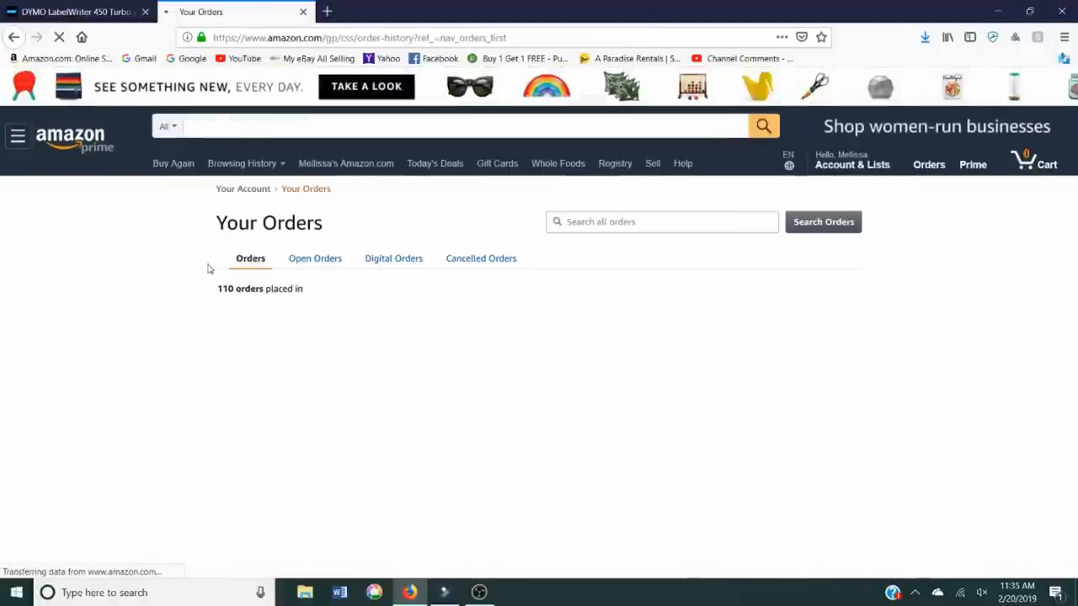
- Search Your Orders for past DYMO purchases, then close the Amazon tab
type("dymo")
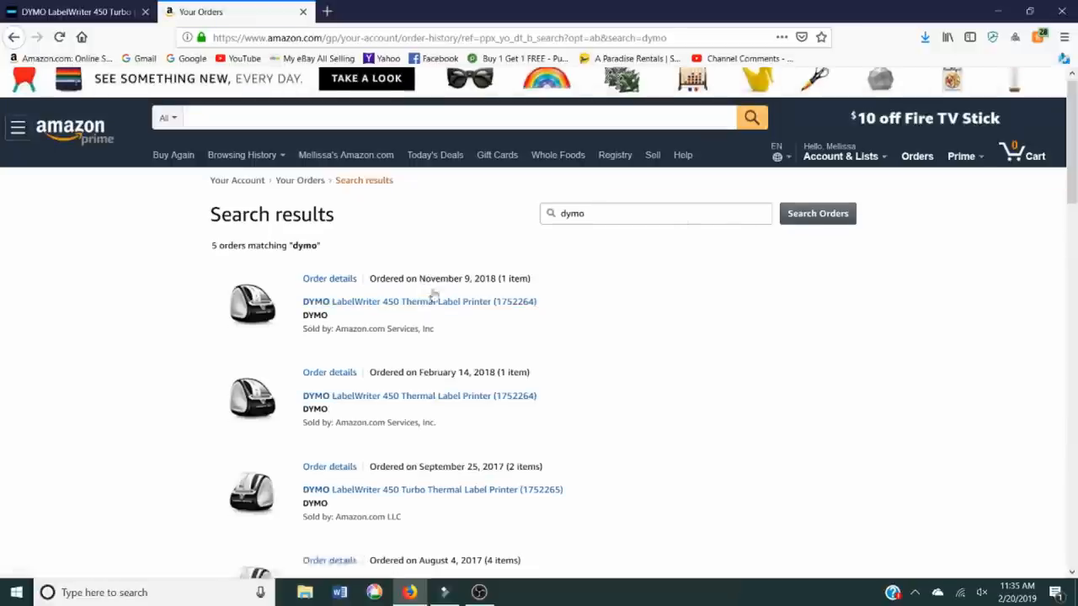
scroll("down", 3)
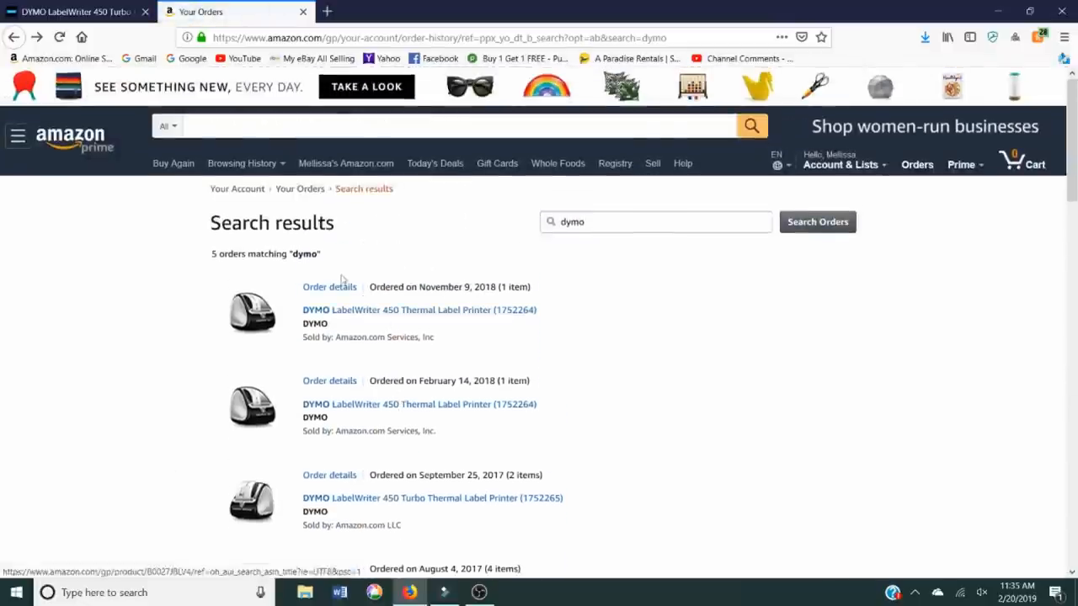
left_click(329, 286)
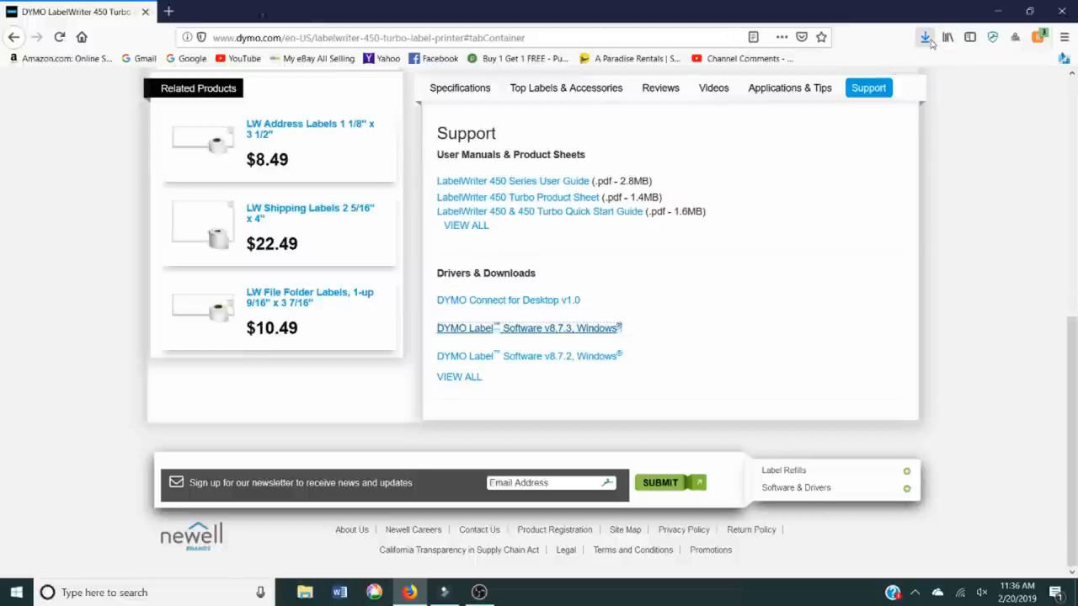
mouse_move(924, 37)
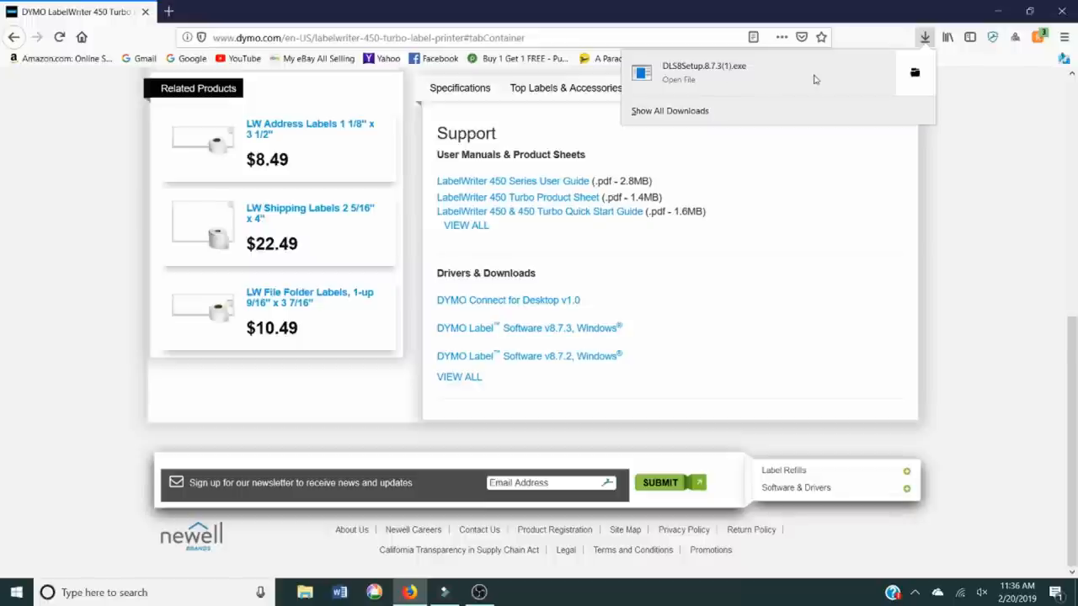
mouse_move(699, 93)
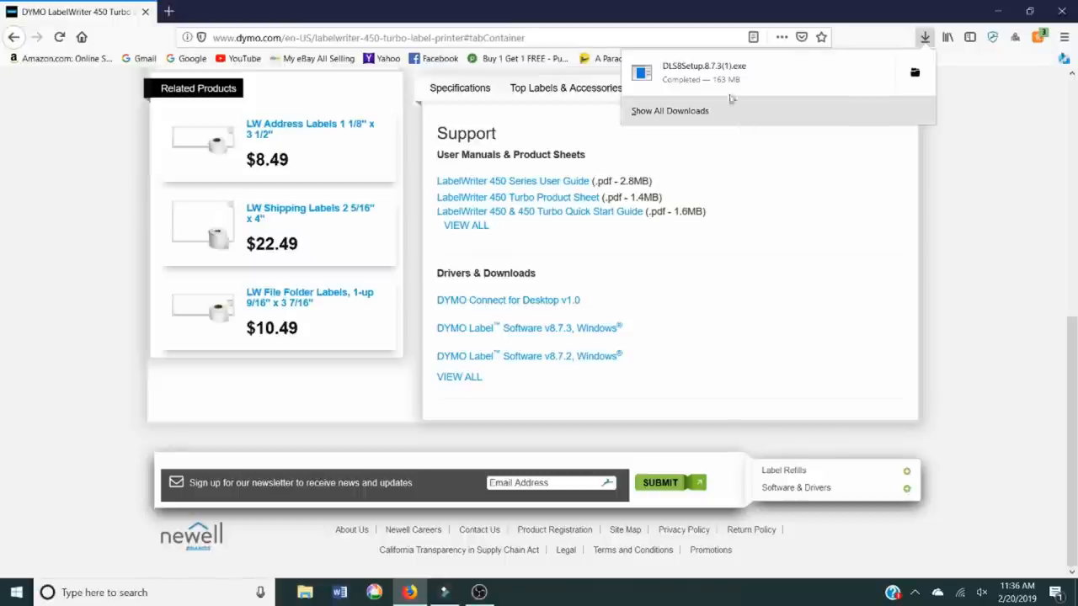
mouse_move(720, 80)
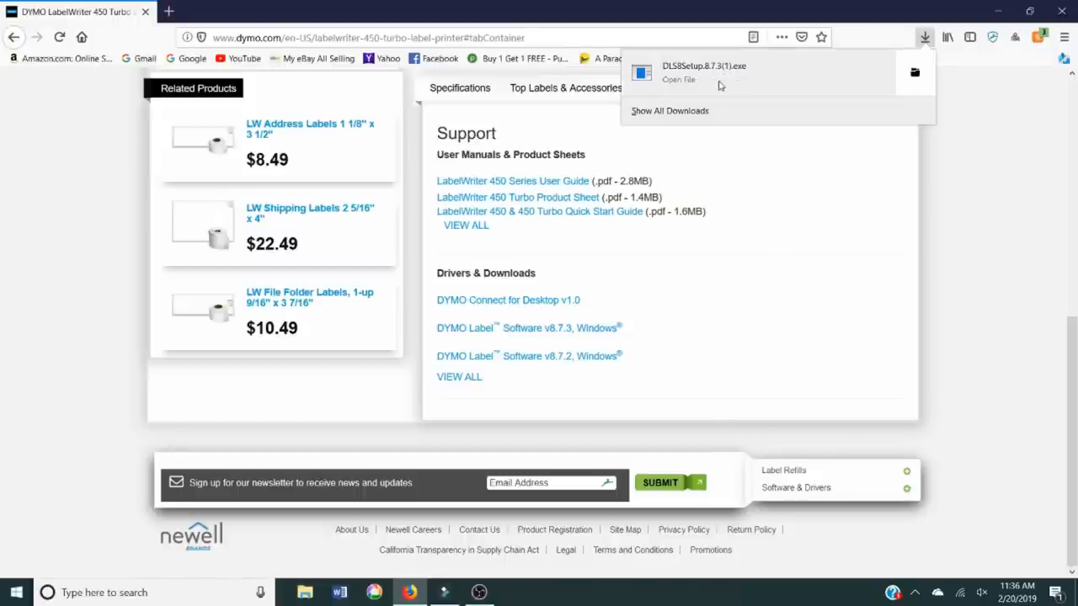
- Launch DLS8Setup.8.7.3(1).exe from the Firefox downloads list
left_click(924, 37)
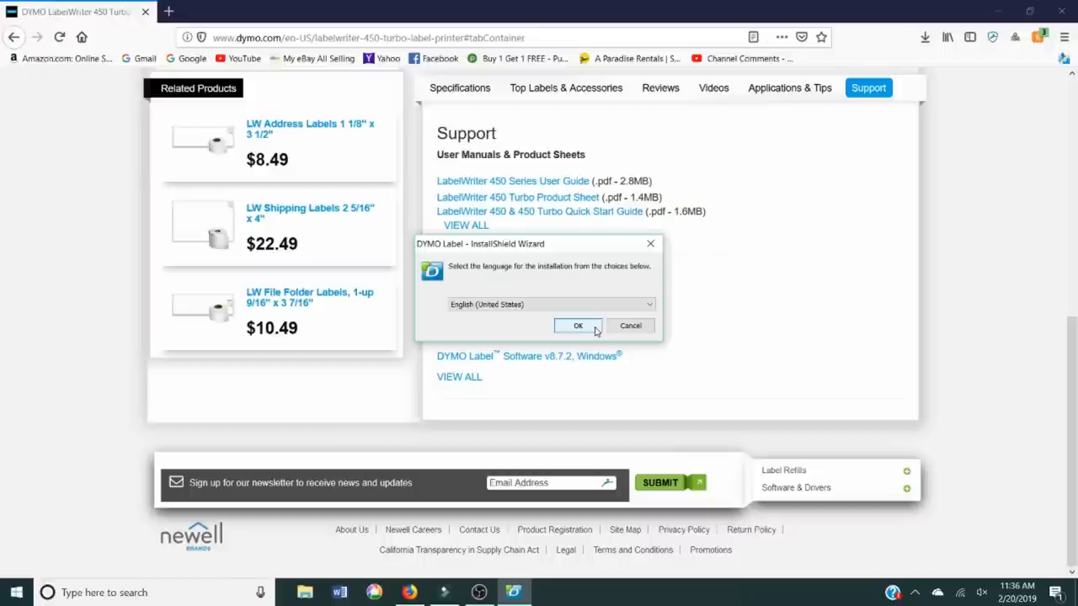
- Pick English, accept the licence, keep the default folder and Complete setup type
left_click(578, 326)
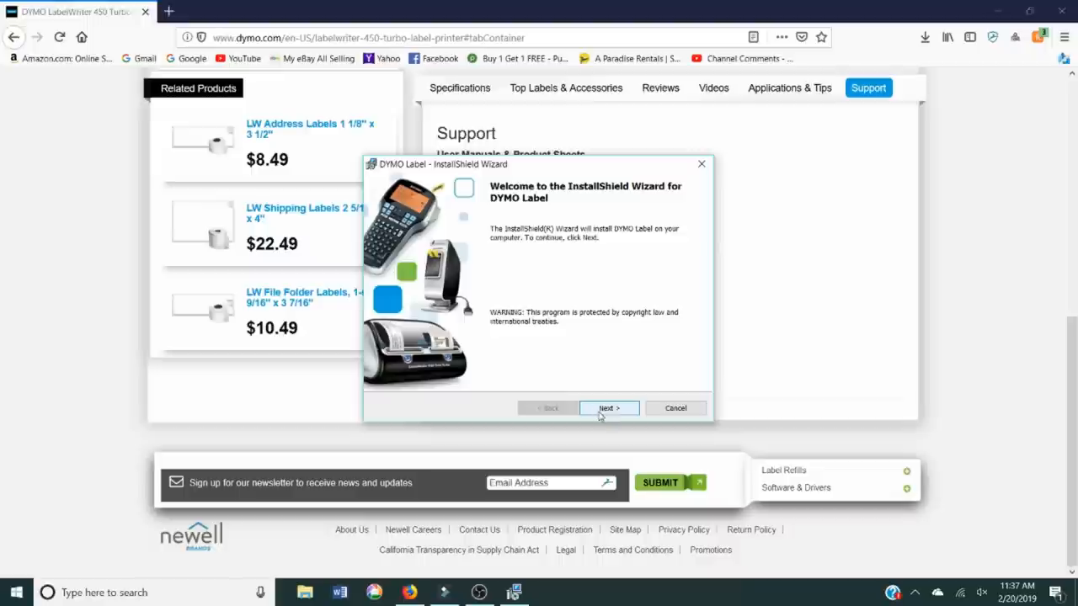
left_click(608, 409)
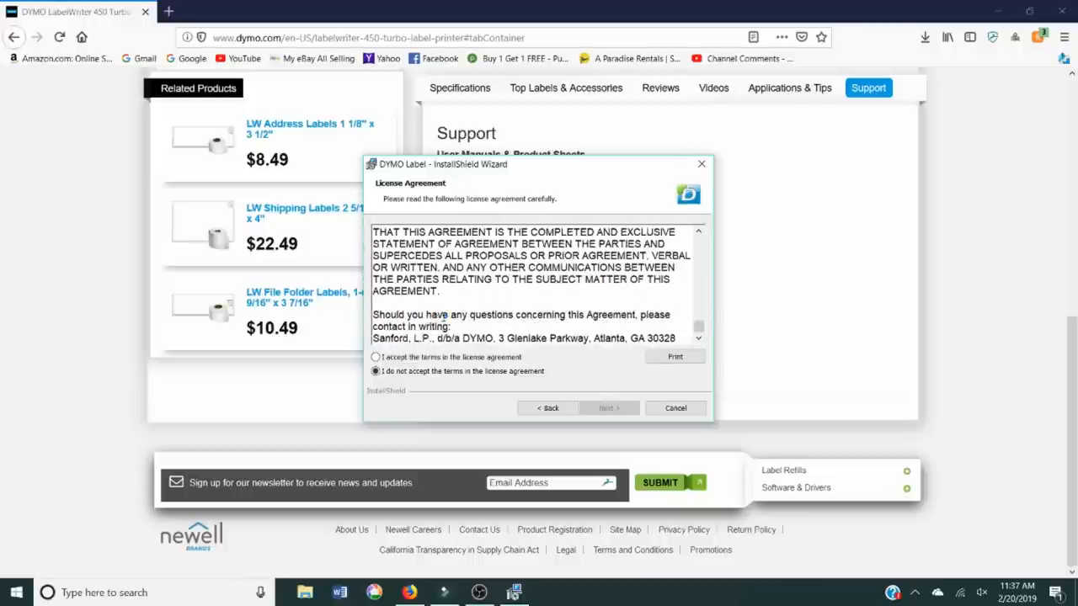
left_click(376, 357)
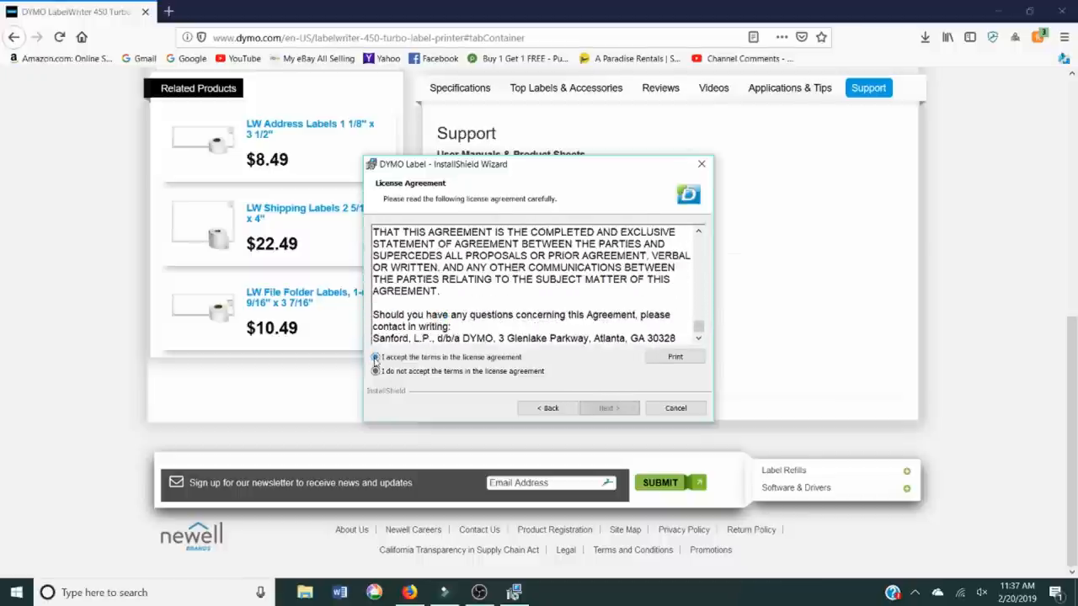
left_click(376, 357)
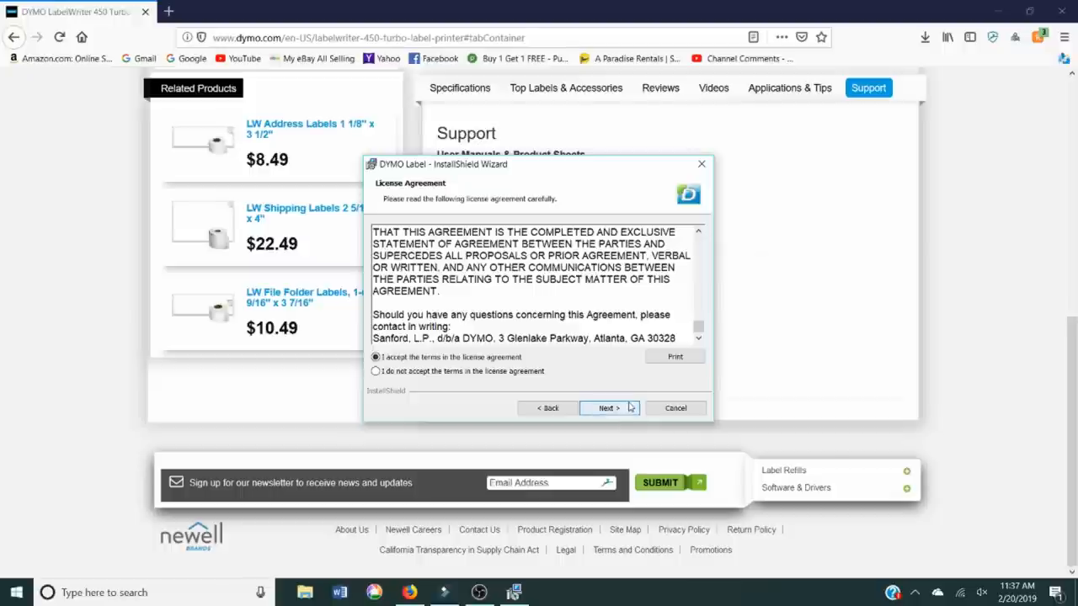
left_click(608, 407)
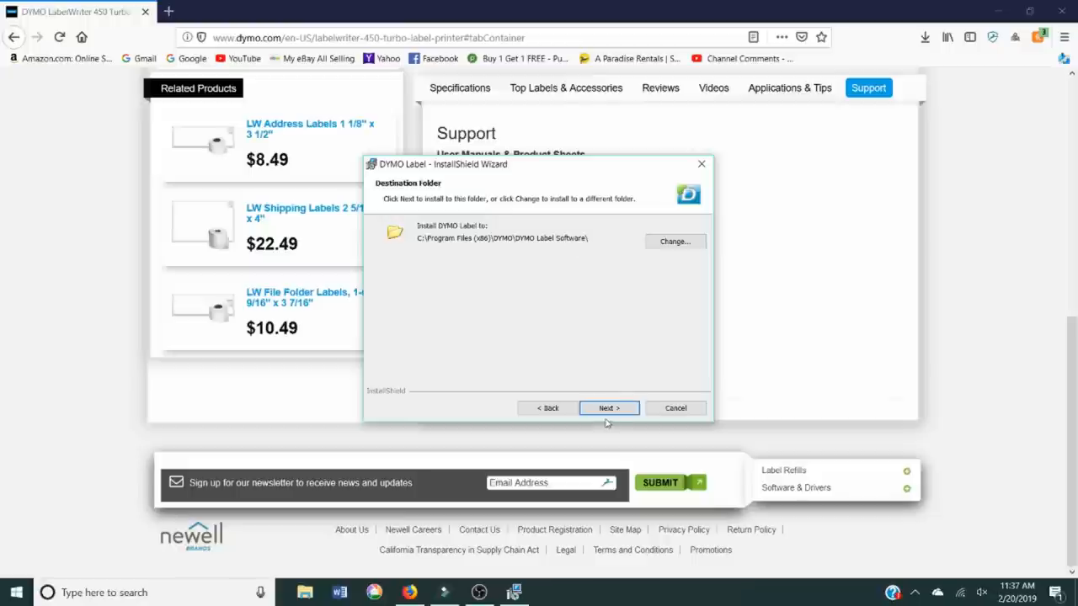
left_click(608, 407)
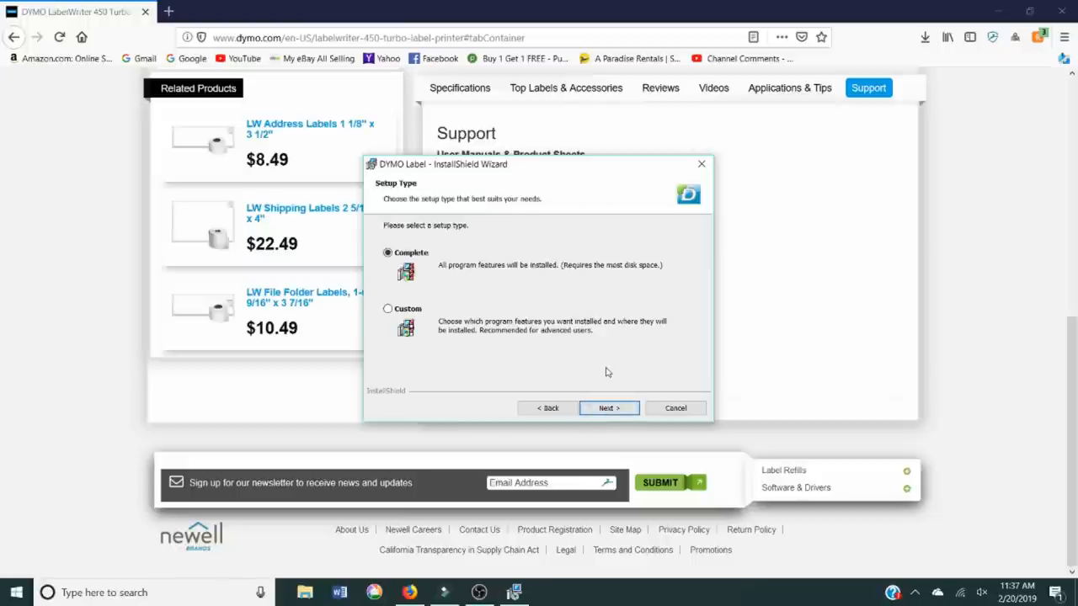
mouse_move(487, 276)
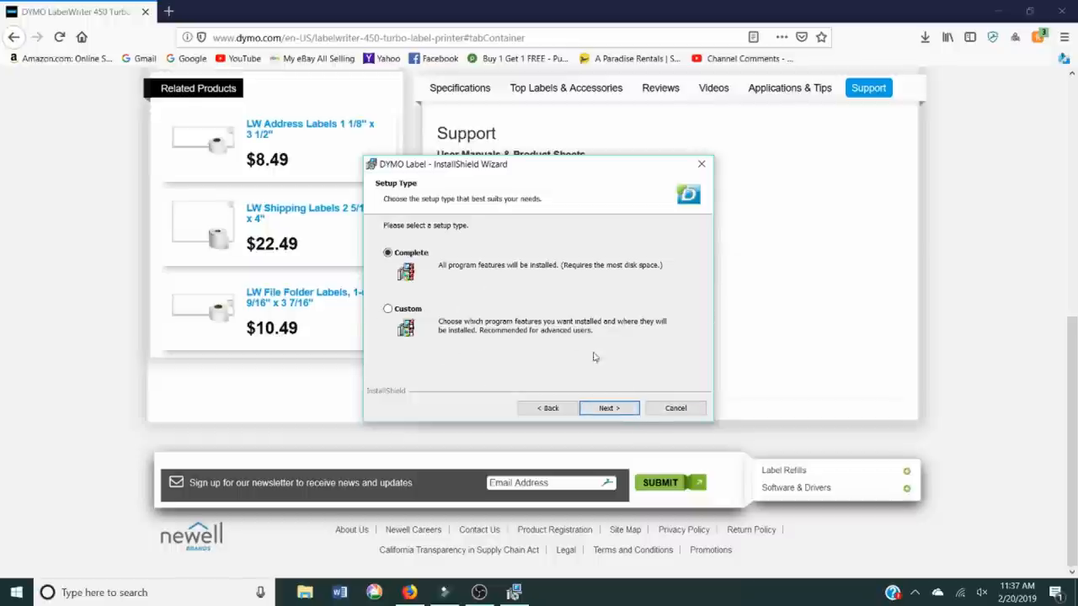
left_click(608, 407)
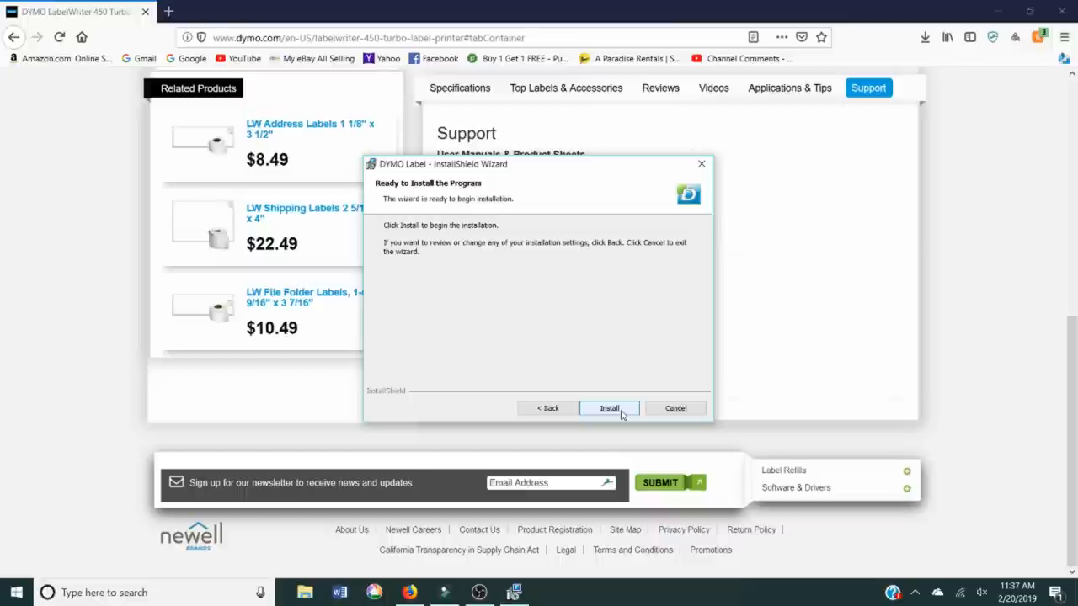
- Install DYMO Label software, then click Finish once setup completes
left_click(608, 408)
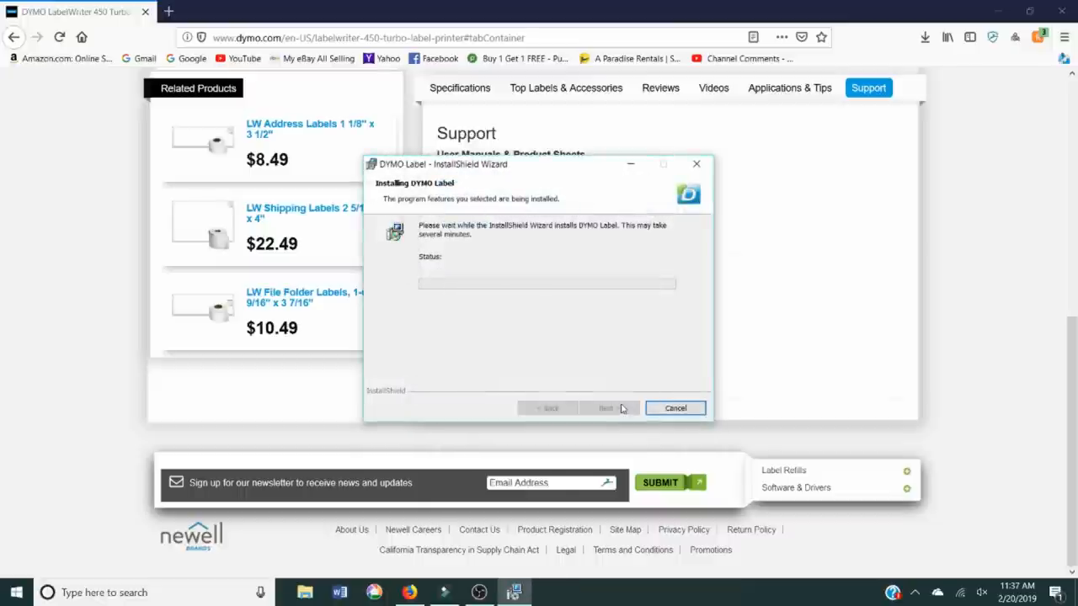
mouse_move(638, 365)
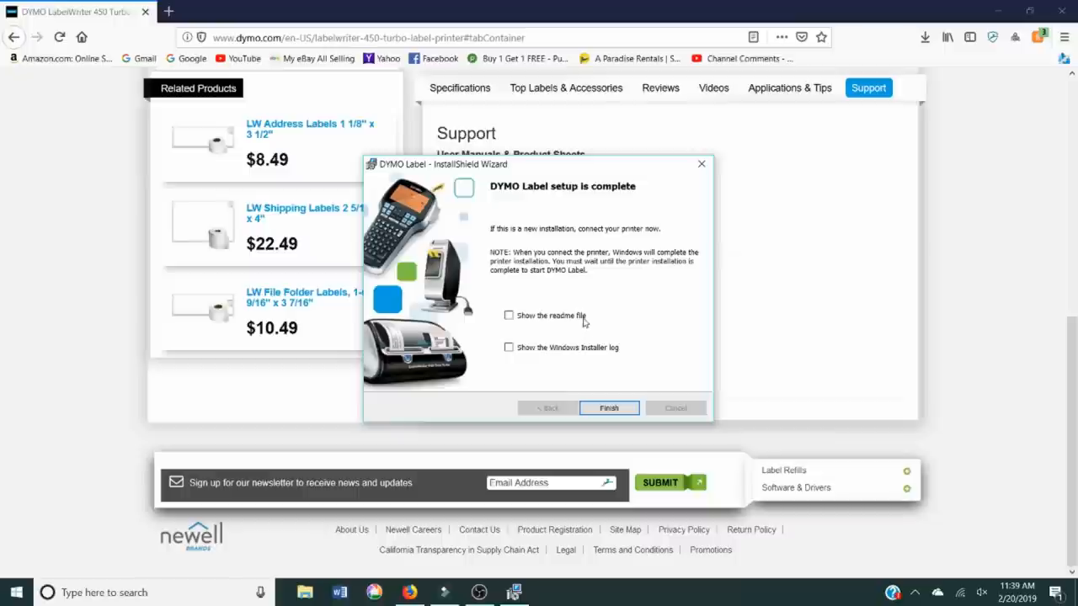
mouse_move(602, 358)
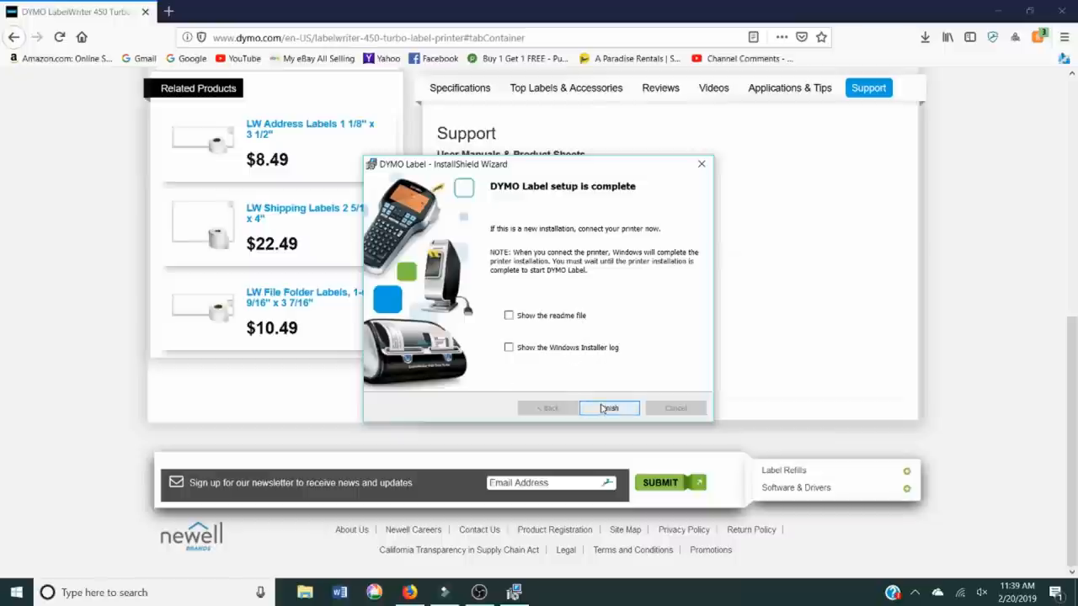
left_click(609, 408)
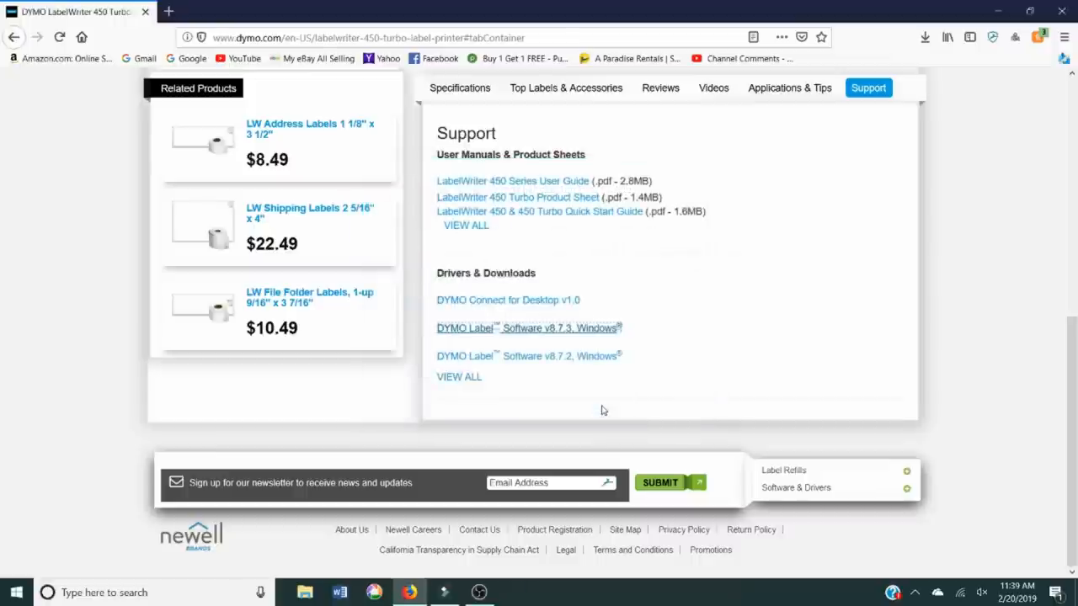
mouse_move(576, 427)
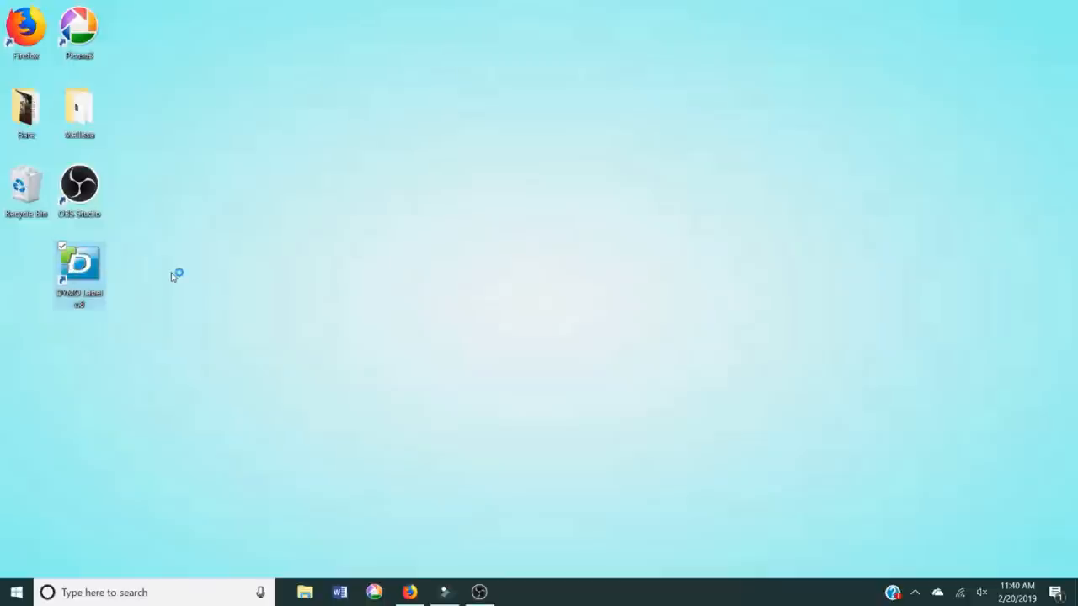
- Launch DYMO Label, postpone registration, and type 'Dresses, sizes XS & S' on the label
double_click(79, 265)
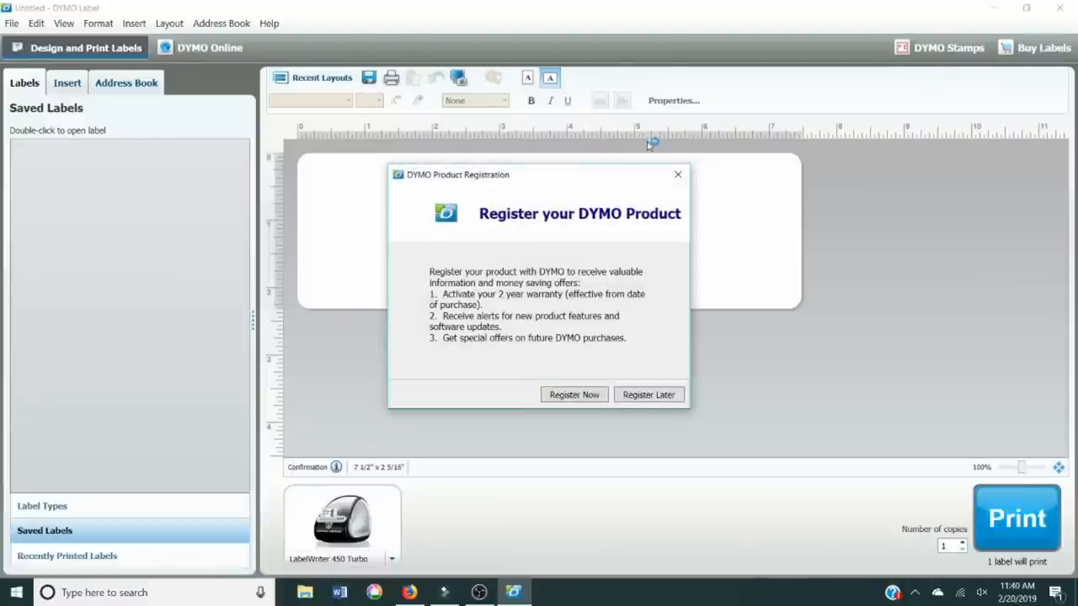
left_click(648, 393)
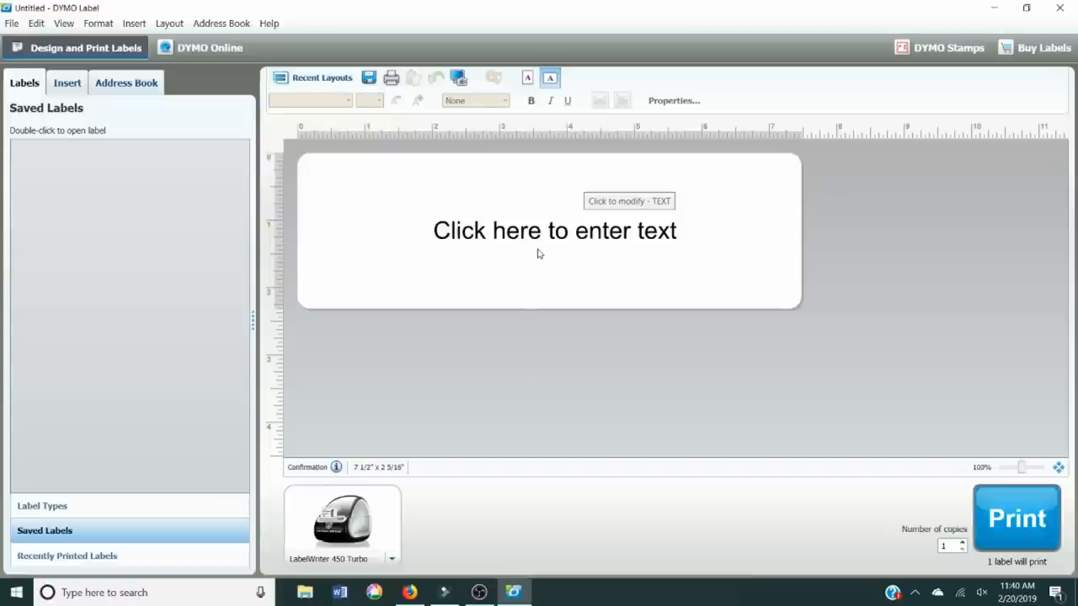
left_click(554, 230)
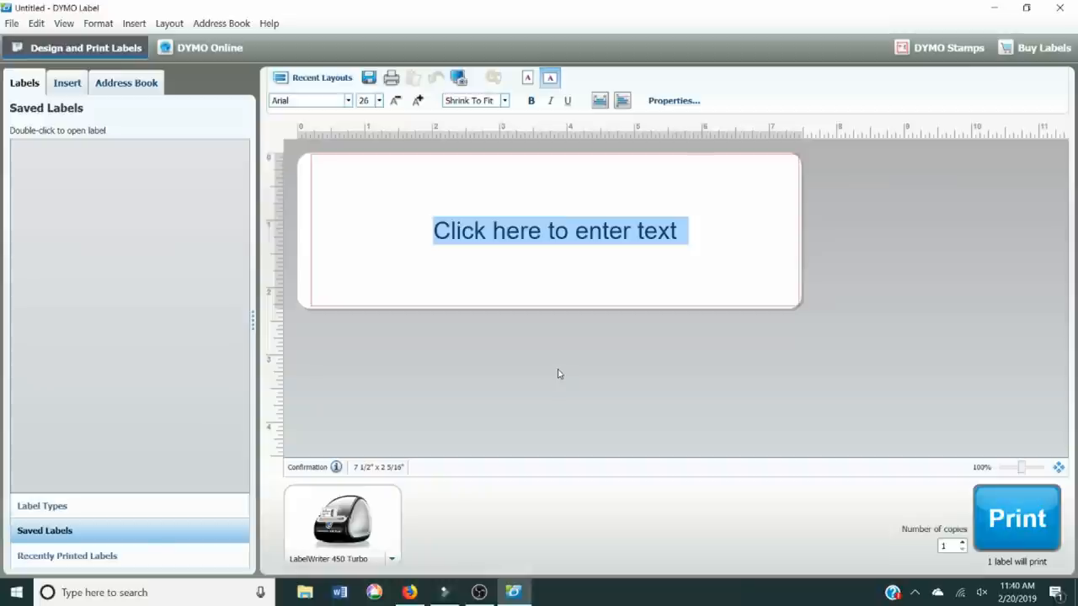
type("Dresses,")
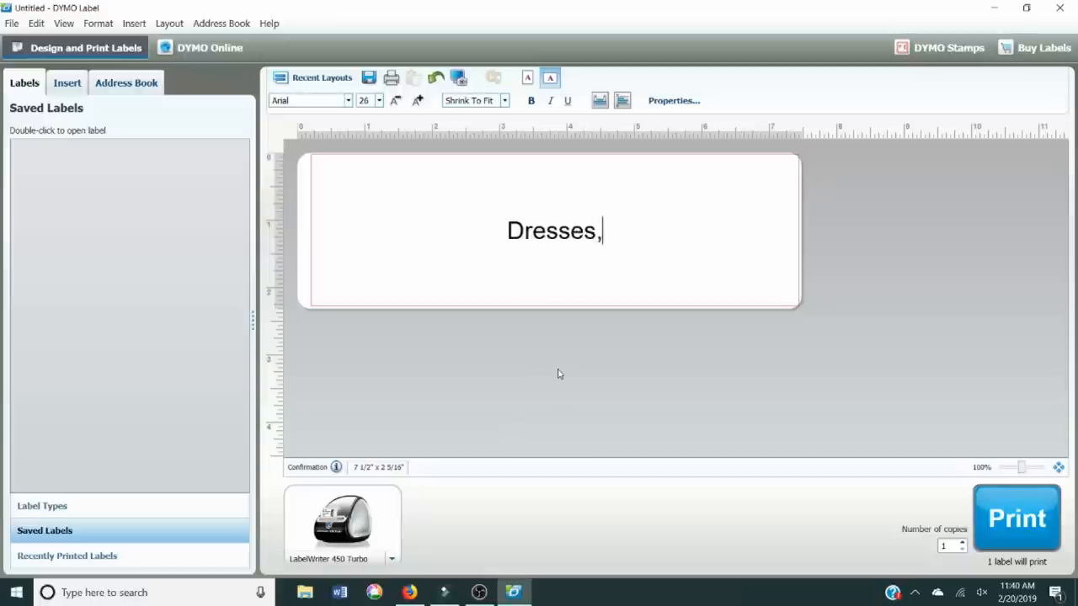
type("sizes XS & S")
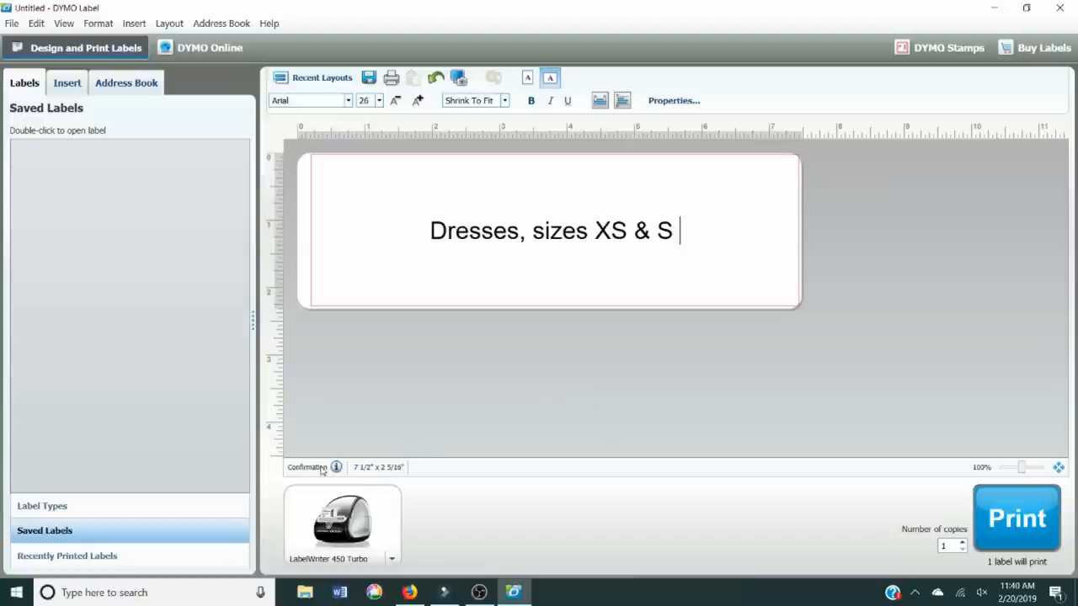
mouse_move(360, 472)
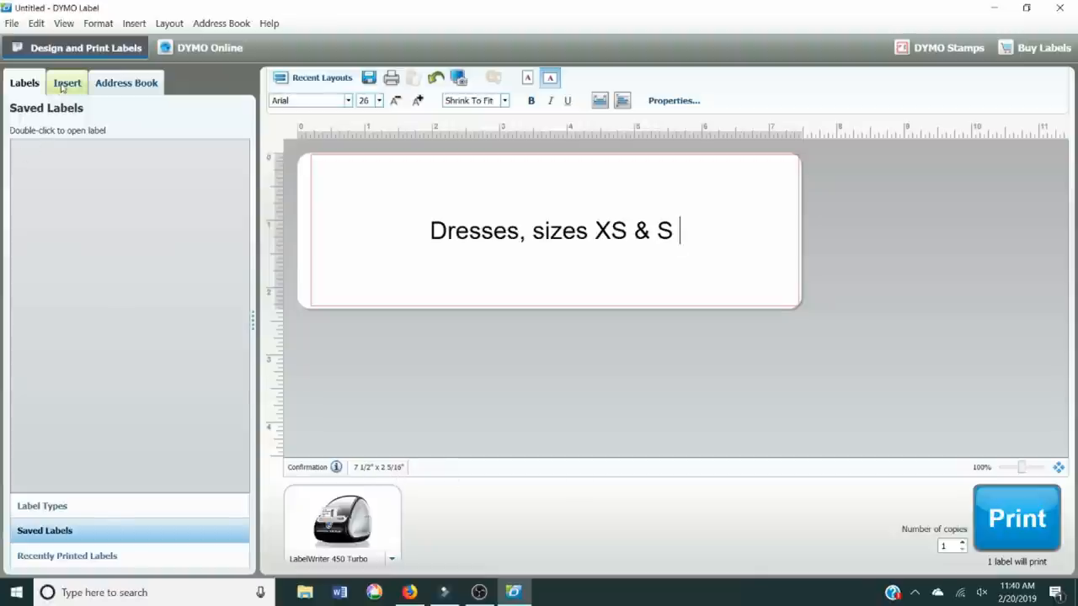
- Browse DYMO's Address Book and Labels, then list Address Labels in Label Types
left_click(125, 83)
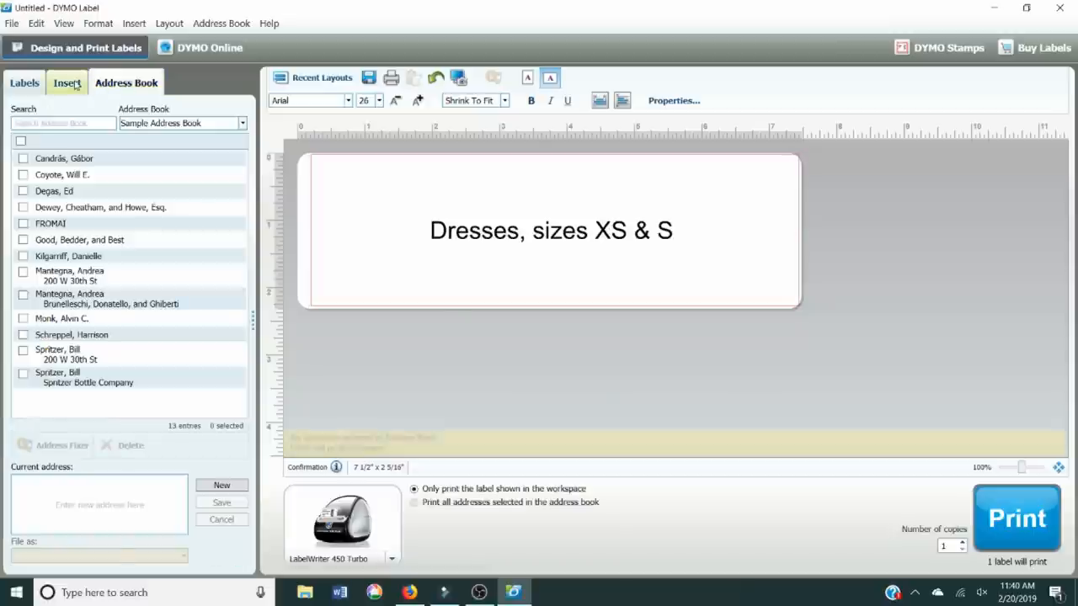
left_click(67, 82)
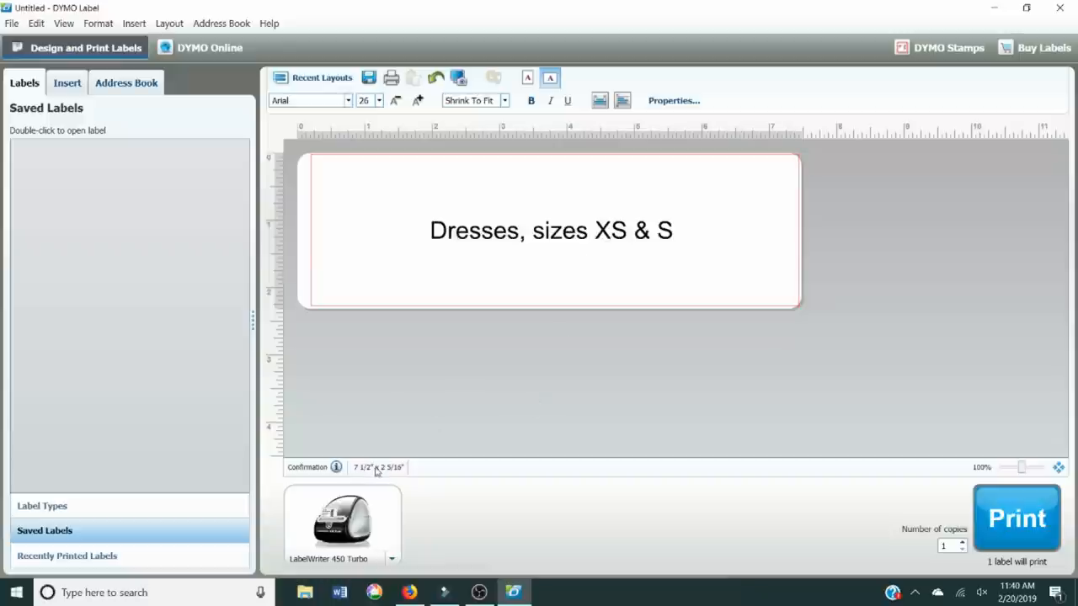
left_click(41, 505)
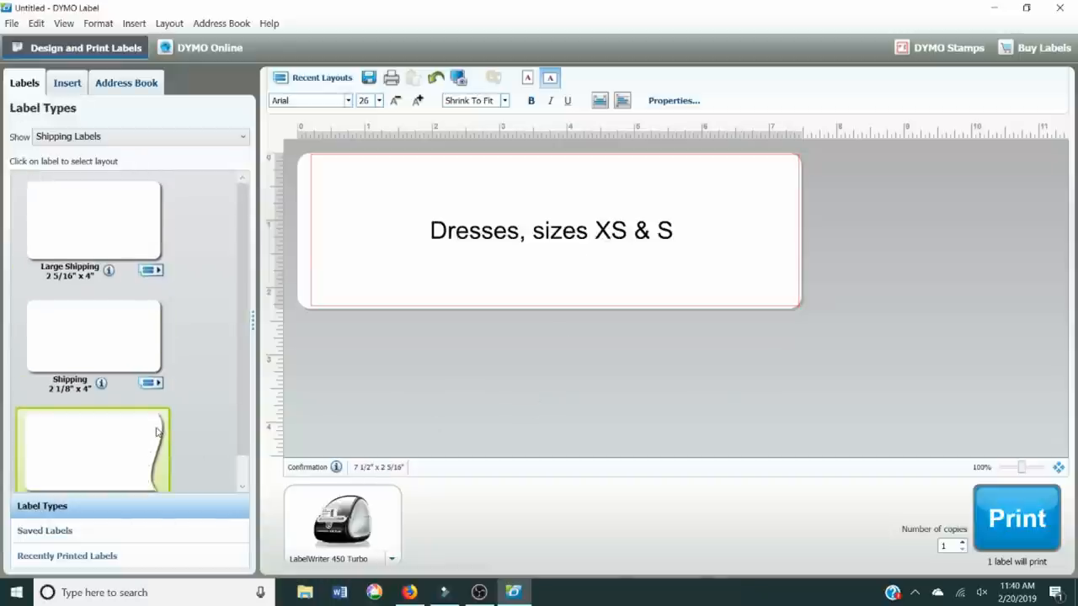
mouse_move(166, 396)
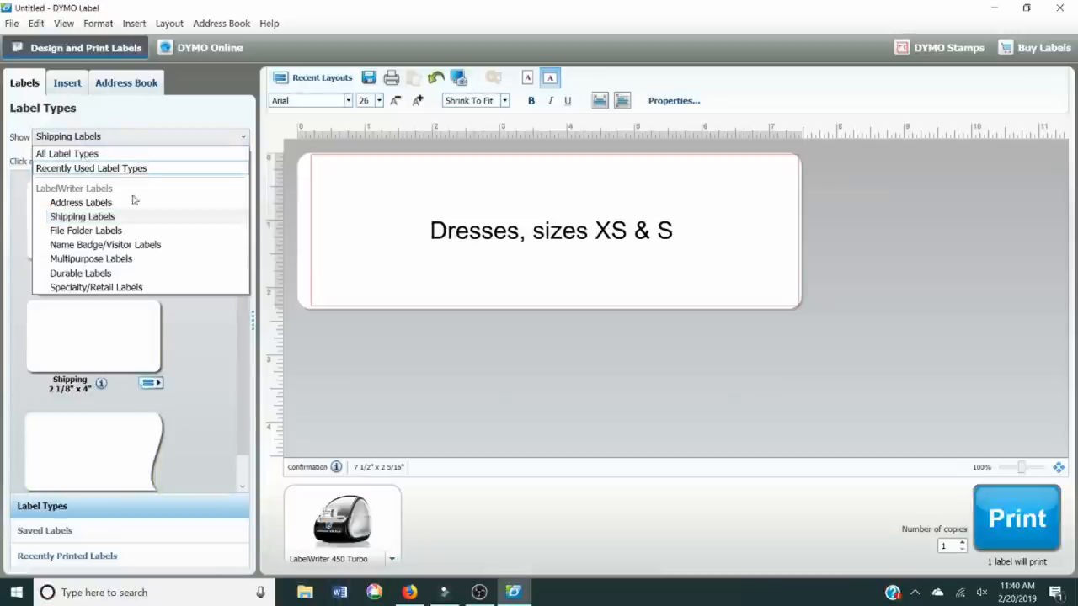
left_click(80, 202)
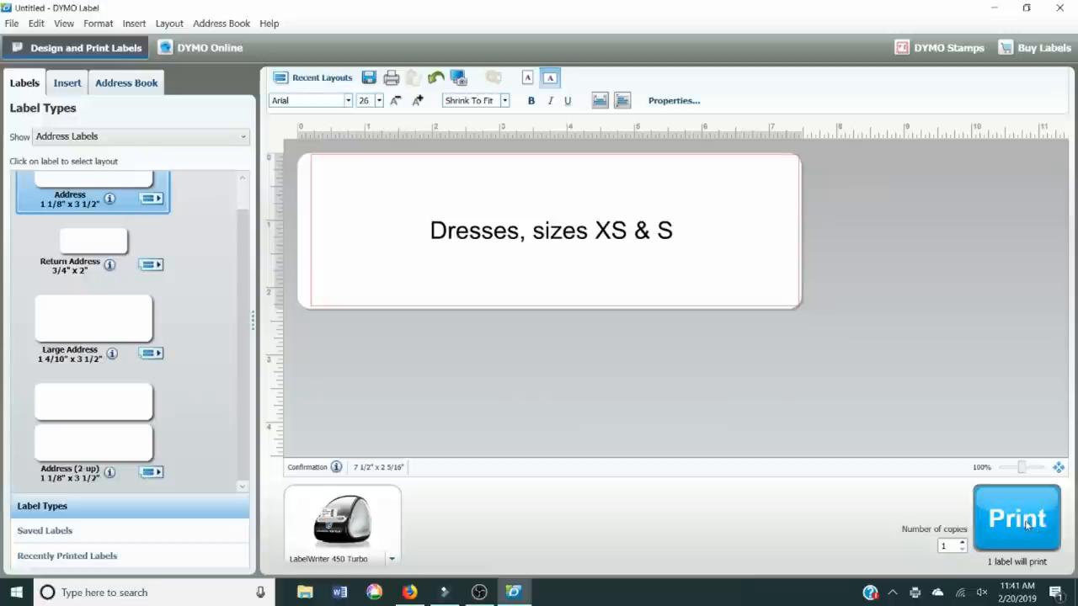
mouse_move(1007, 495)
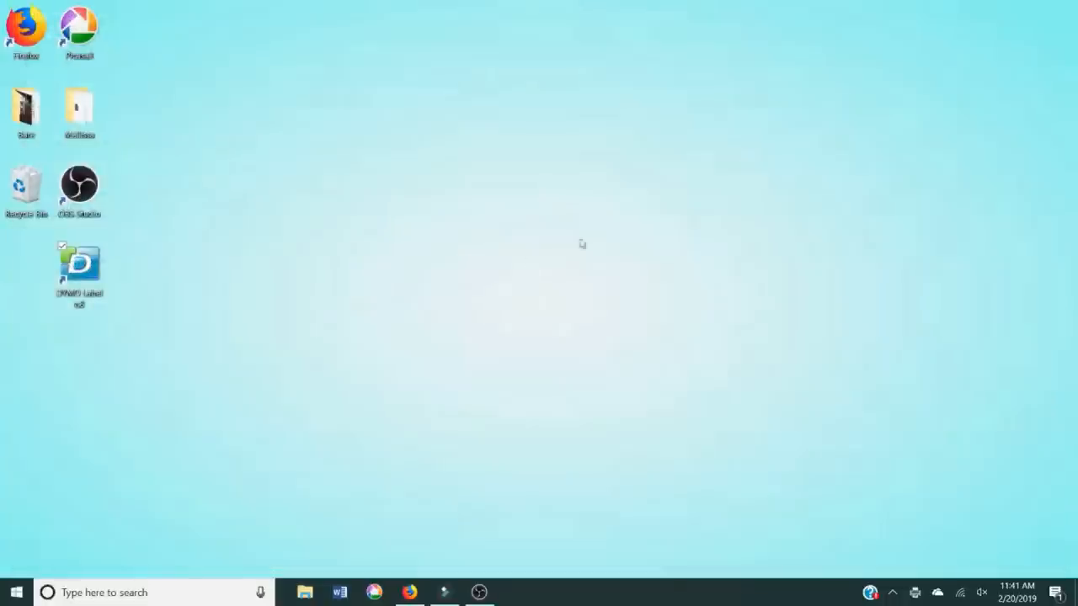
- Search Google for 'adobe reader' by editing 'adobe dc' and picking the suggestion
left_click_drag(79, 266, 25, 266)
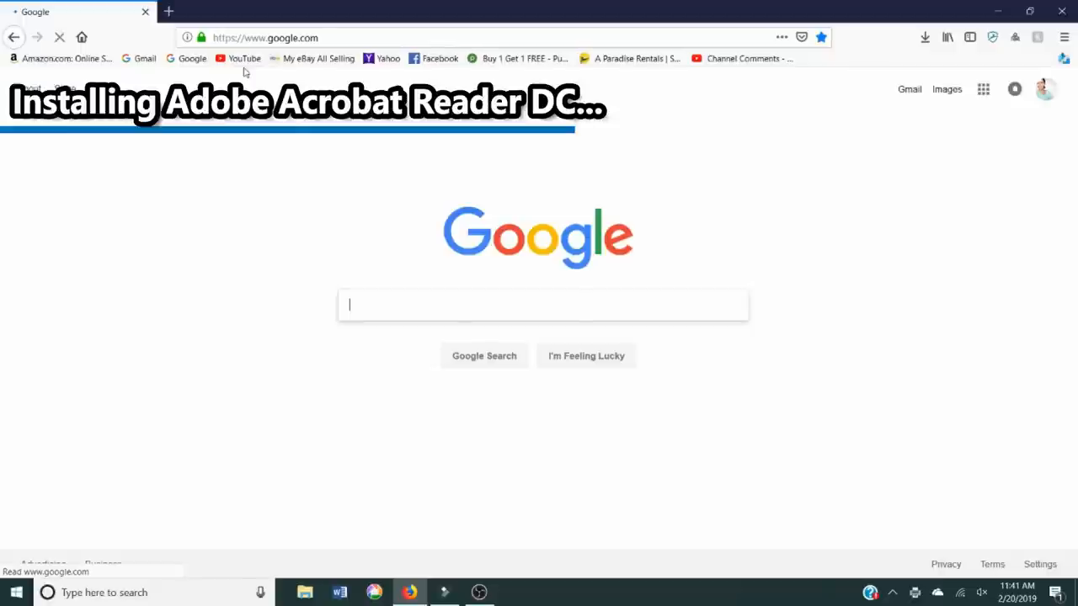
type("a")
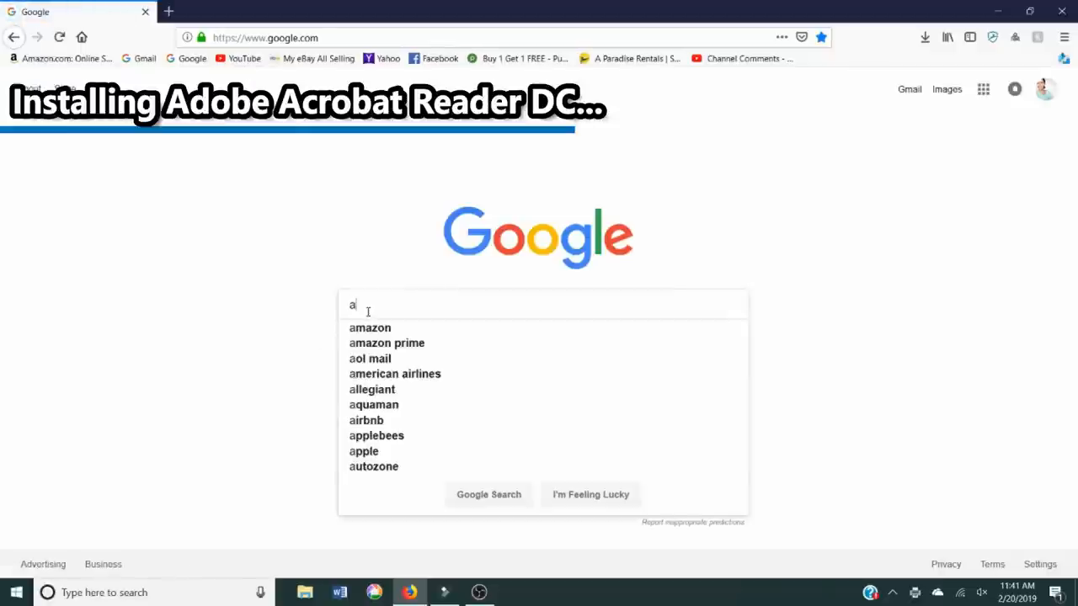
type("dobe dc")
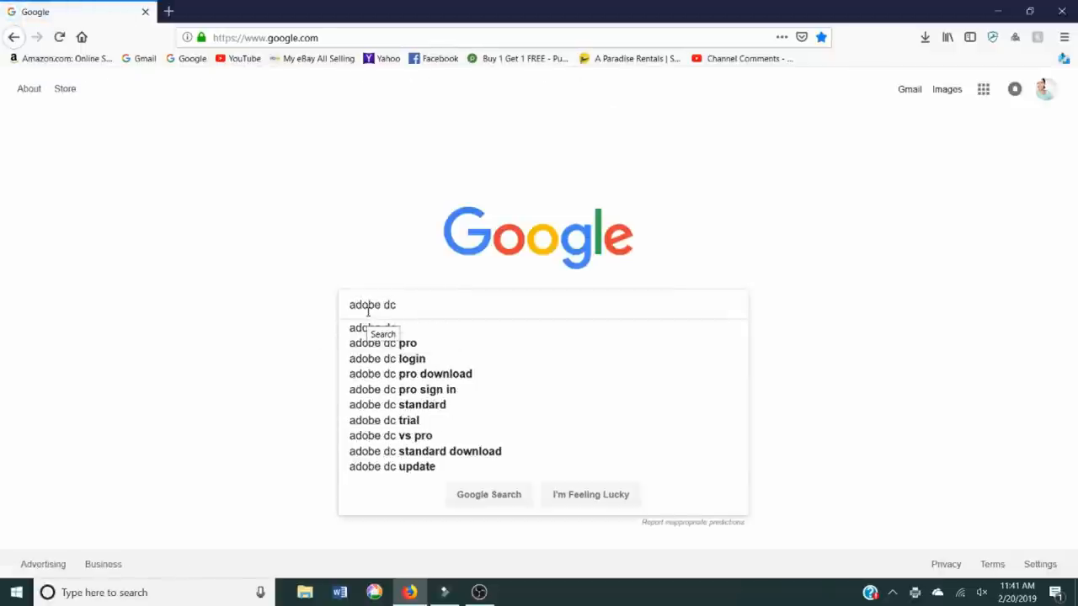
key("BackSpace")
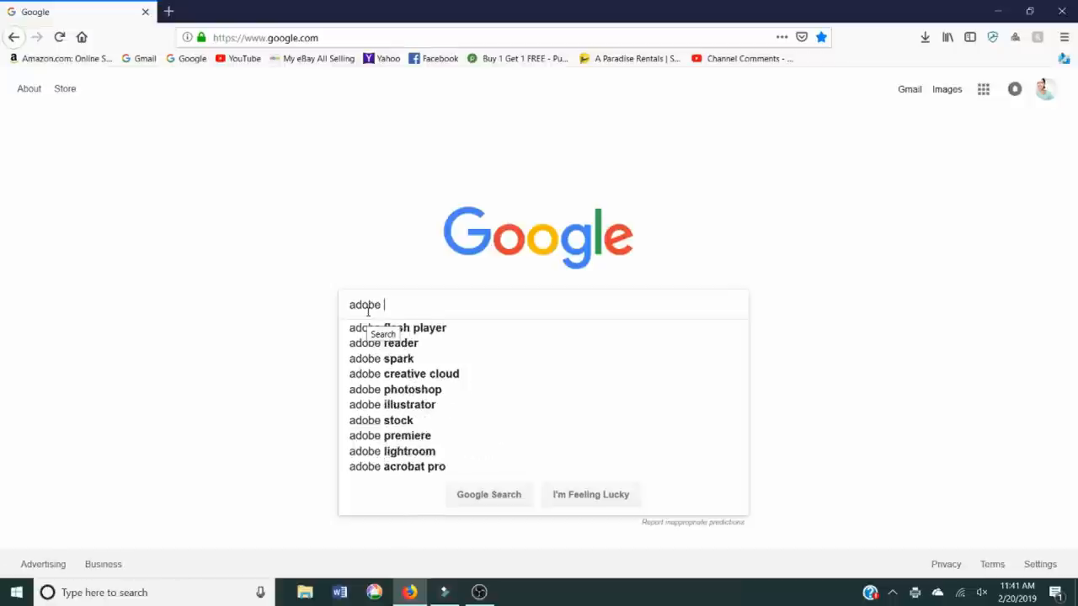
left_click(383, 343)
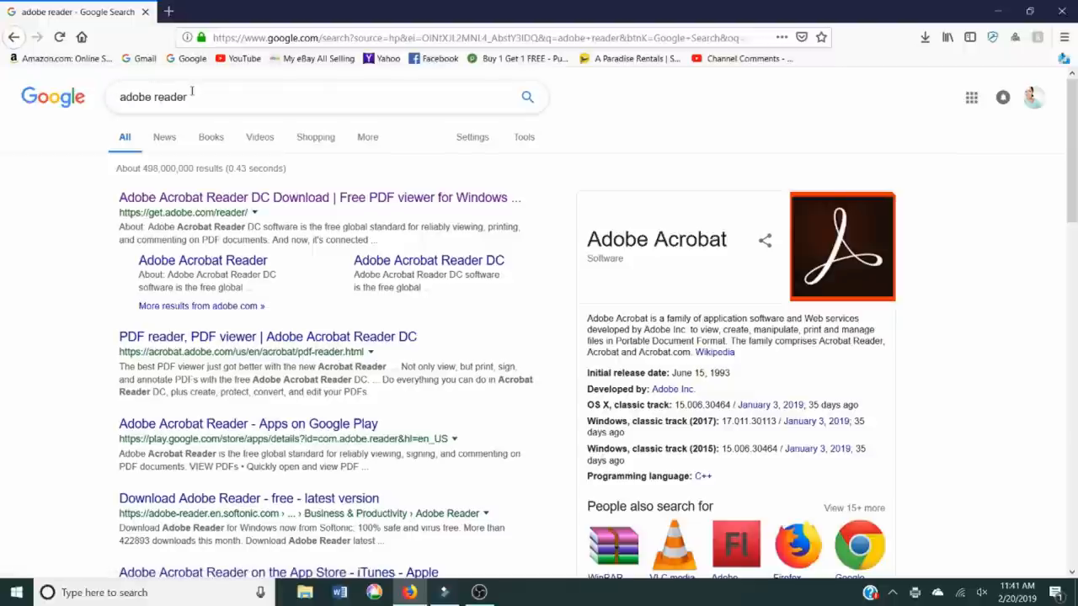
mouse_move(198, 103)
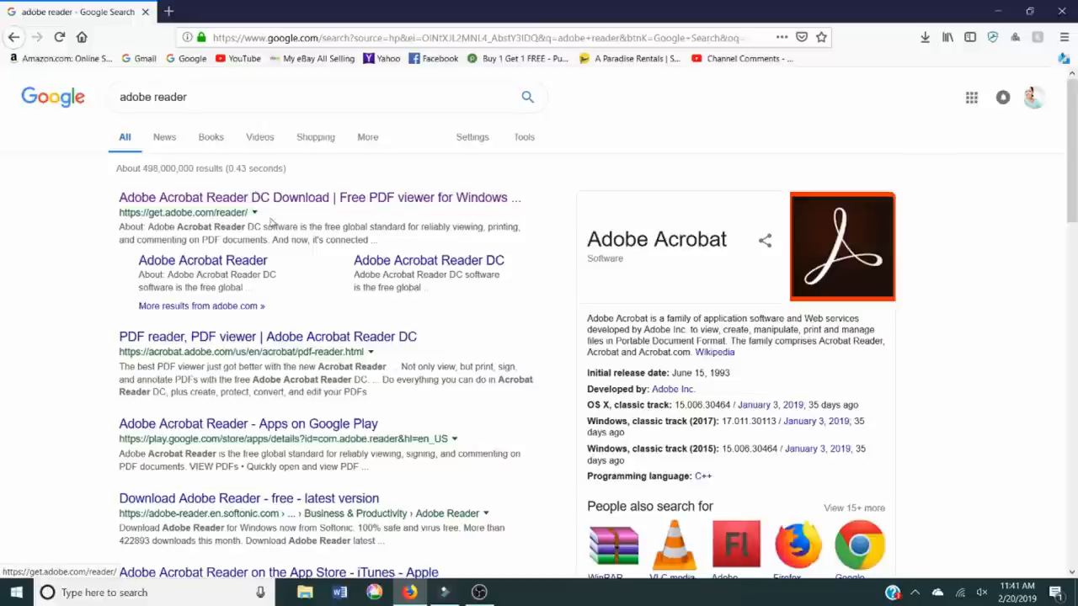
mouse_move(291, 271)
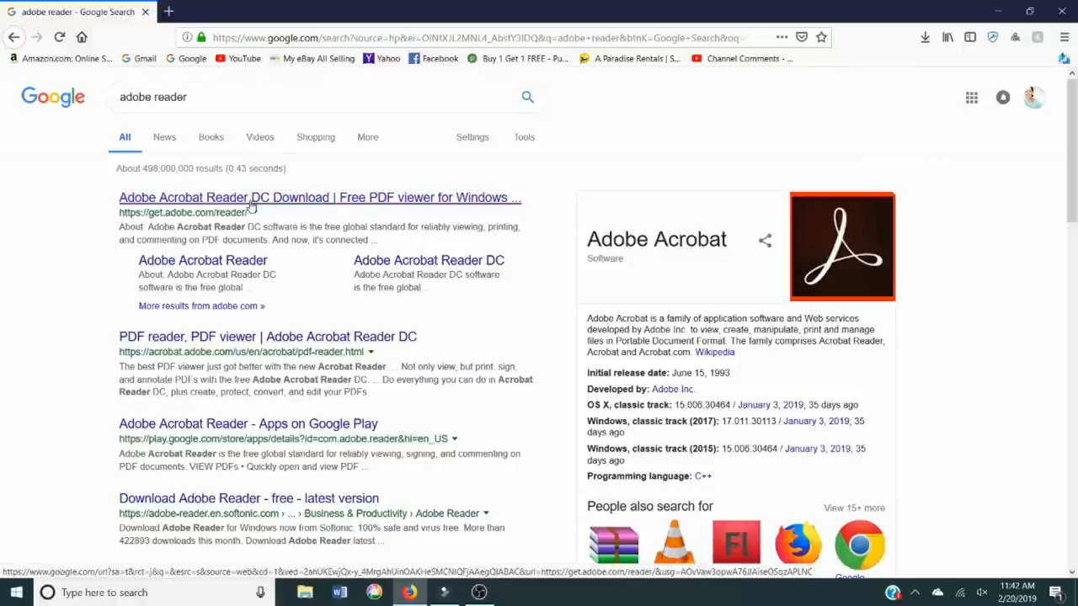
- Open the Acrobat Reader DC download result and untick the Chrome Extension option
left_click(318, 197)
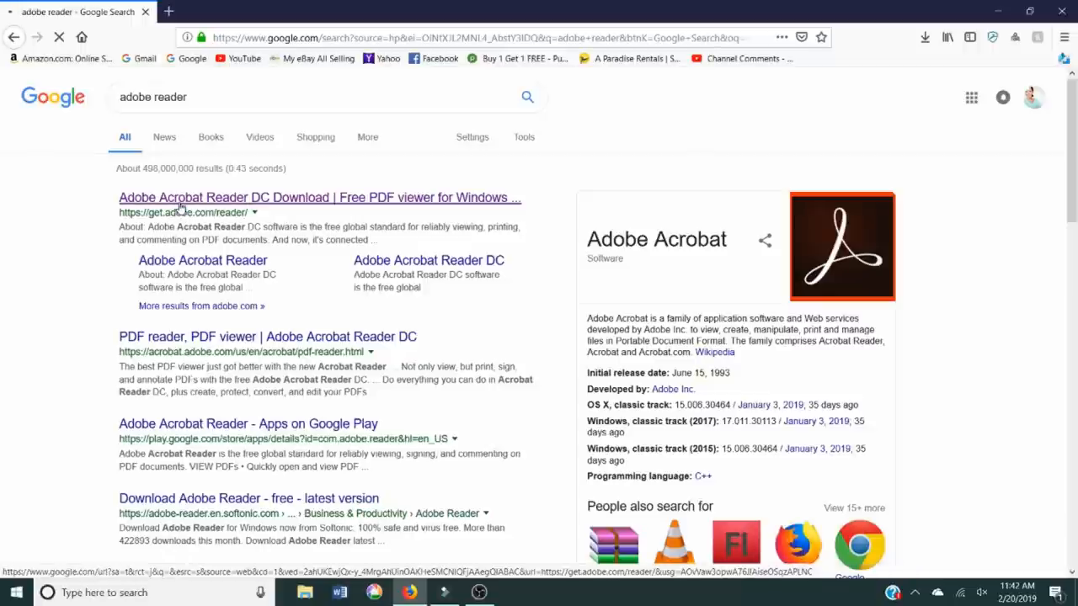
mouse_move(180, 208)
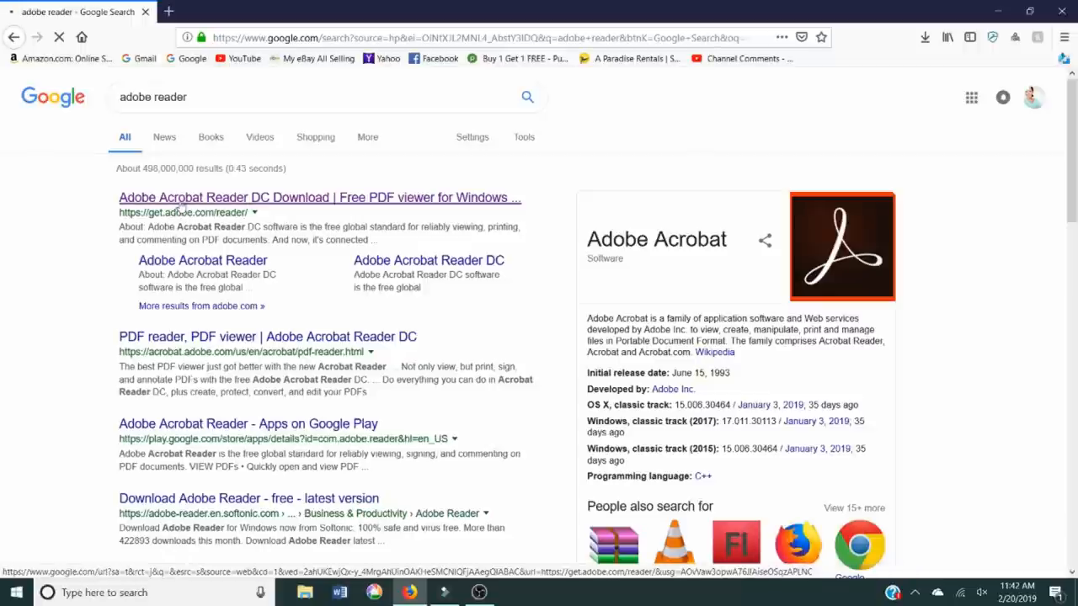
left_click(318, 197)
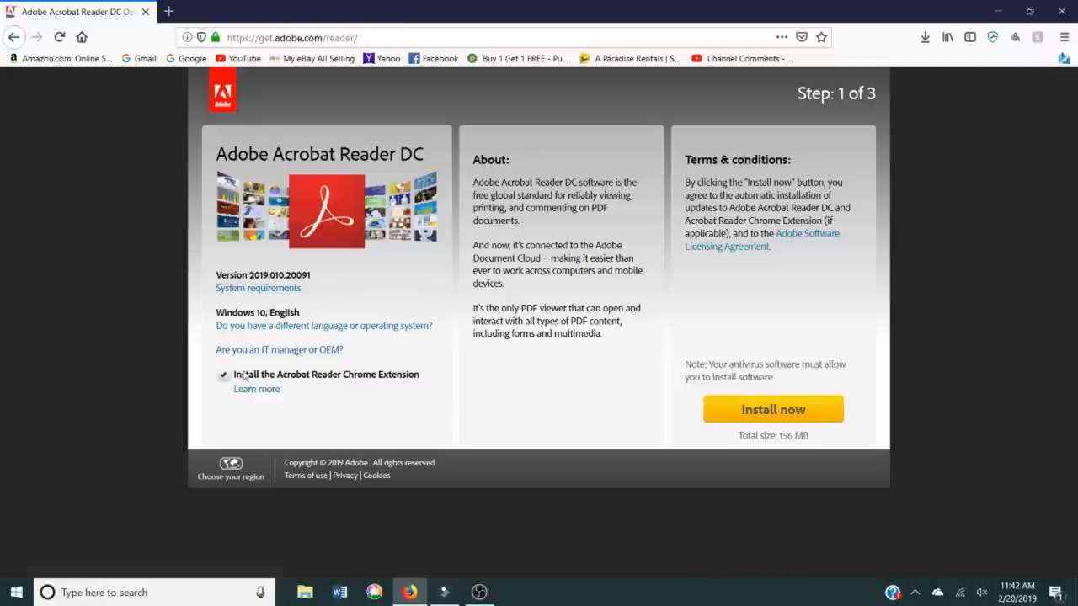
left_click(223, 374)
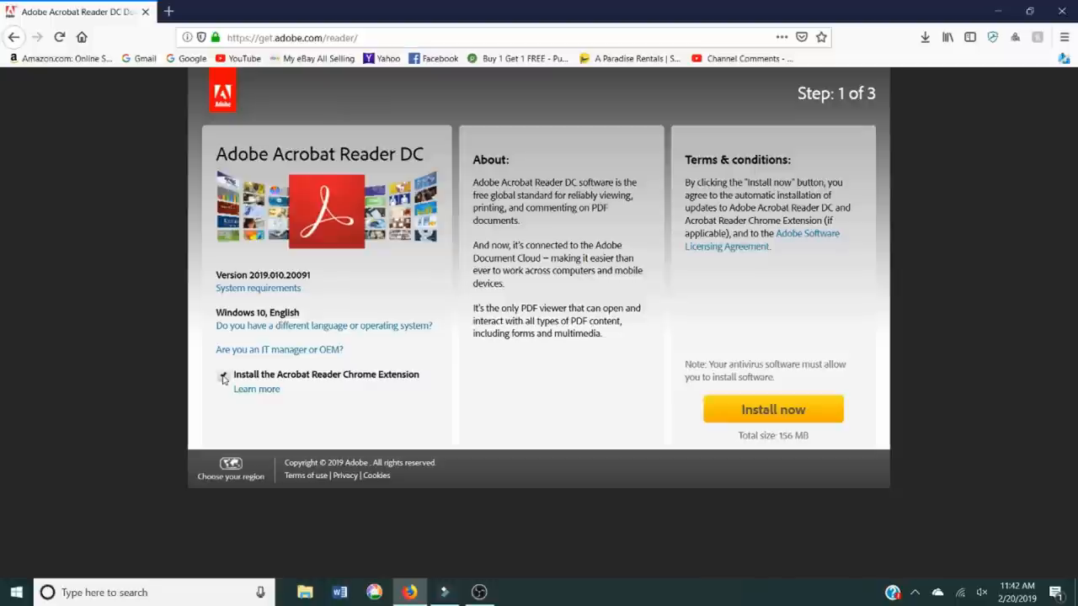
left_click(224, 376)
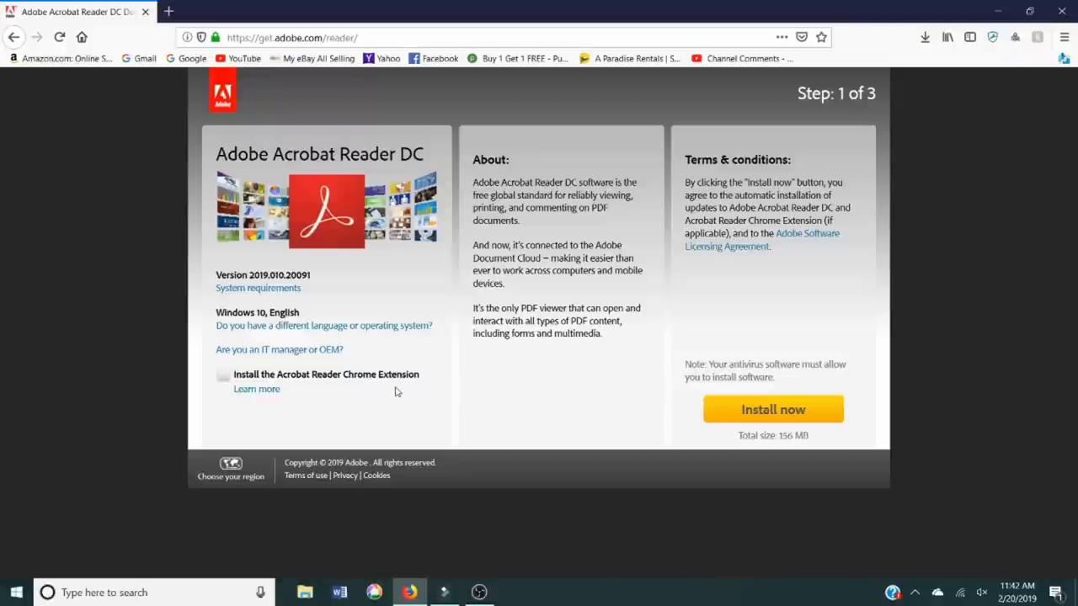
mouse_move(618, 382)
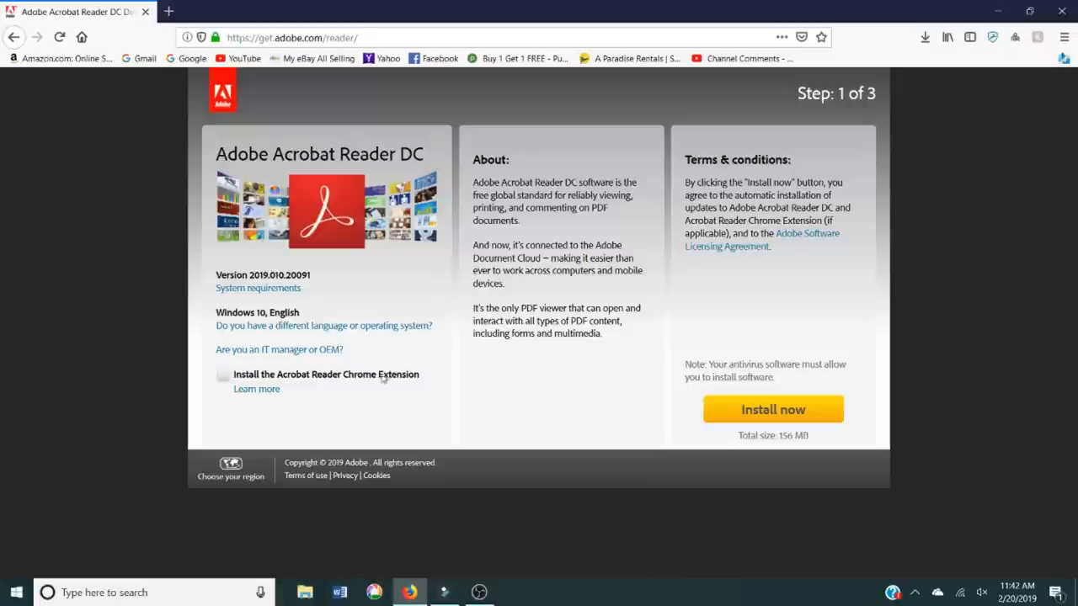
mouse_move(791, 420)
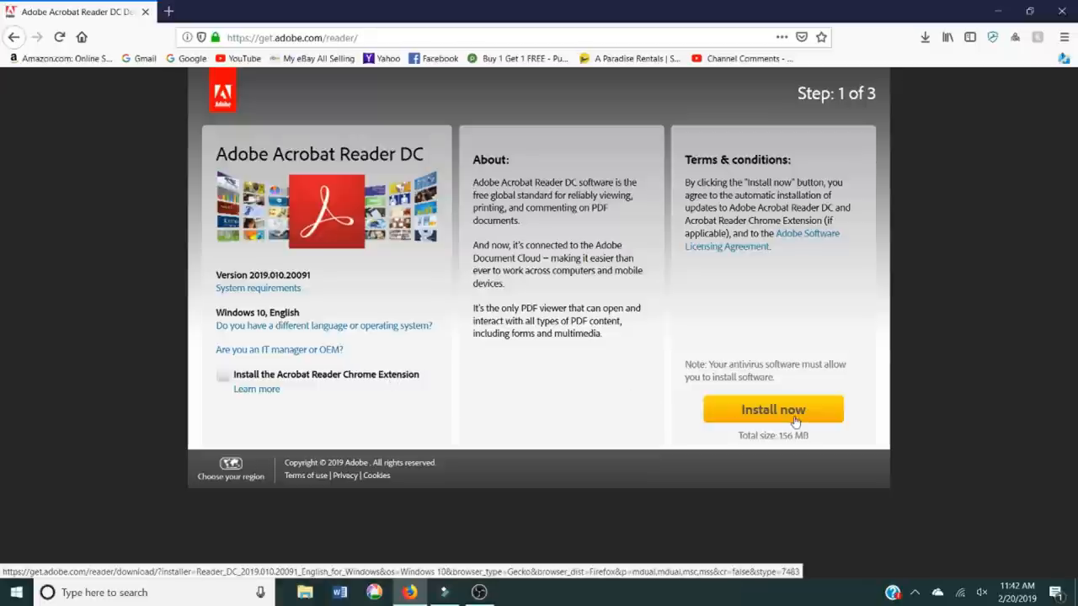
- Start the Reader download with Install now and save the readerdc_en installer file
left_click(772, 409)
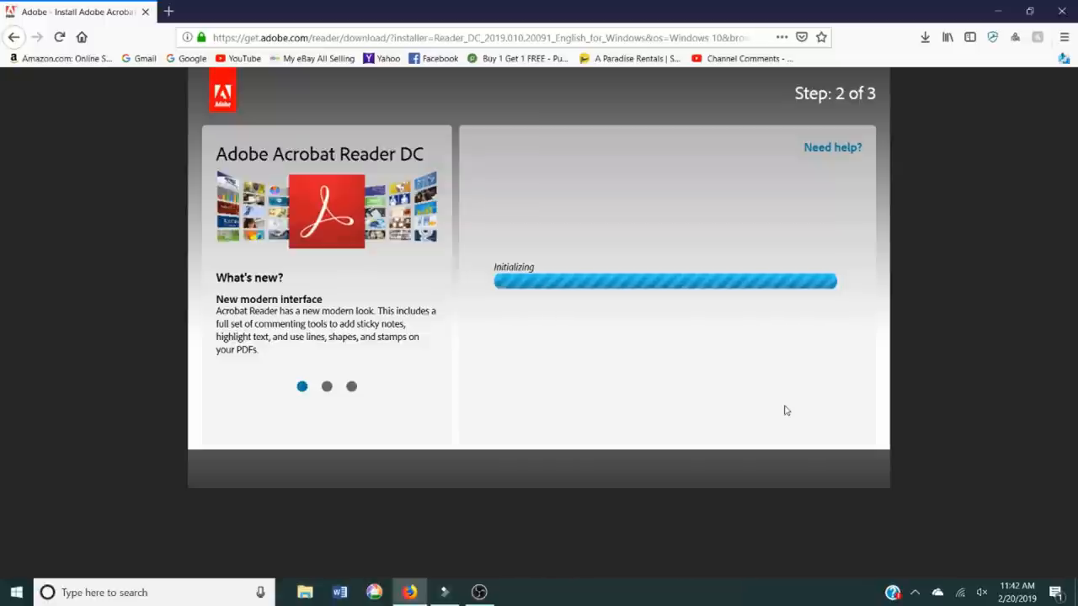
mouse_move(731, 261)
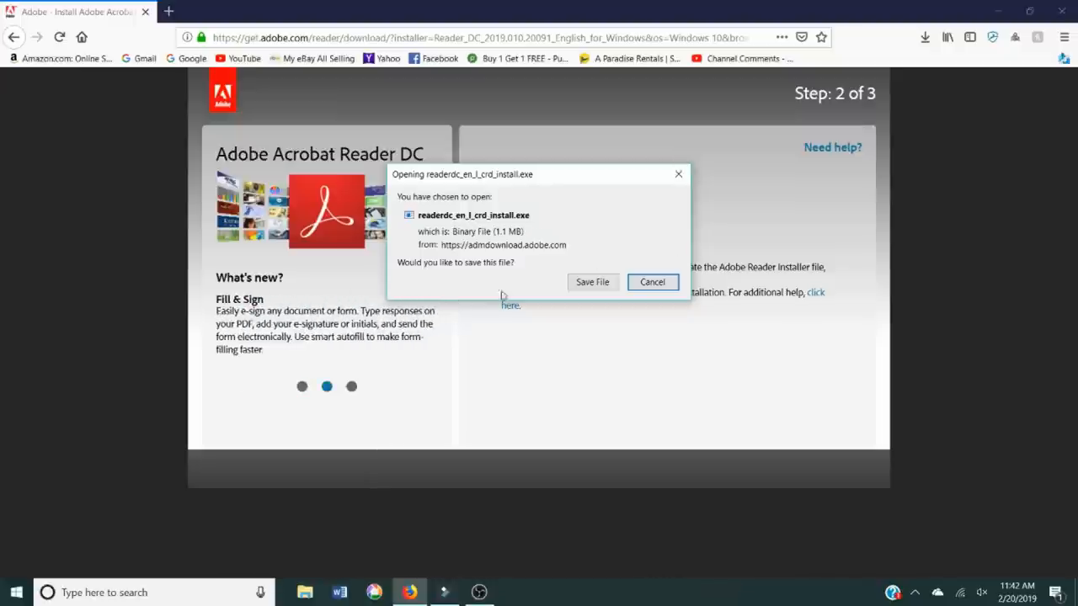
mouse_move(516, 74)
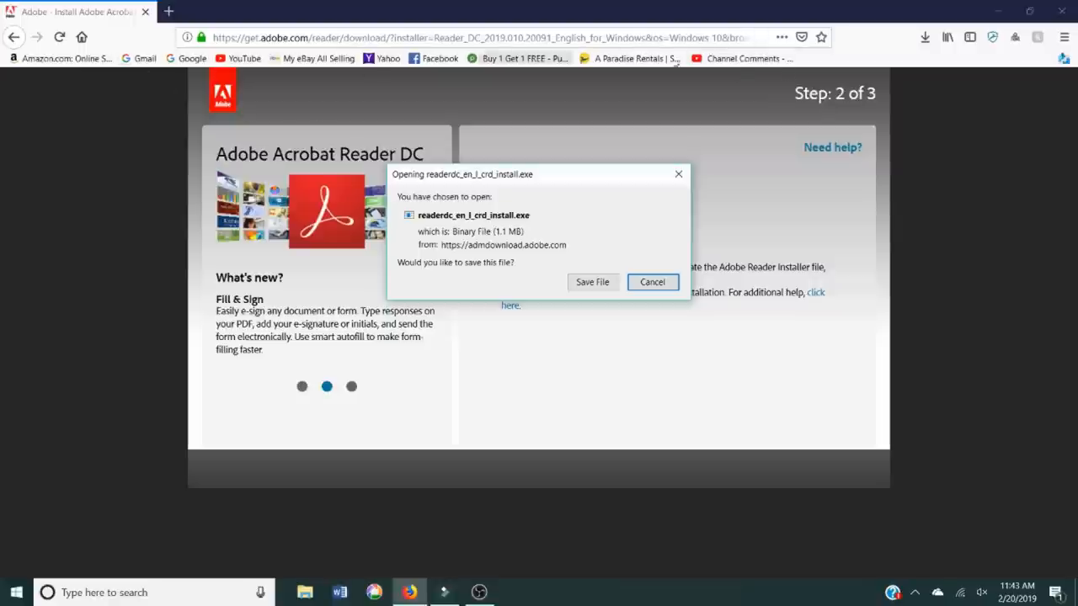
mouse_move(522, 59)
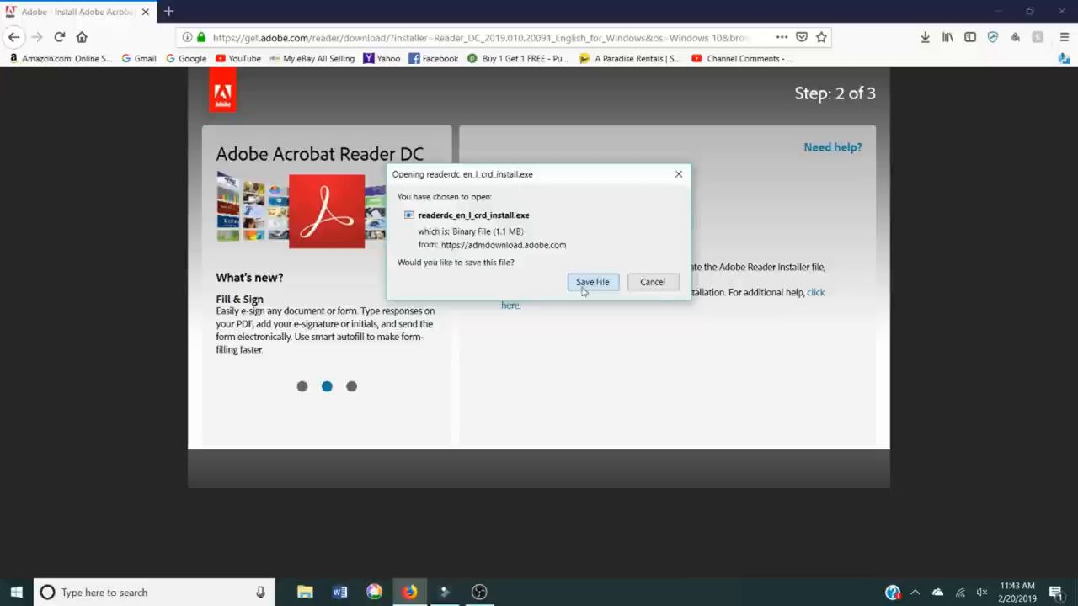
left_click(592, 282)
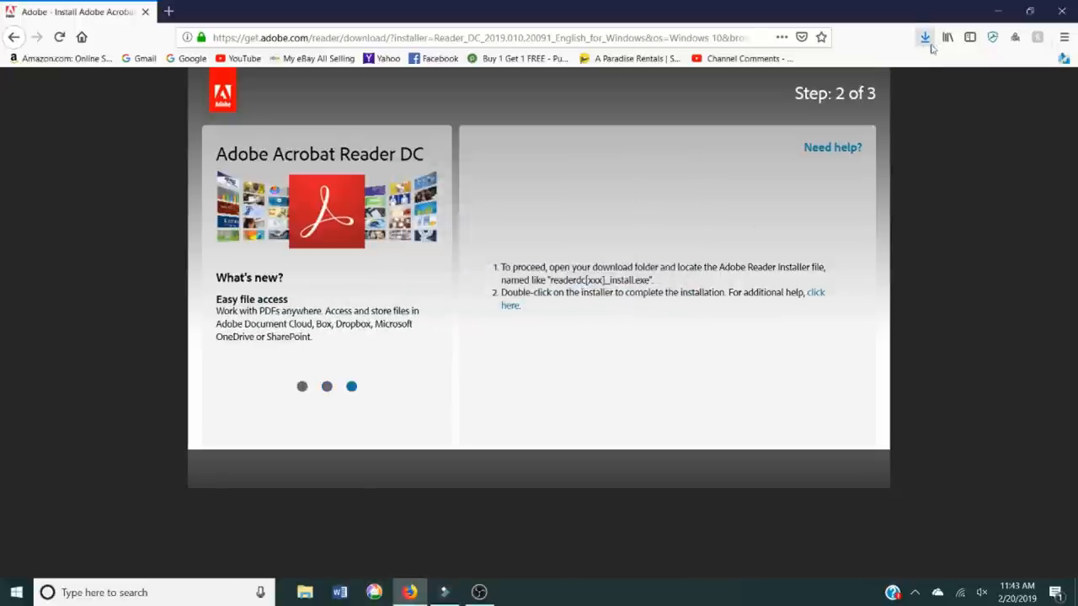
mouse_move(925, 37)
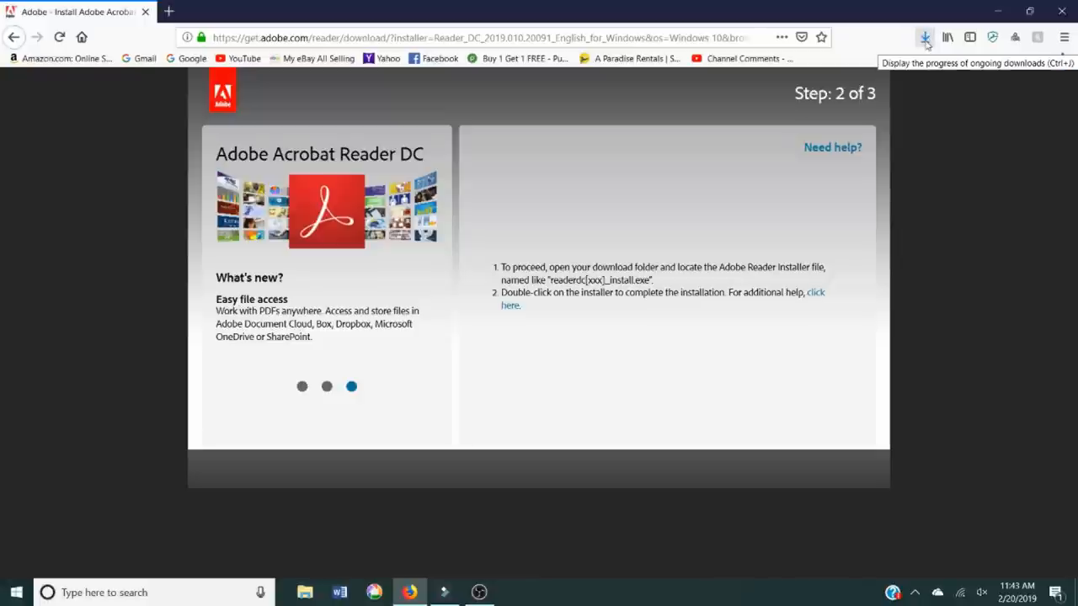
- Show Firefox's downloads panel listing the completed readerdc_en_l_crd_install.exe
left_click(925, 37)
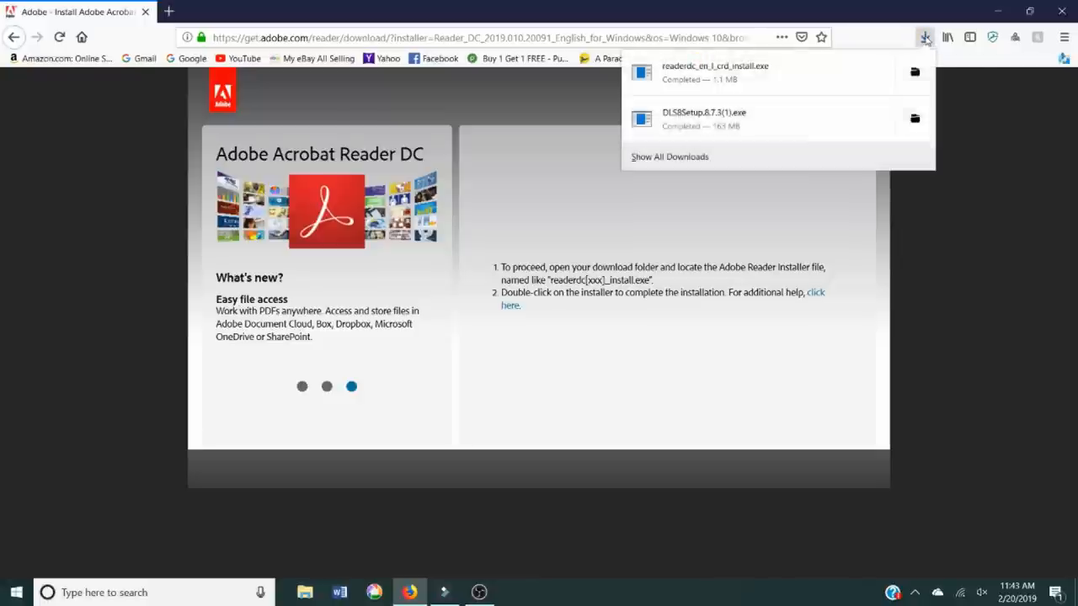
mouse_move(925, 37)
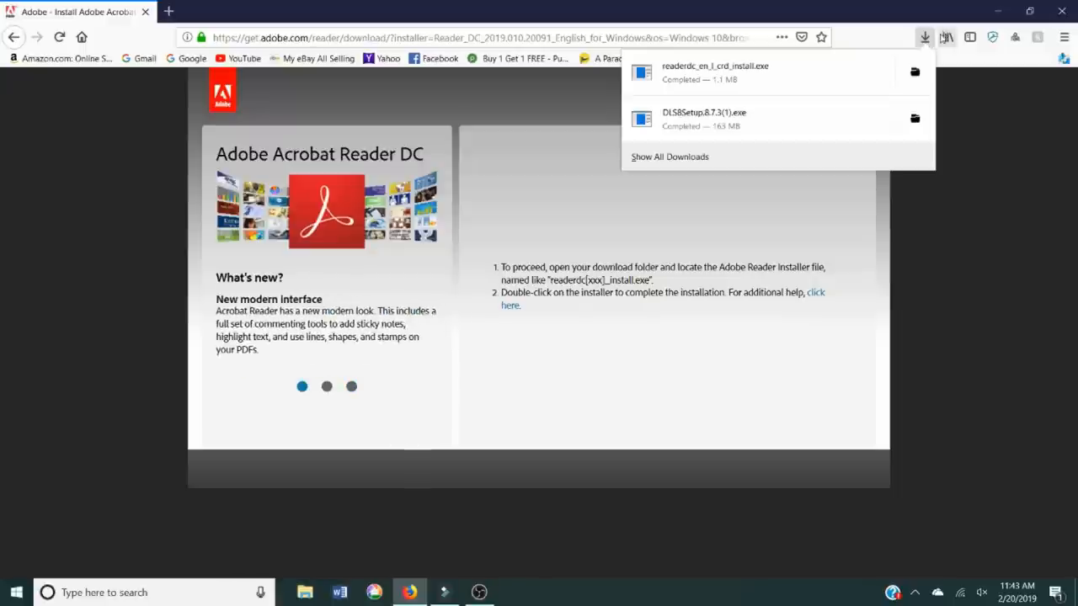
mouse_move(923, 37)
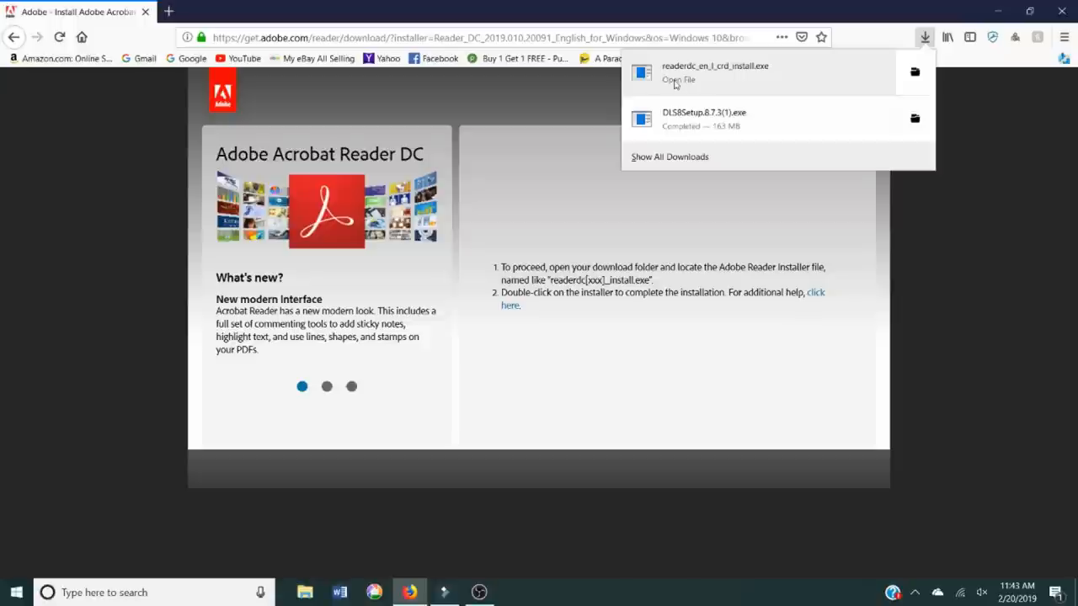
mouse_move(690, 82)
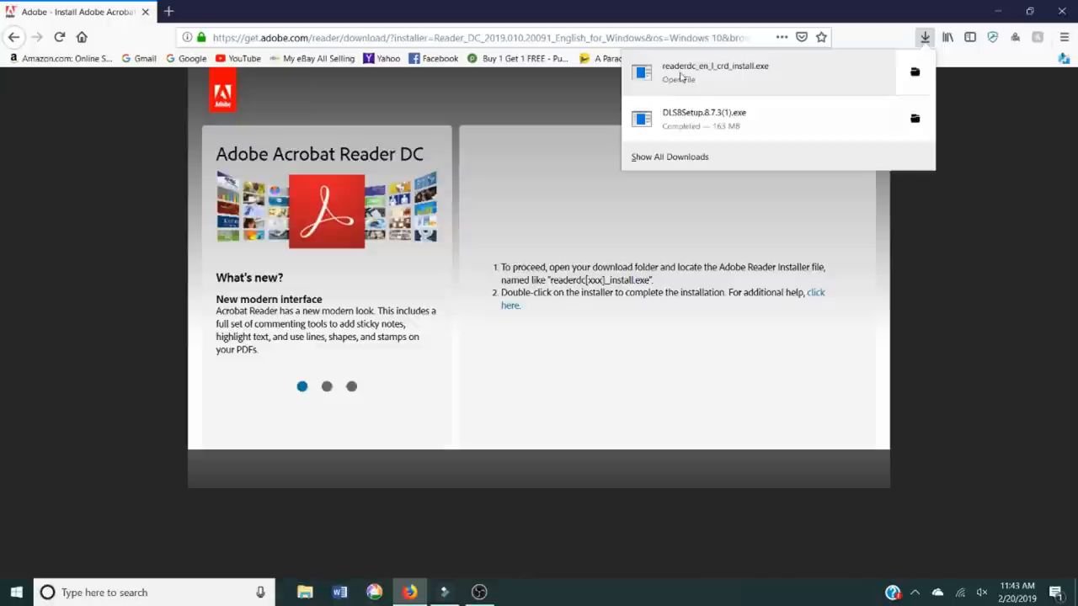
- Run readerdc_en_l_crd_install.exe and untick 'Launch Adobe Acrobat Reader DC' when installation completes
left_click(924, 37)
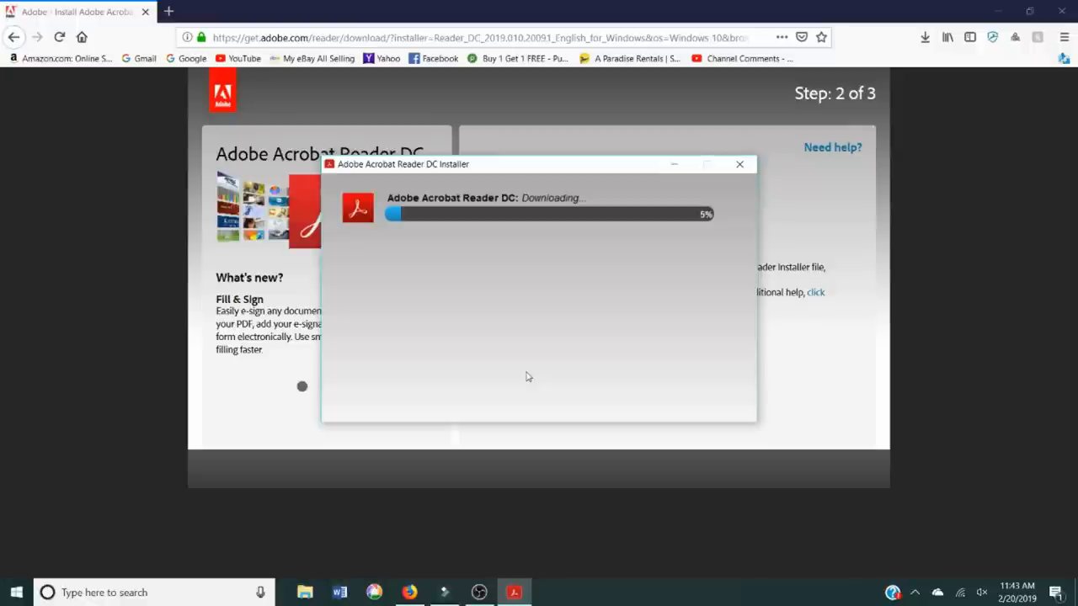
mouse_move(532, 376)
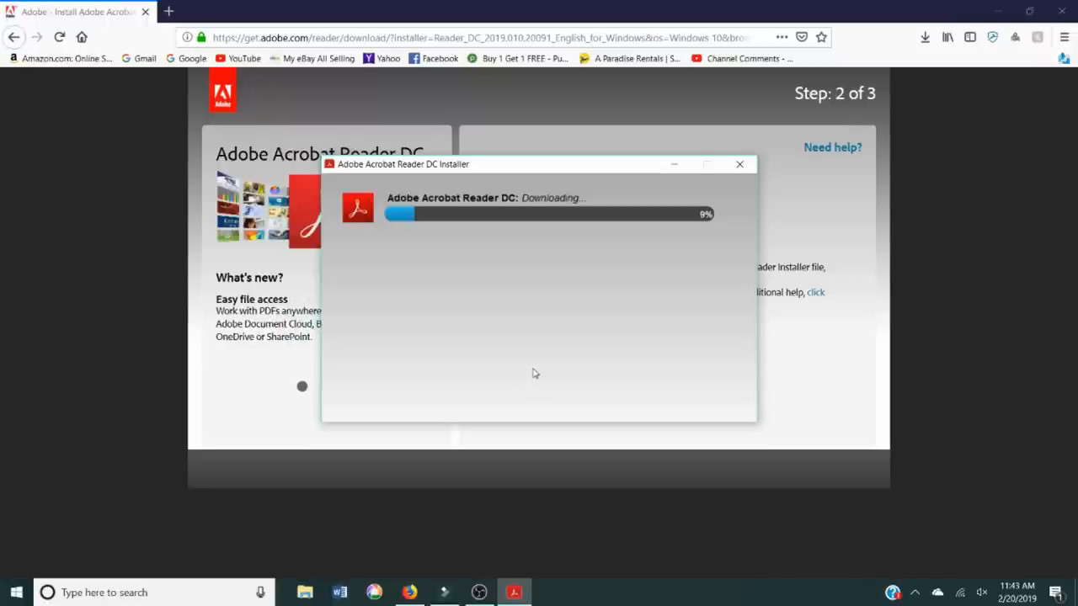
mouse_move(543, 346)
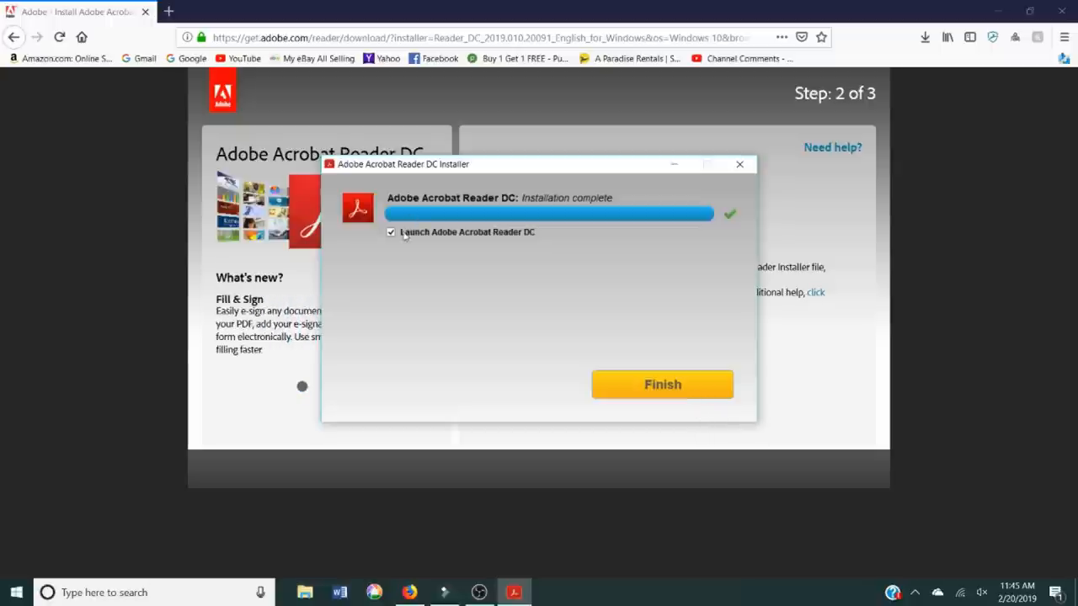
left_click(390, 232)
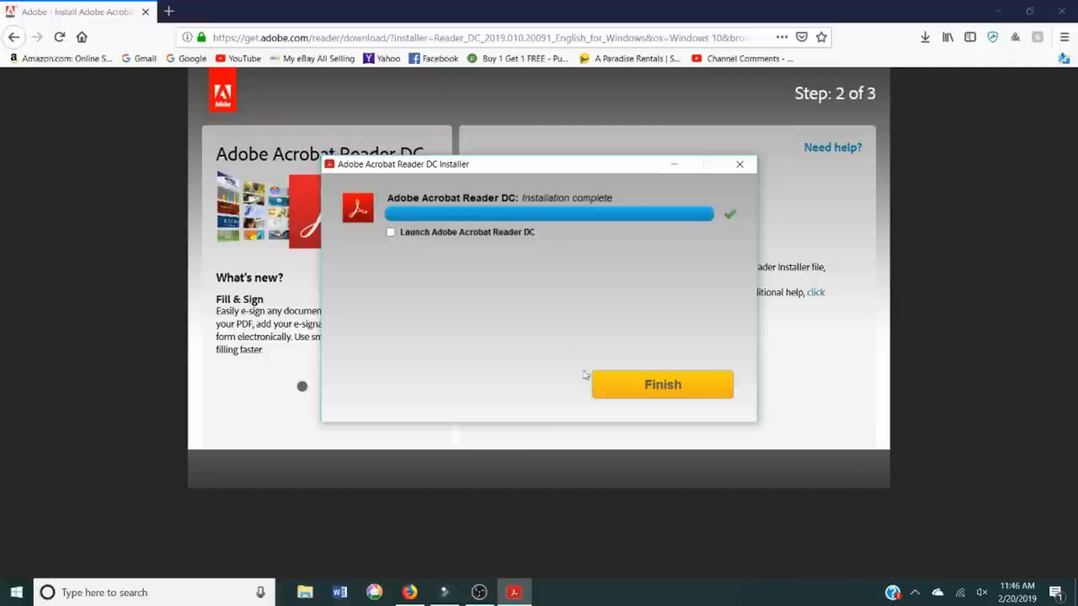
mouse_move(608, 389)
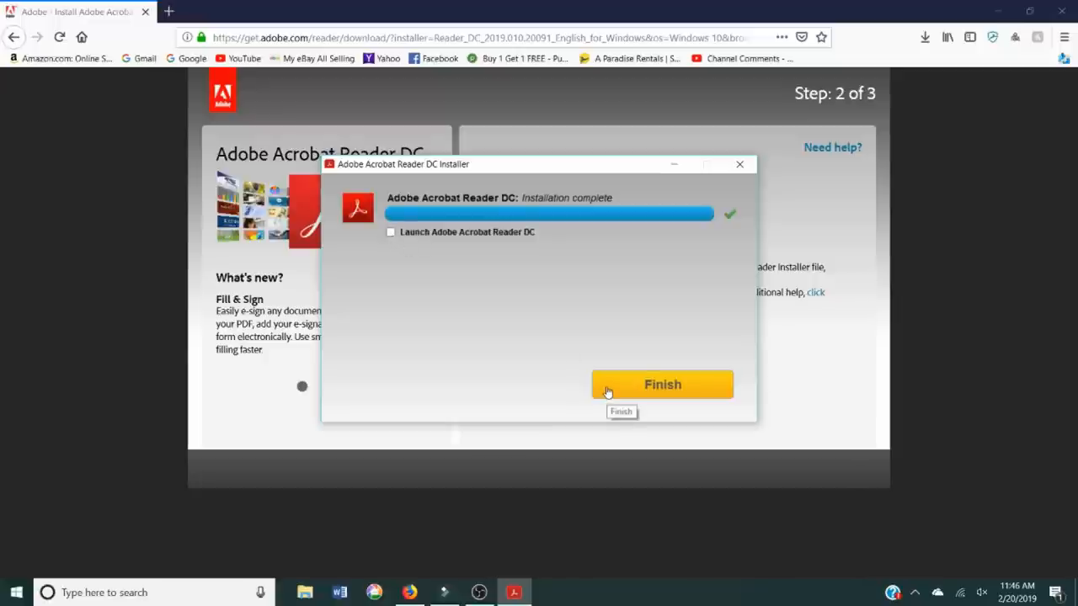
- Click Finish to close the Acrobat Reader installer
left_click(661, 385)
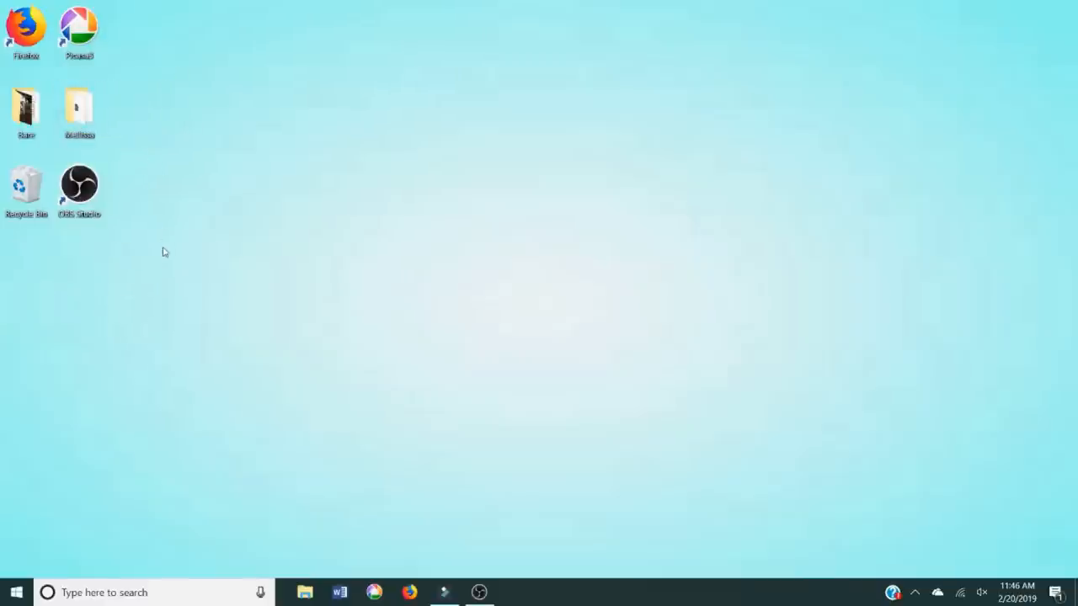
mouse_move(65, 251)
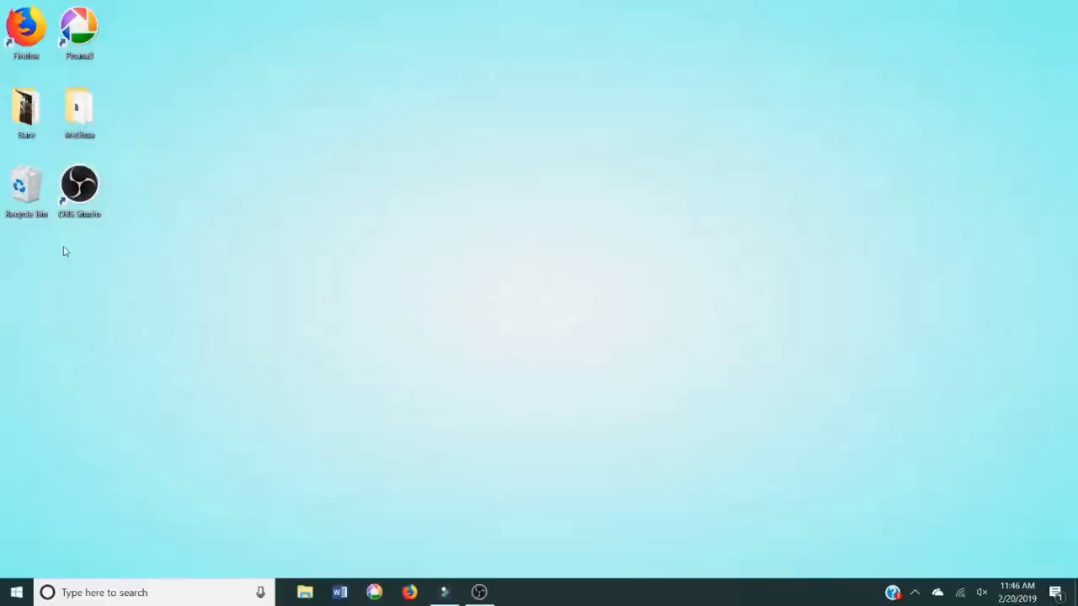
mouse_move(523, 295)
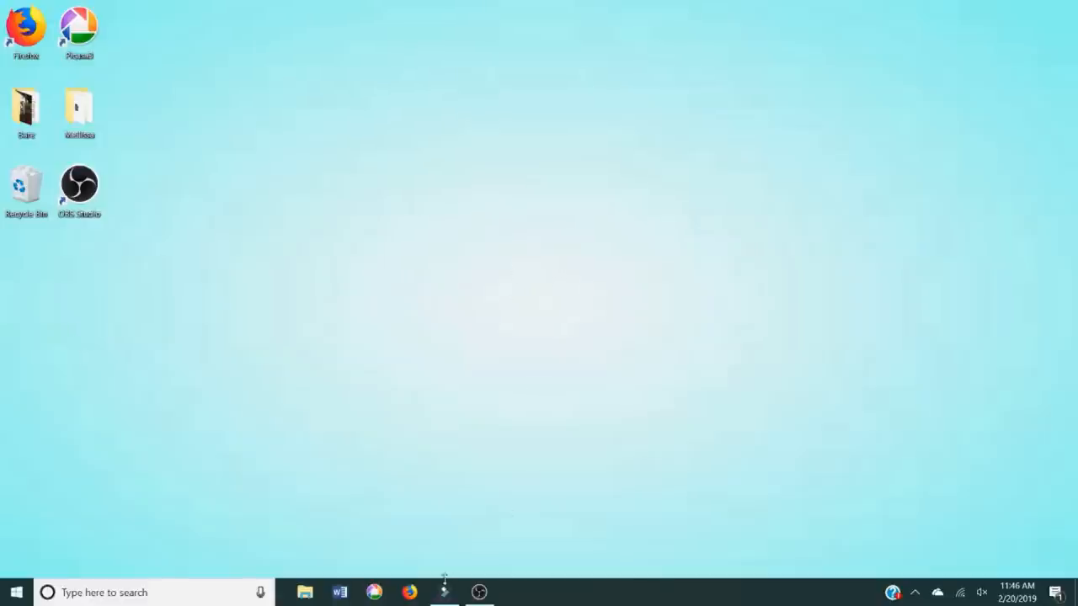
mouse_move(485, 348)
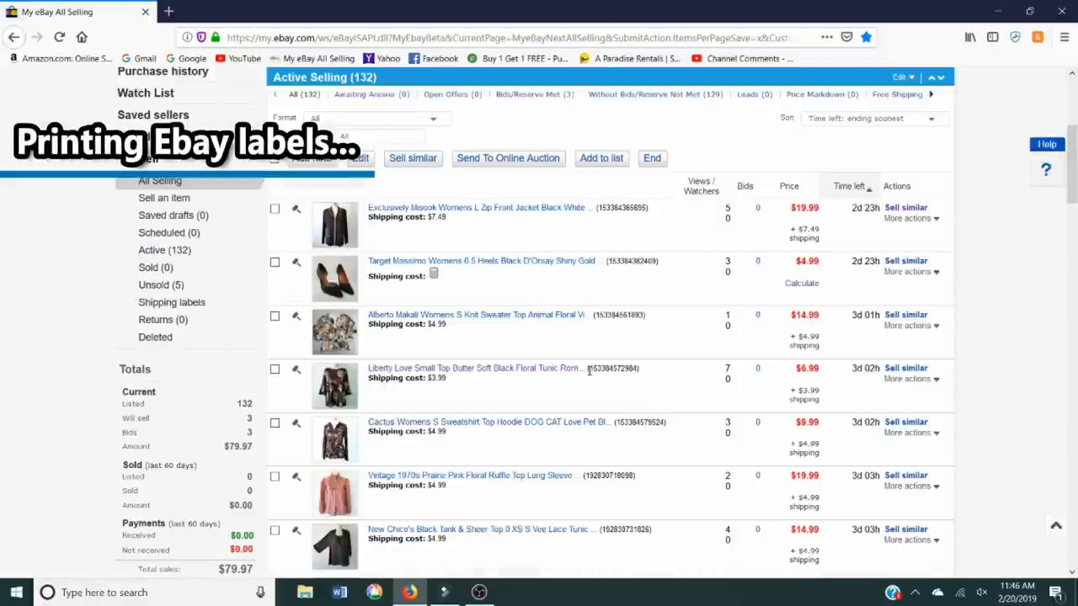
mouse_move(620, 391)
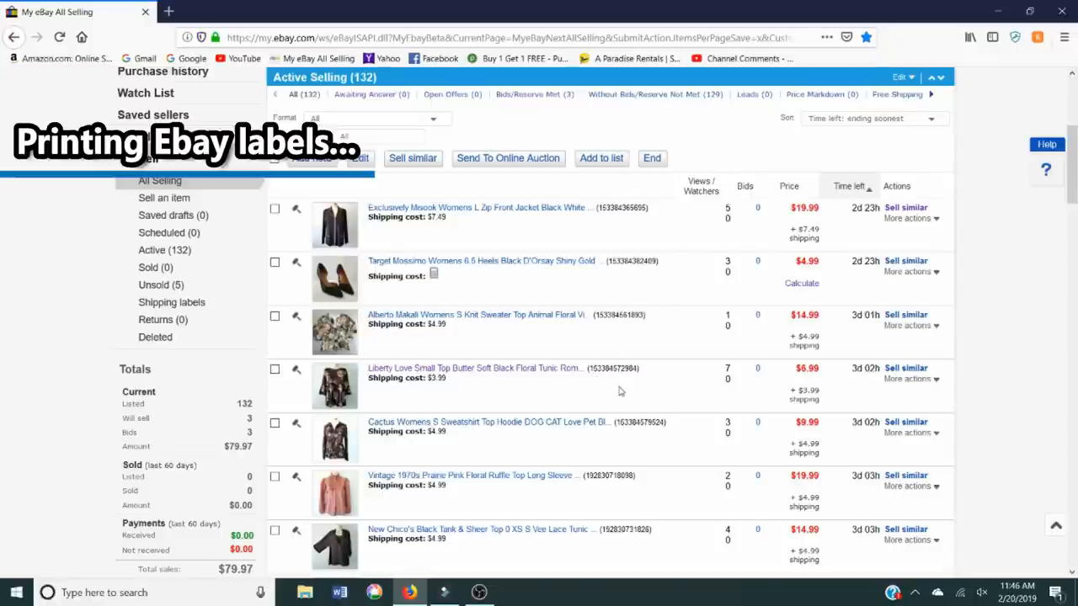
- Scroll to the sold order's Print shipping label option to reach USPS postage purchase
scroll("down", 3)
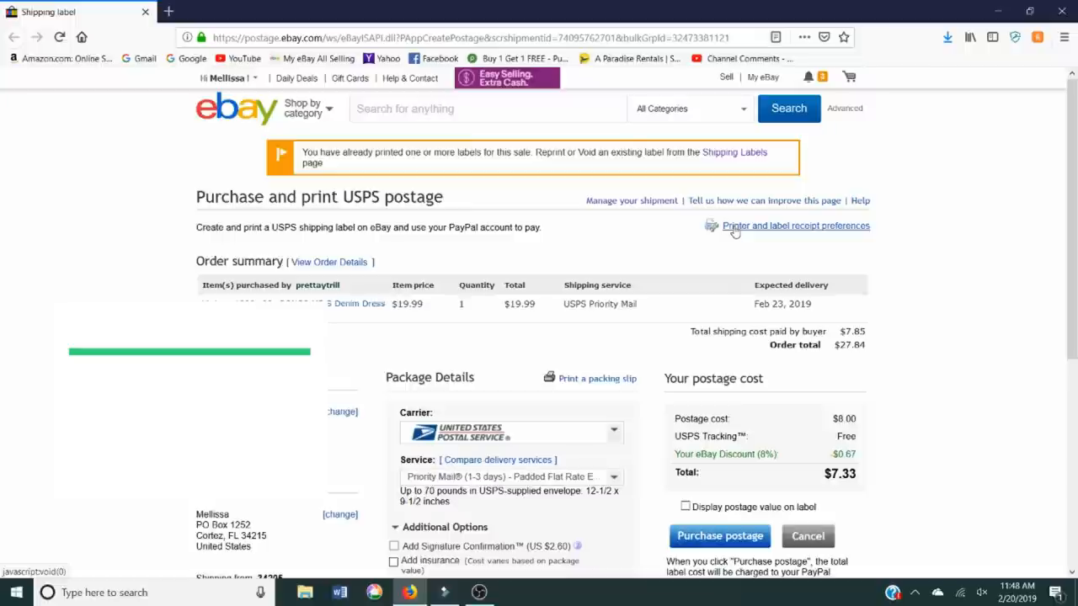
- Set the label printer preference to DYMO LabelWriter 400 Turbo 2.4X7.5
left_click(795, 226)
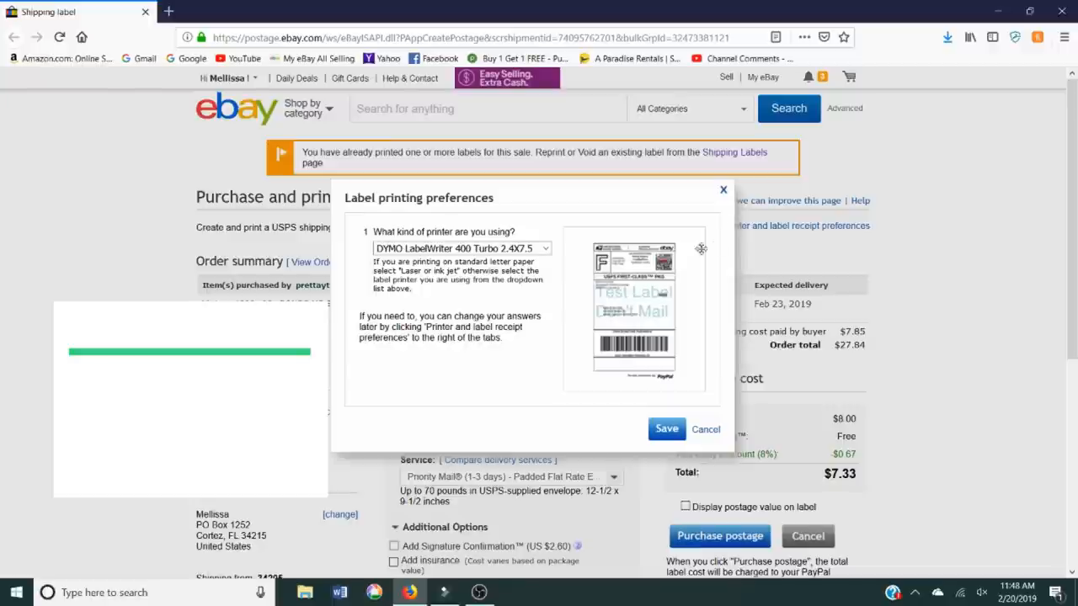
left_click(544, 248)
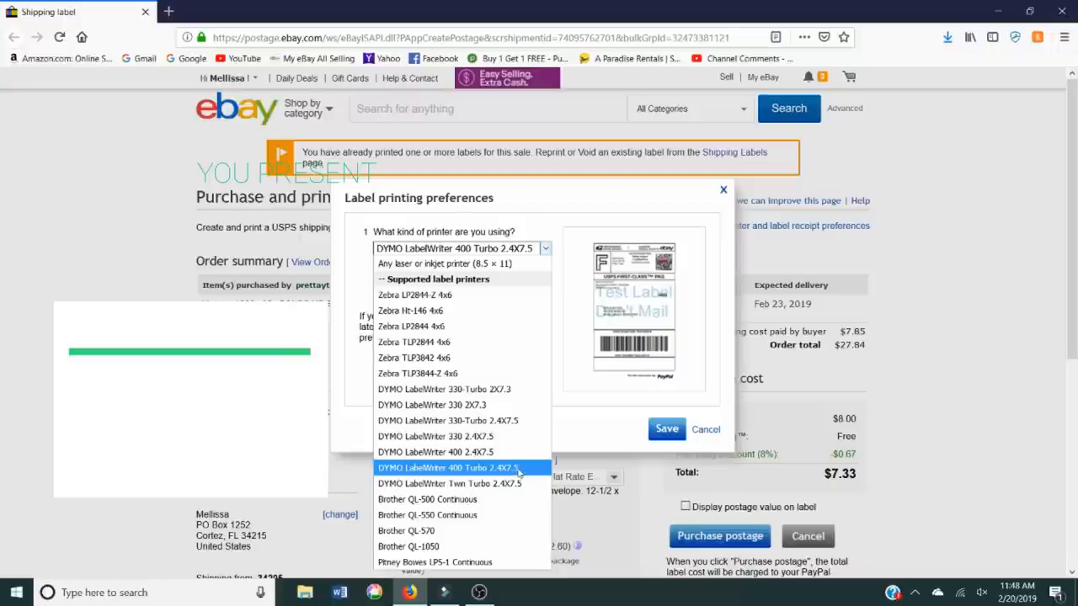
mouse_move(413, 311)
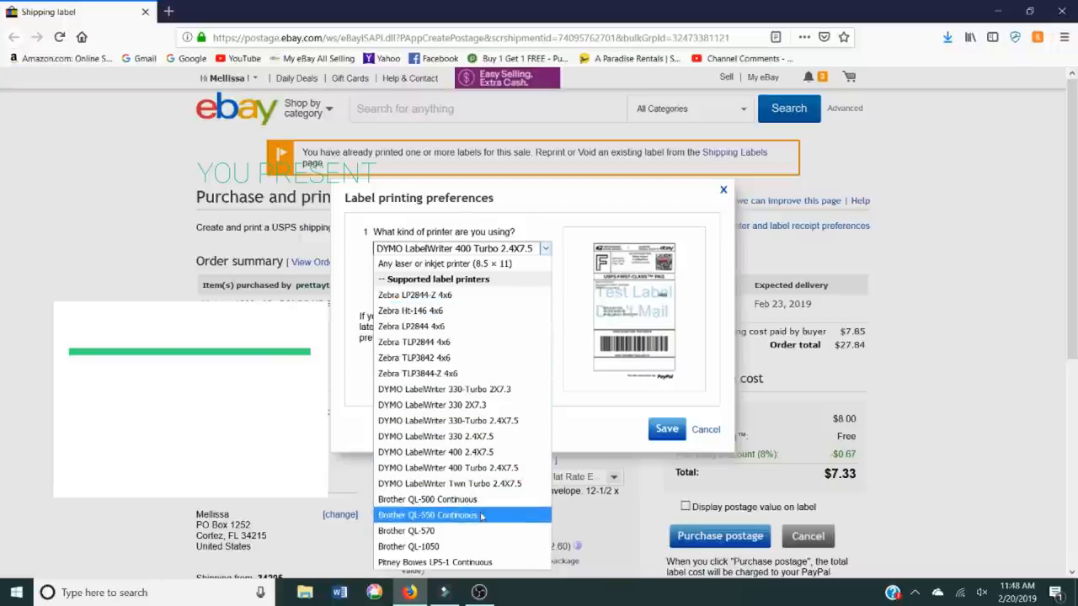
mouse_move(436, 389)
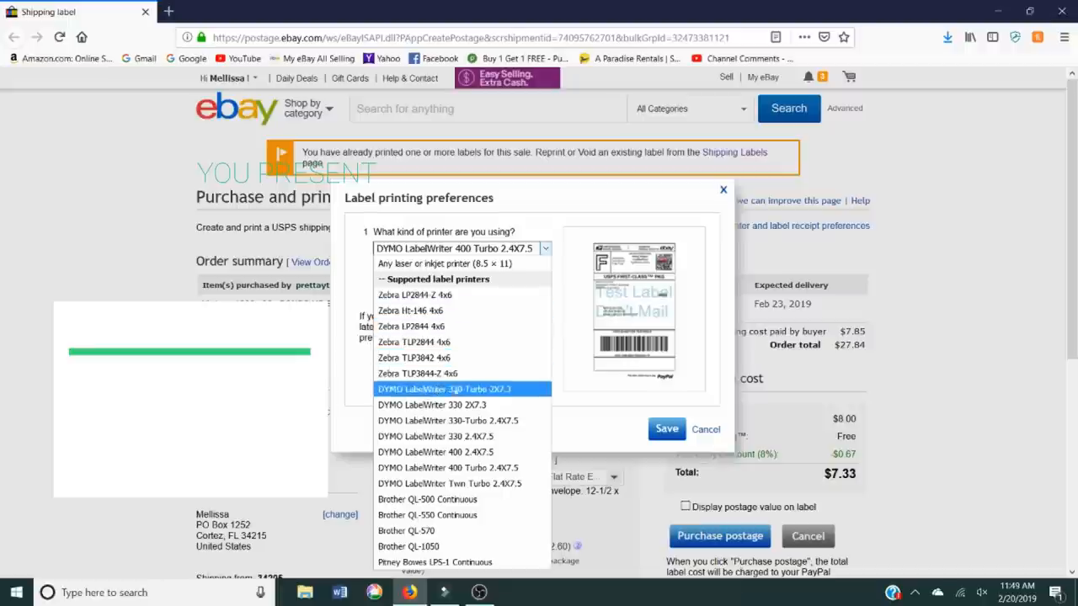
mouse_move(431, 405)
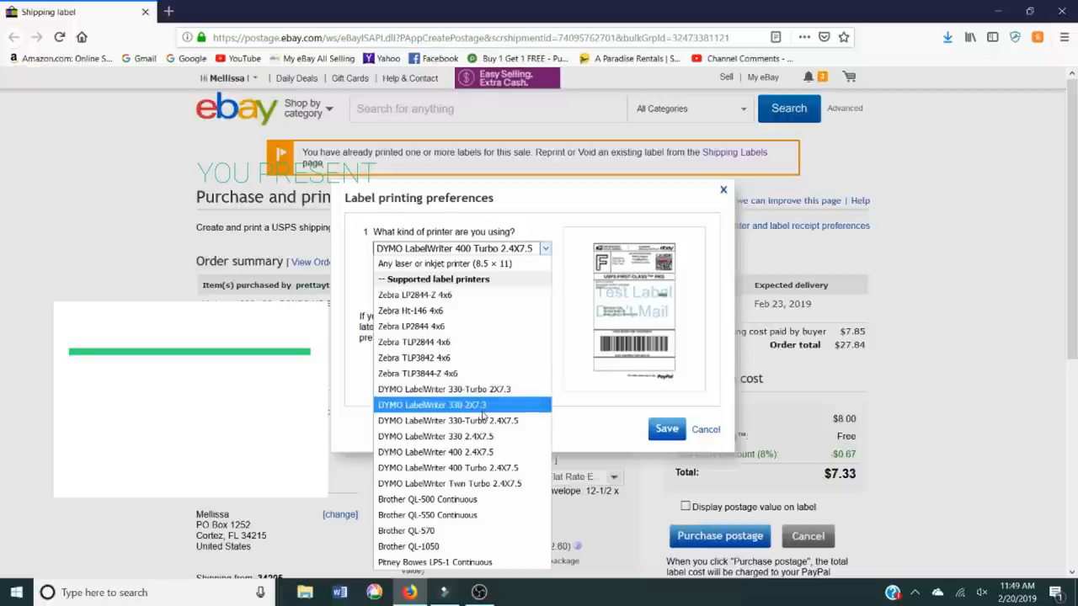
mouse_move(435, 467)
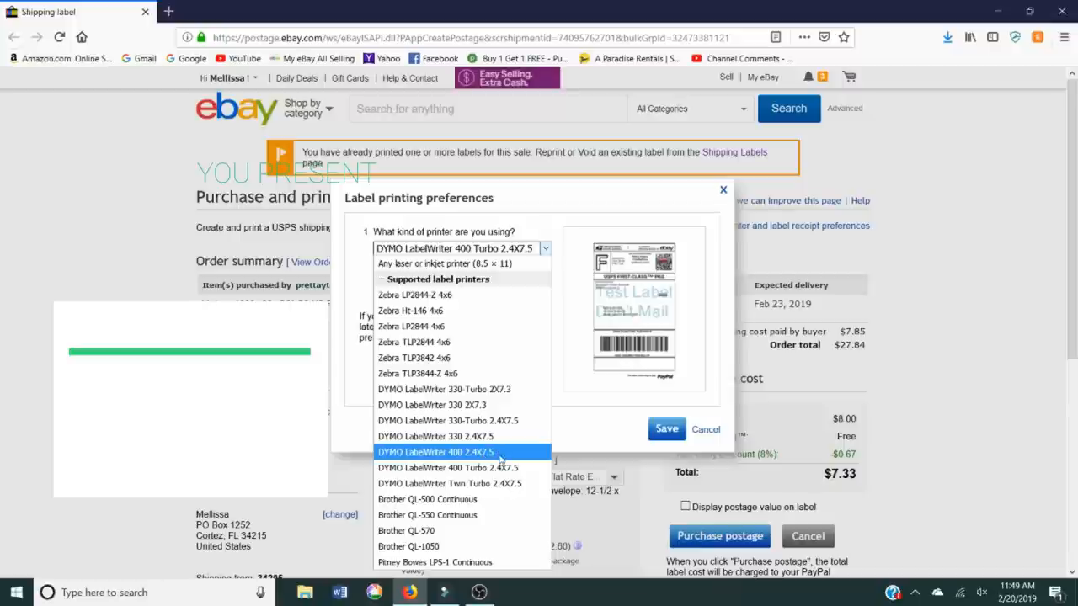
mouse_move(467, 469)
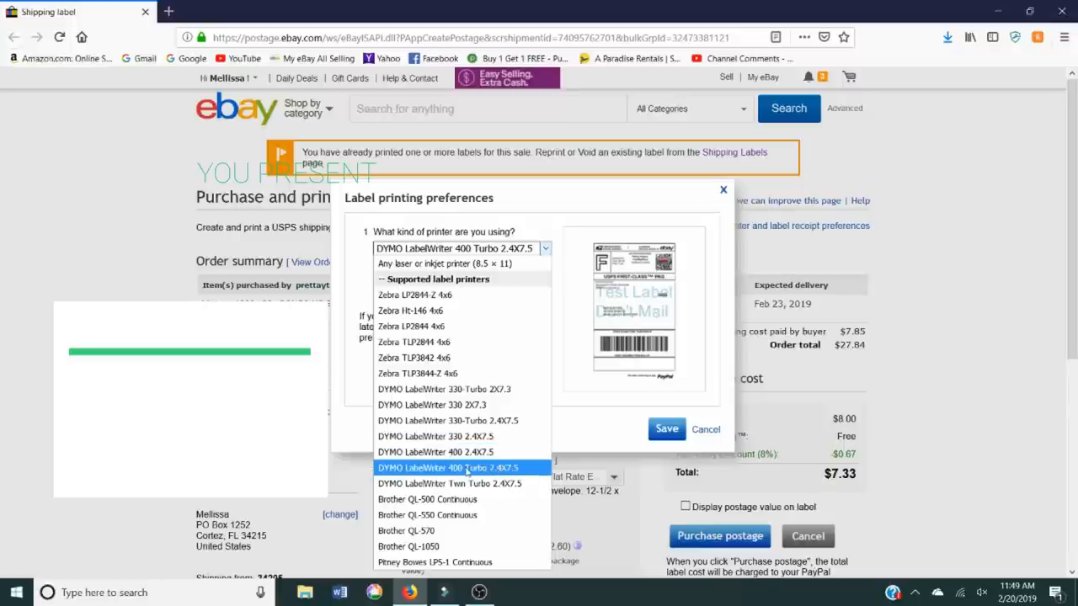
left_click(457, 467)
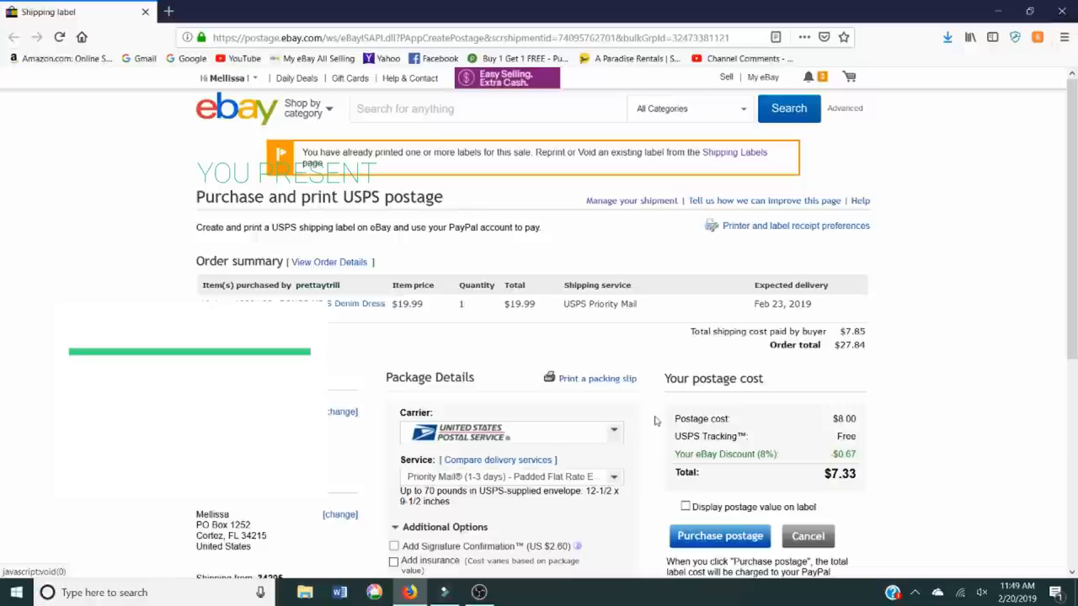
mouse_move(597, 378)
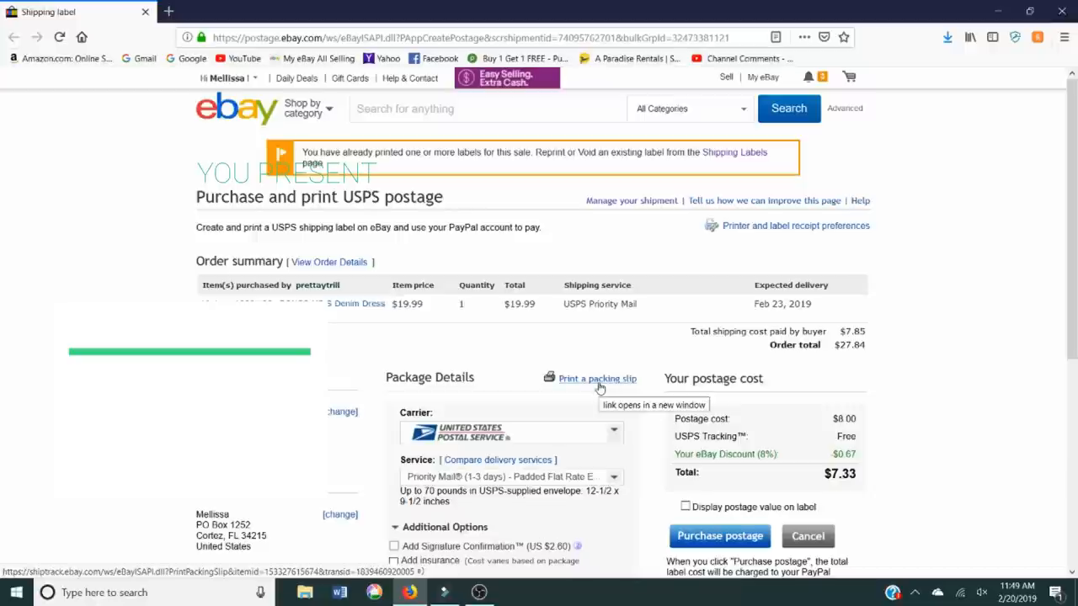
- Purchase the $7.33 USPS Priority Mail postage to open the label PDF for printing
left_click(795, 224)
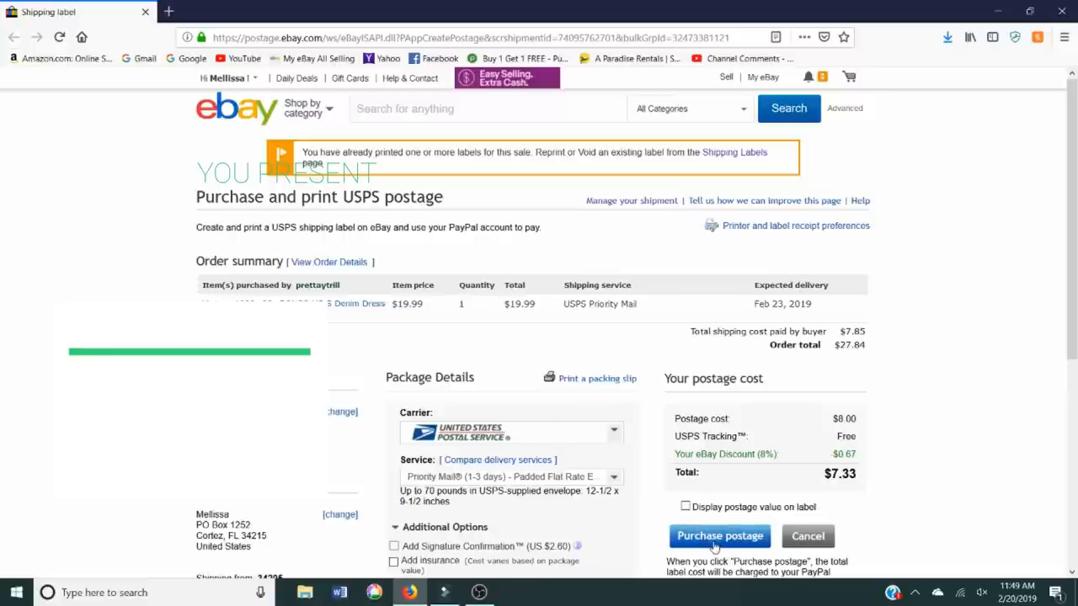
left_click(719, 536)
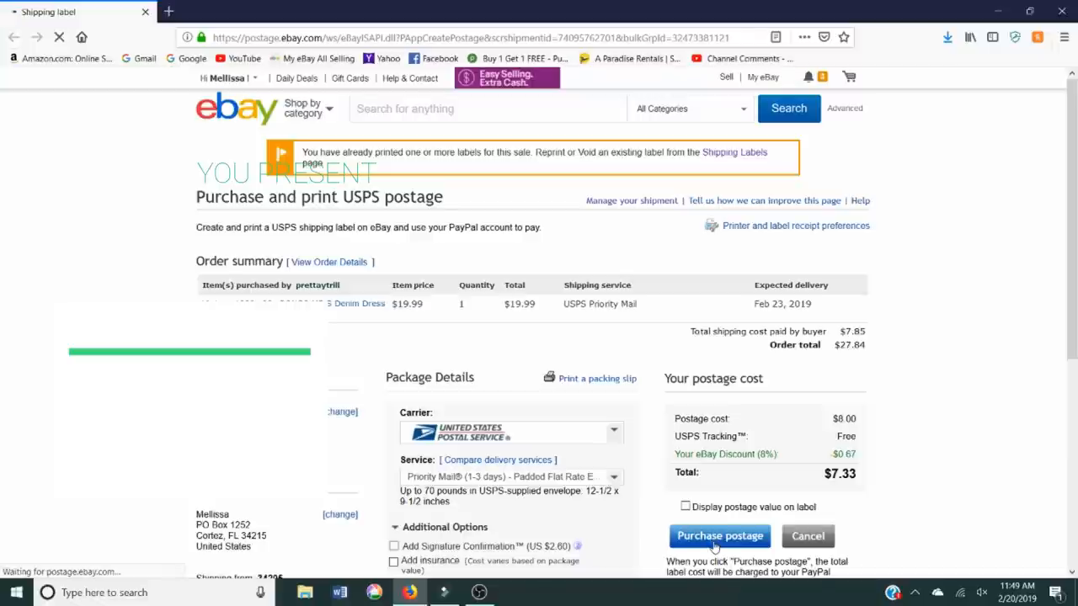
left_click(719, 537)
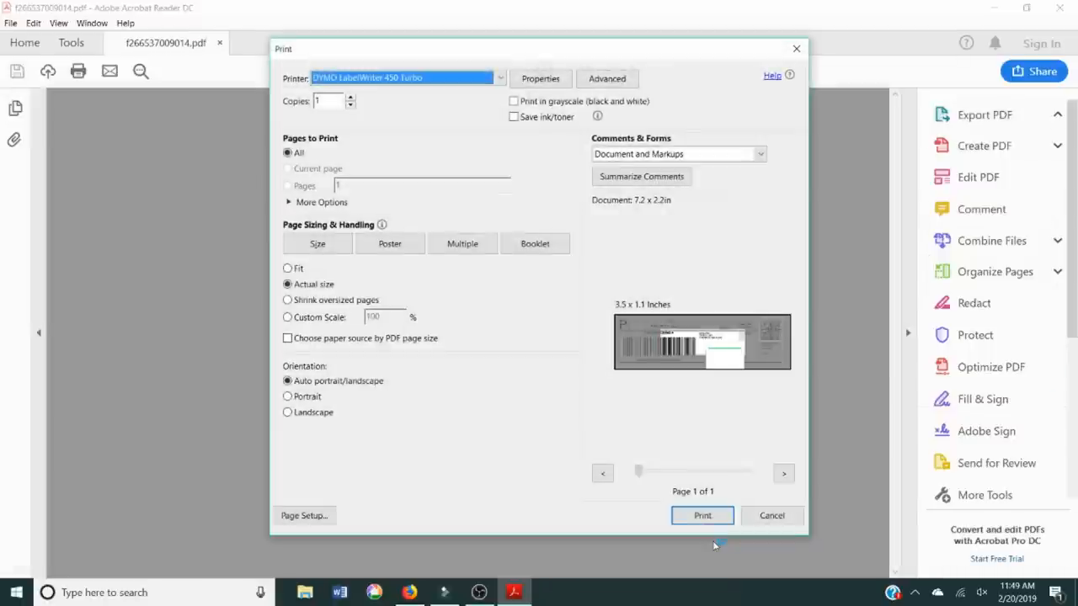
- Return to eBay's purchase confirmation and reopen the label for printing on the DYMO LabelWriter 450 Turbo
left_click(983, 114)
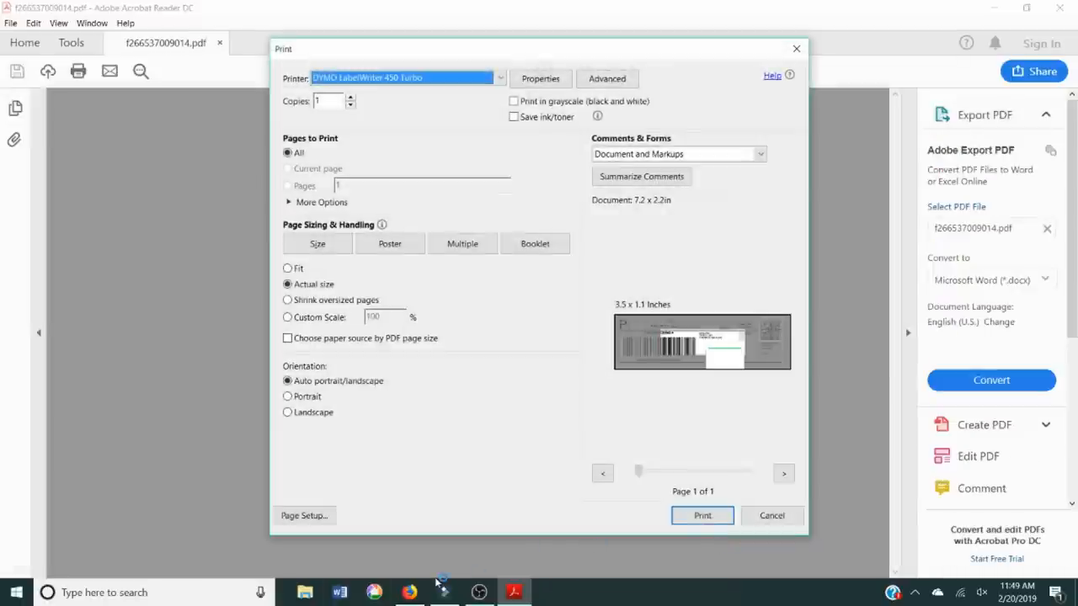
left_click(408, 592)
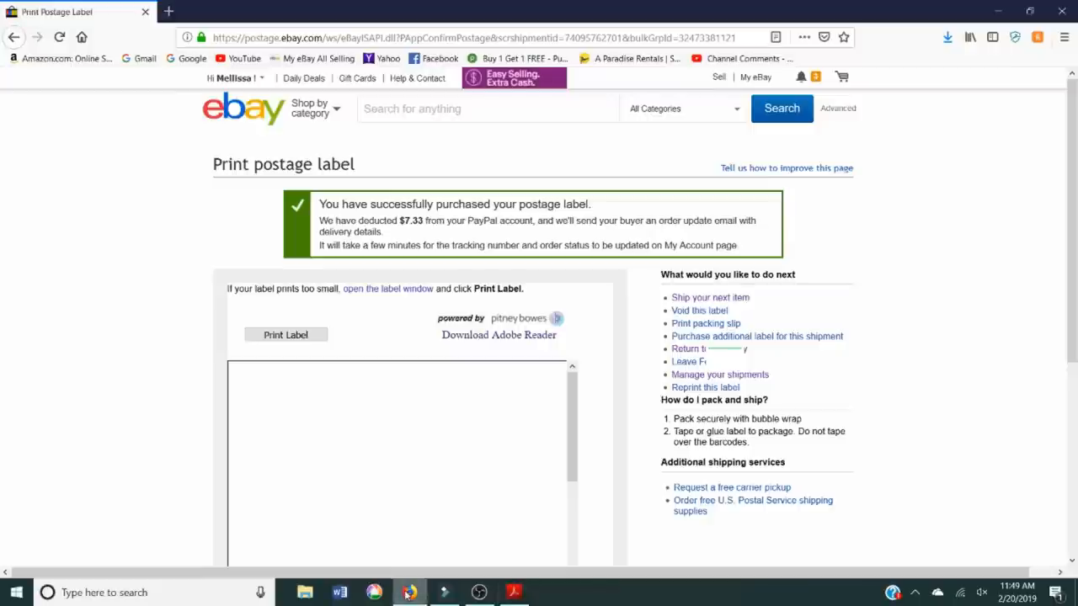
mouse_move(266, 423)
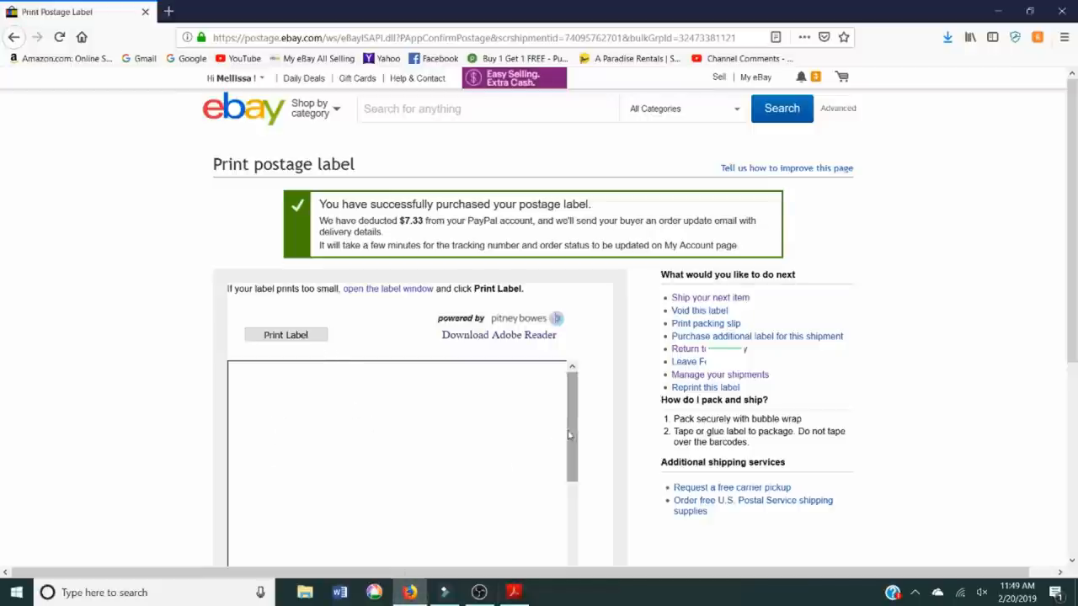
left_click(285, 334)
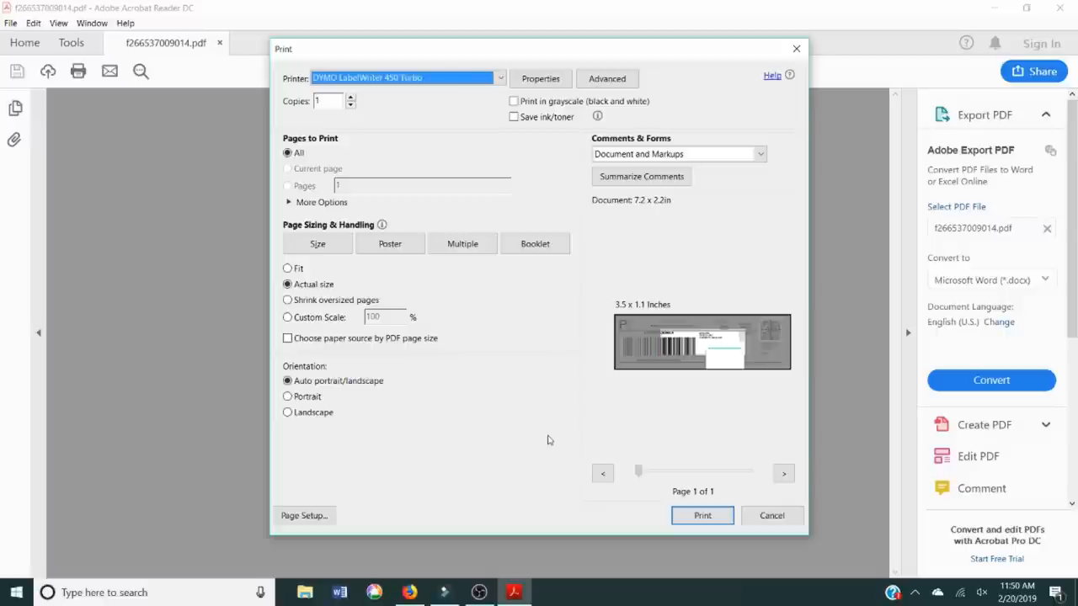
mouse_move(543, 431)
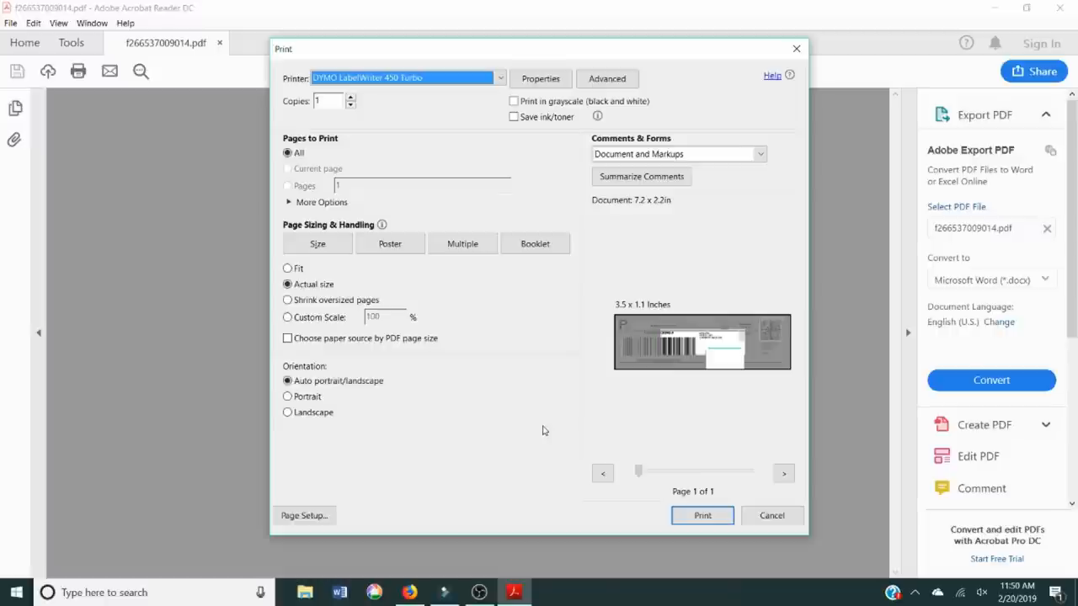
mouse_move(441, 509)
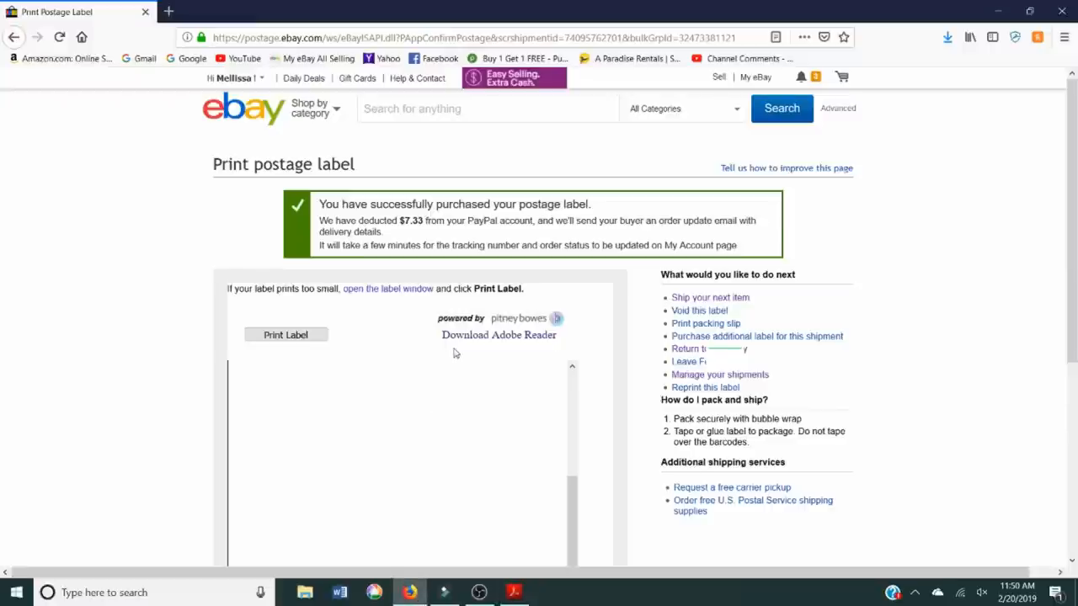
mouse_move(469, 339)
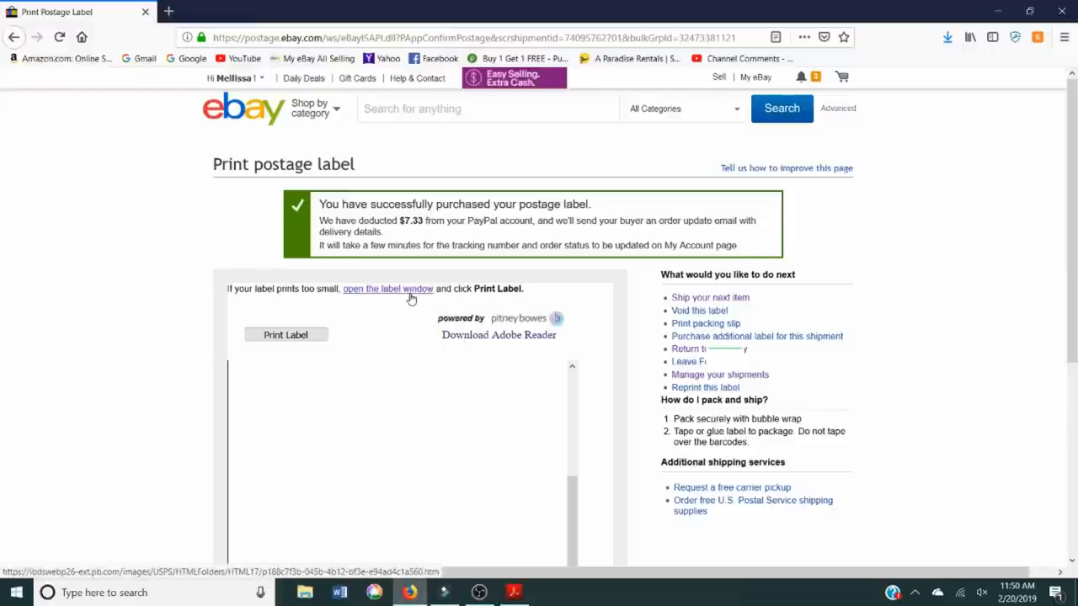
left_click(285, 335)
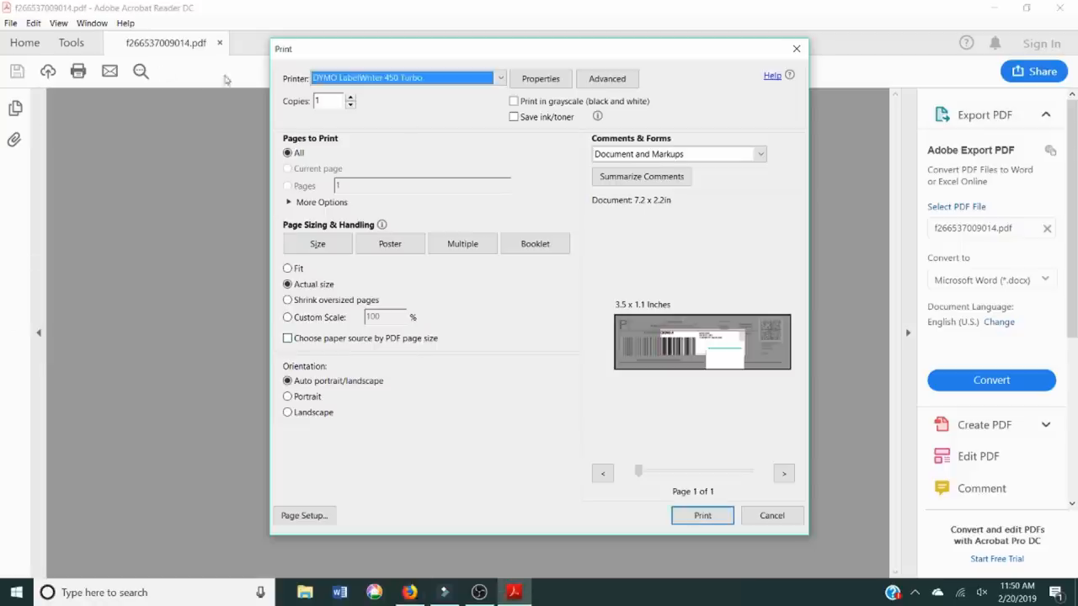
mouse_move(515, 456)
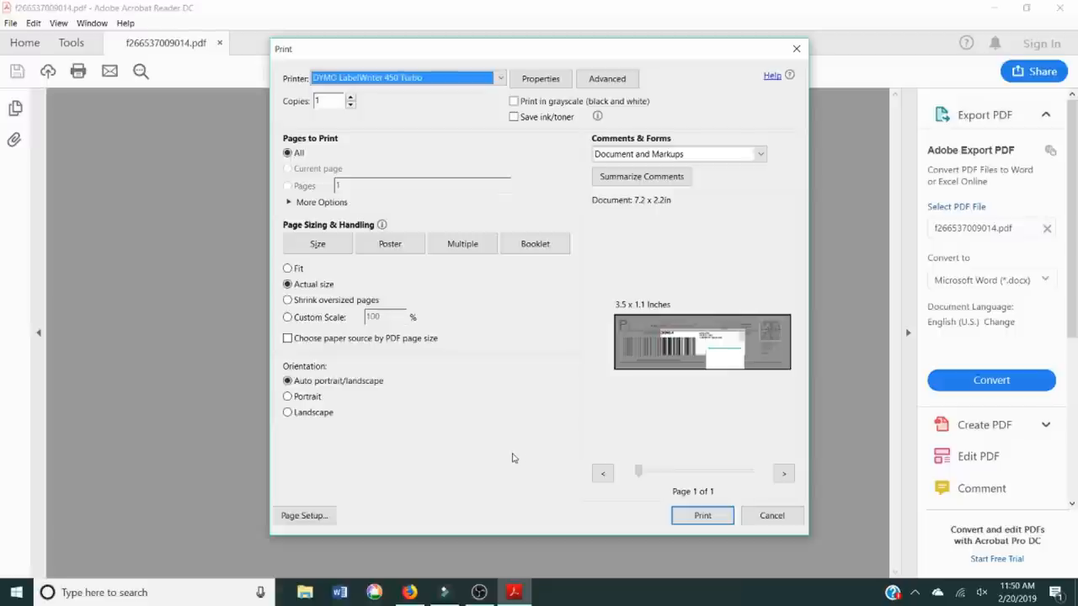
mouse_move(512, 471)
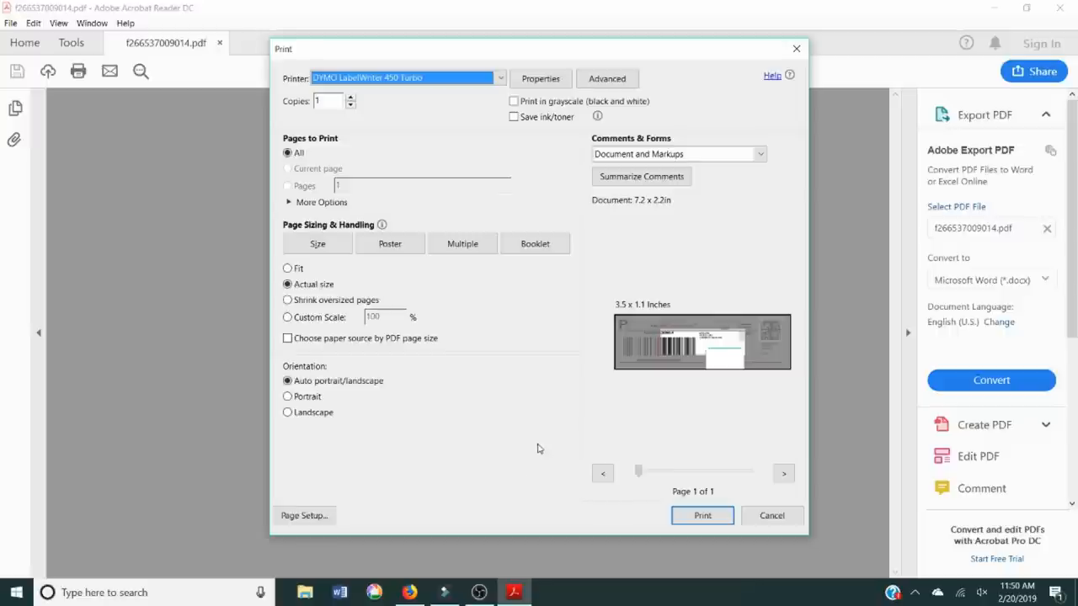
mouse_move(531, 531)
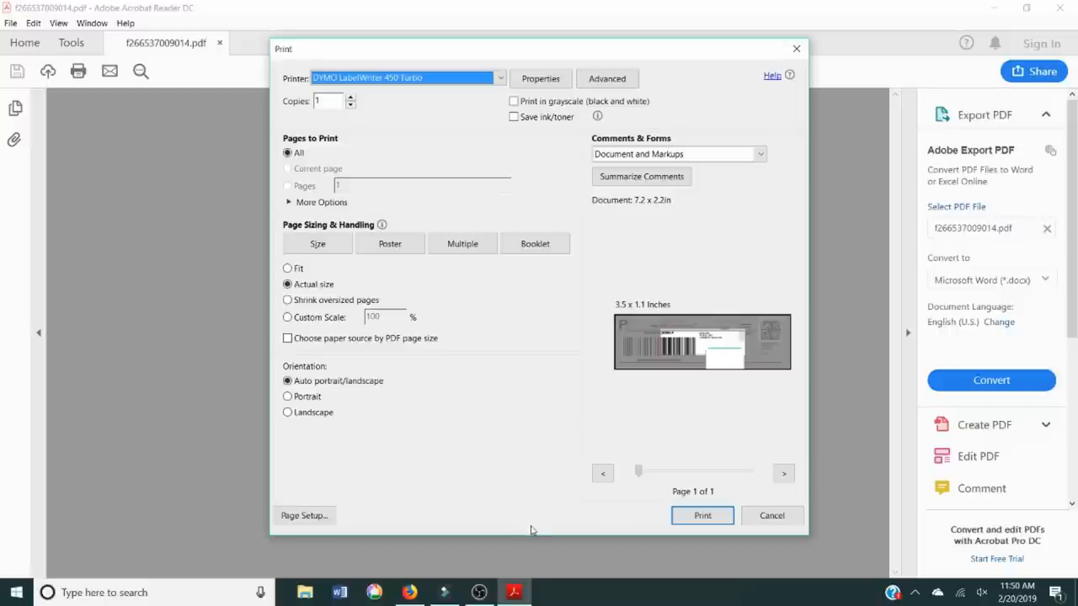
mouse_move(500, 472)
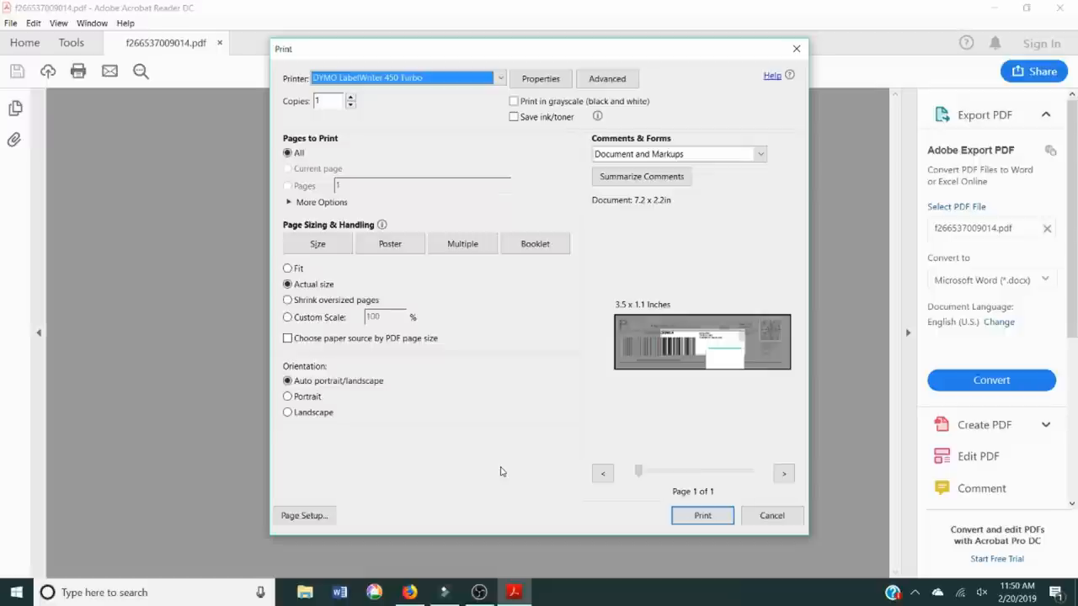
mouse_move(501, 494)
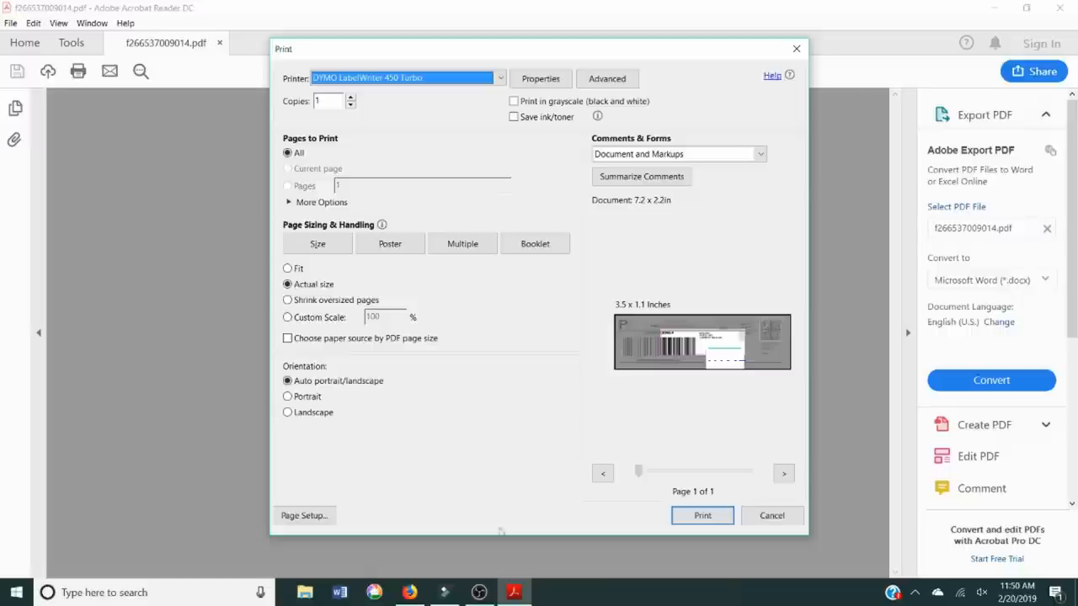
- Check the DYMO printer in the printer list and try portrait, landscape and each scaling option
left_click(500, 77)
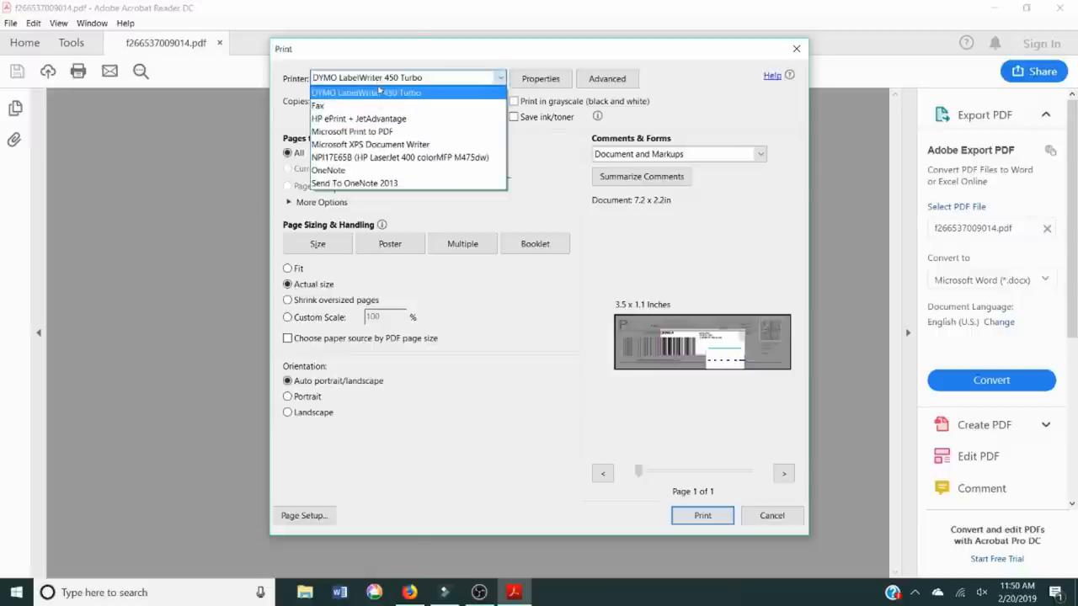
mouse_move(338, 101)
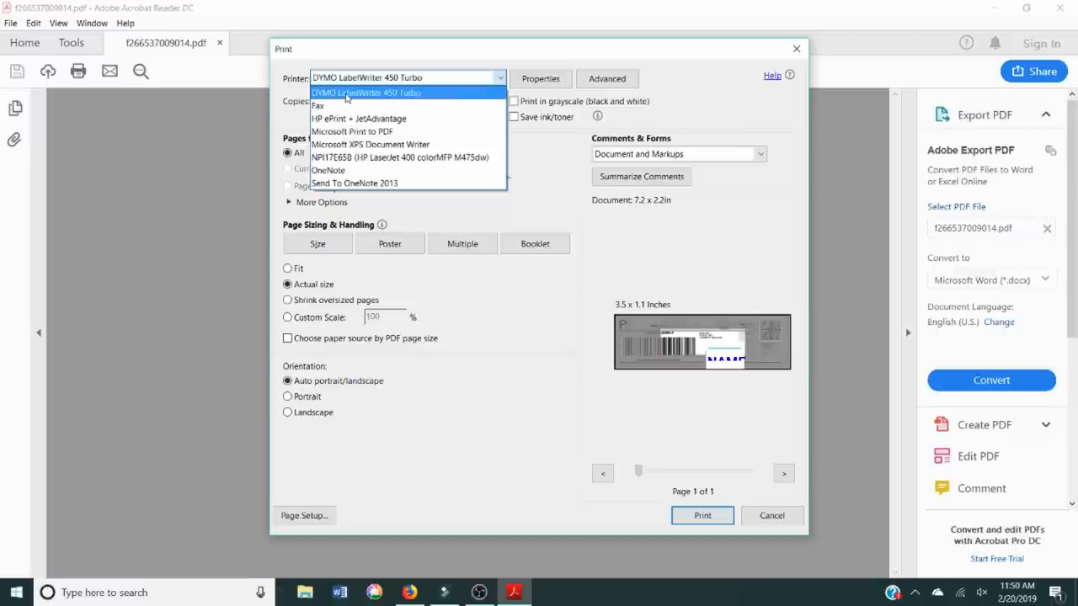
mouse_move(353, 131)
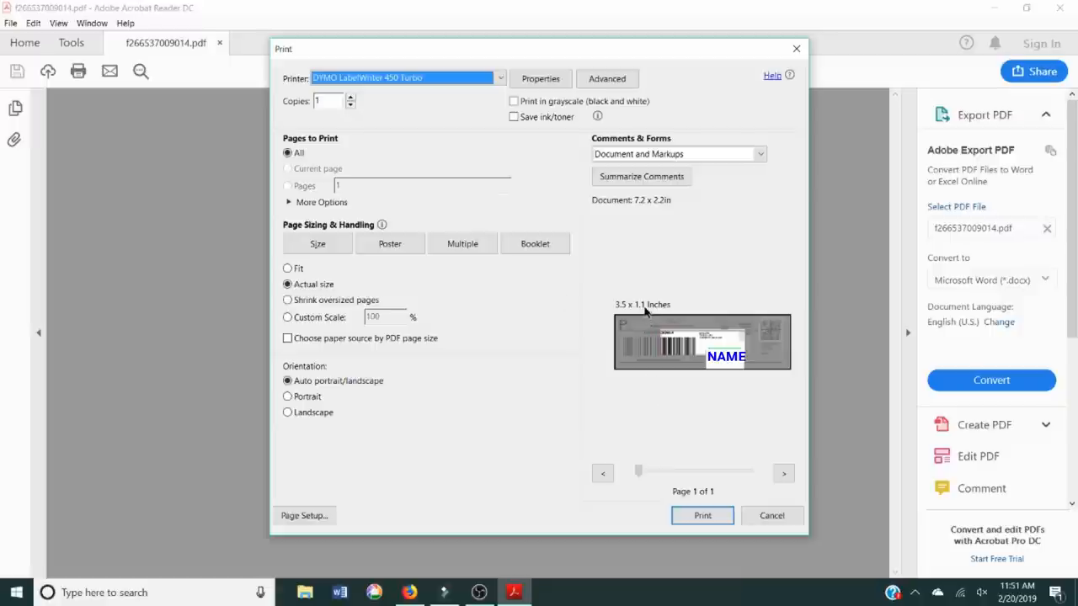
mouse_move(661, 335)
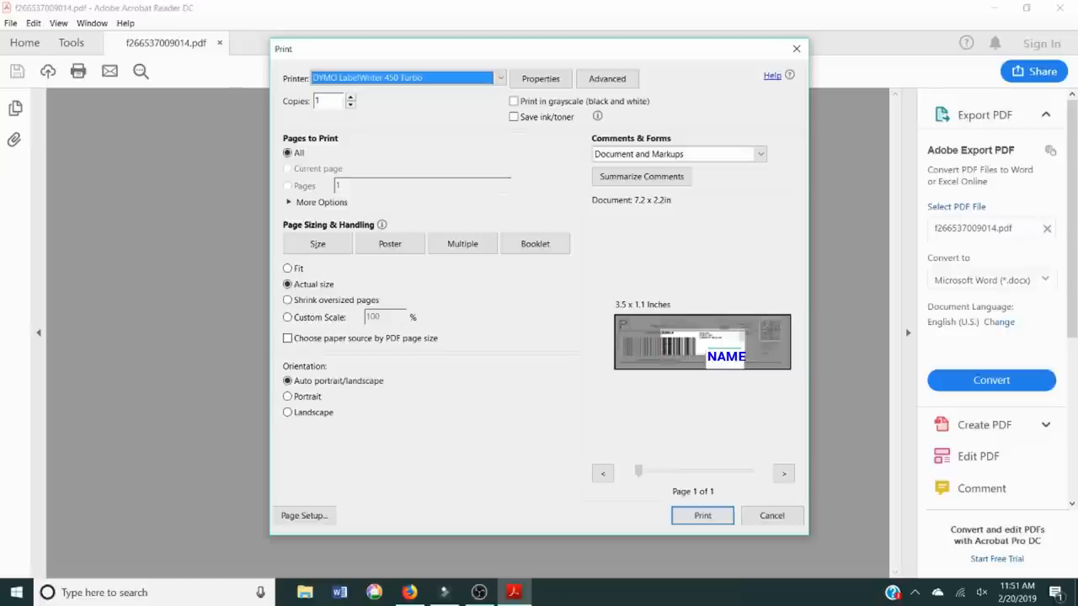
mouse_move(674, 319)
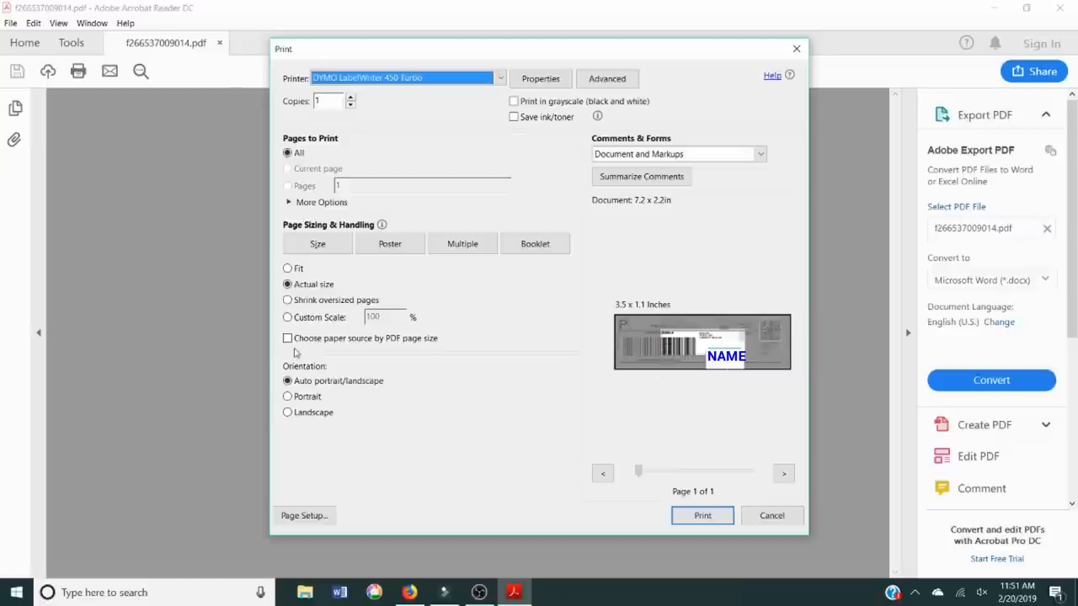
left_click(287, 395)
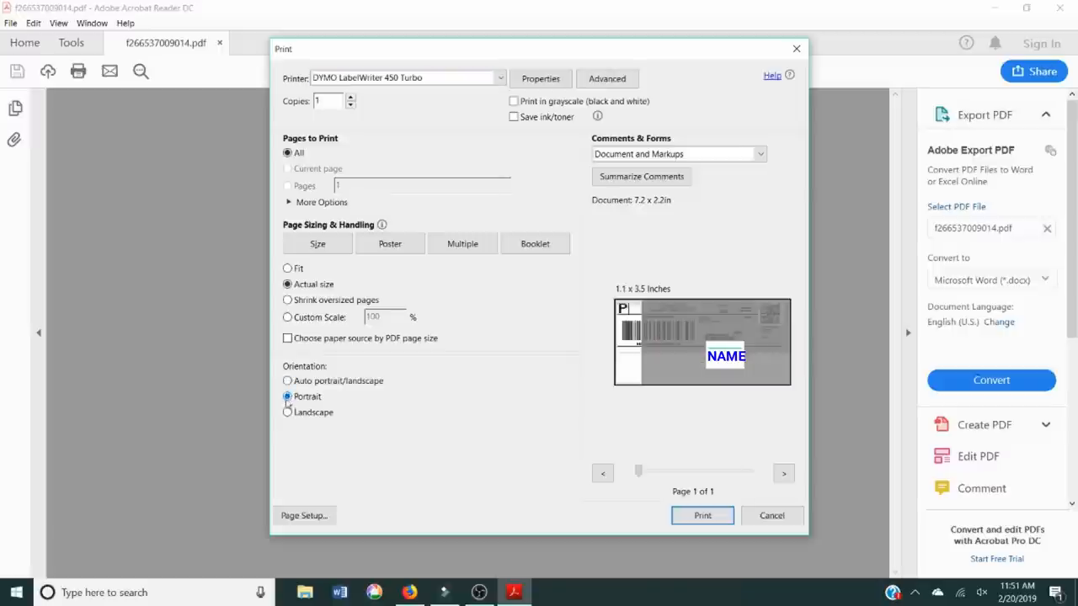
left_click(288, 411)
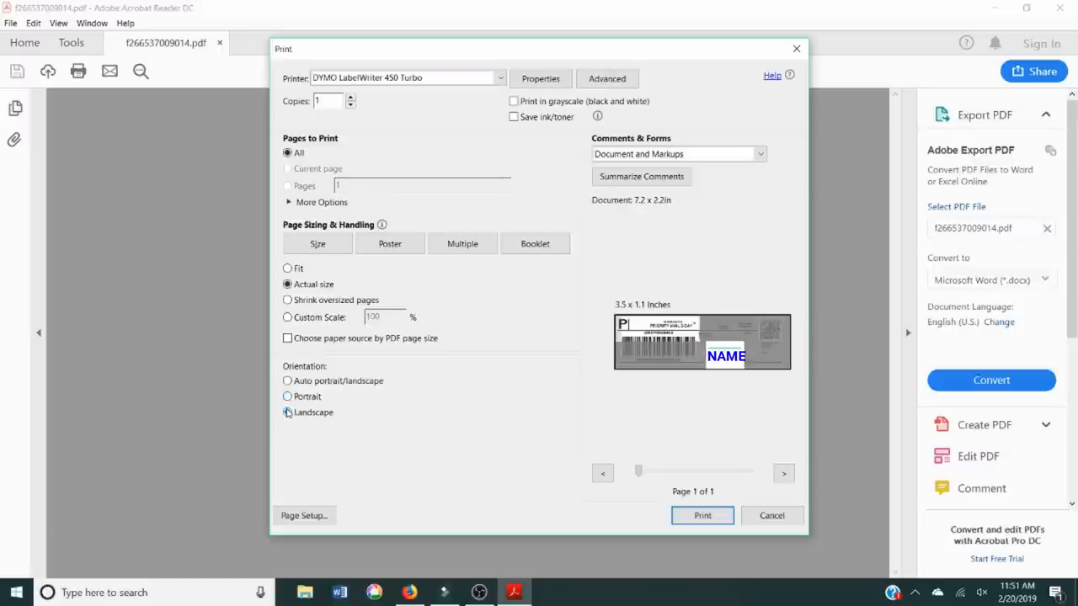
left_click(287, 317)
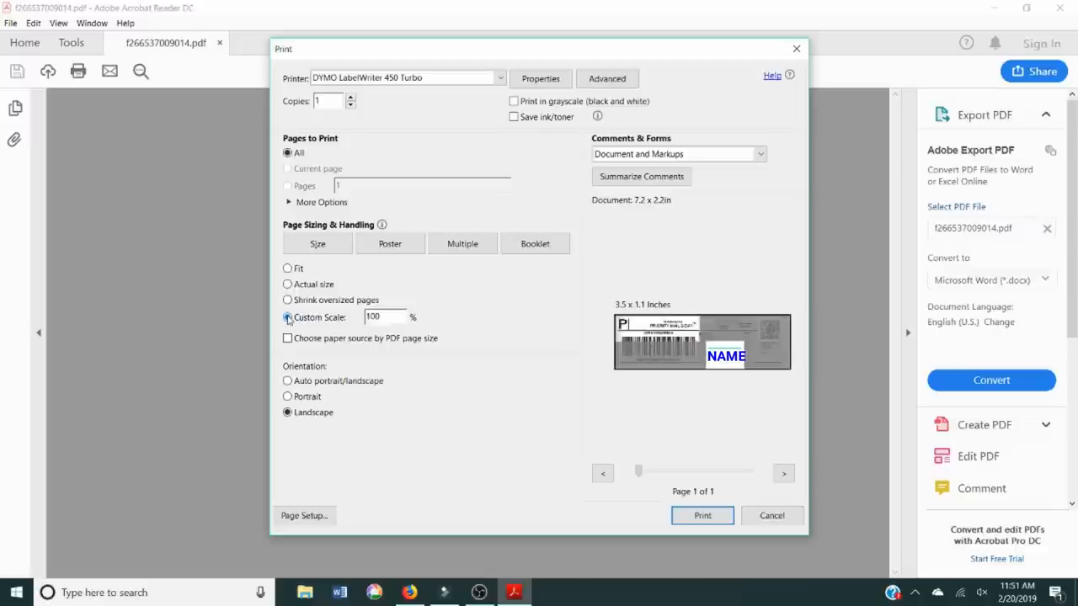
left_click(288, 300)
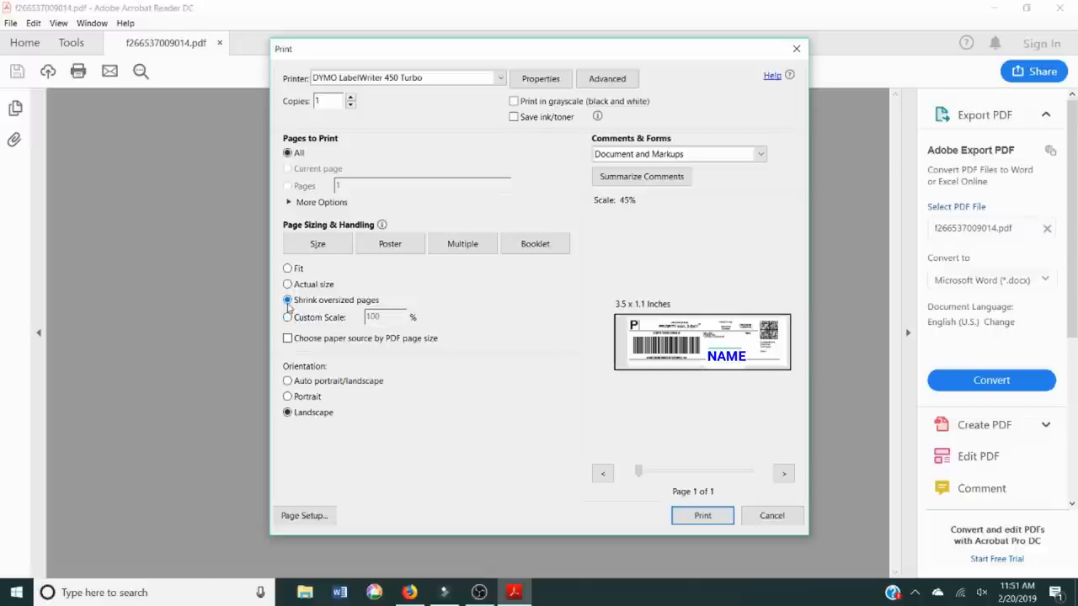
left_click(288, 285)
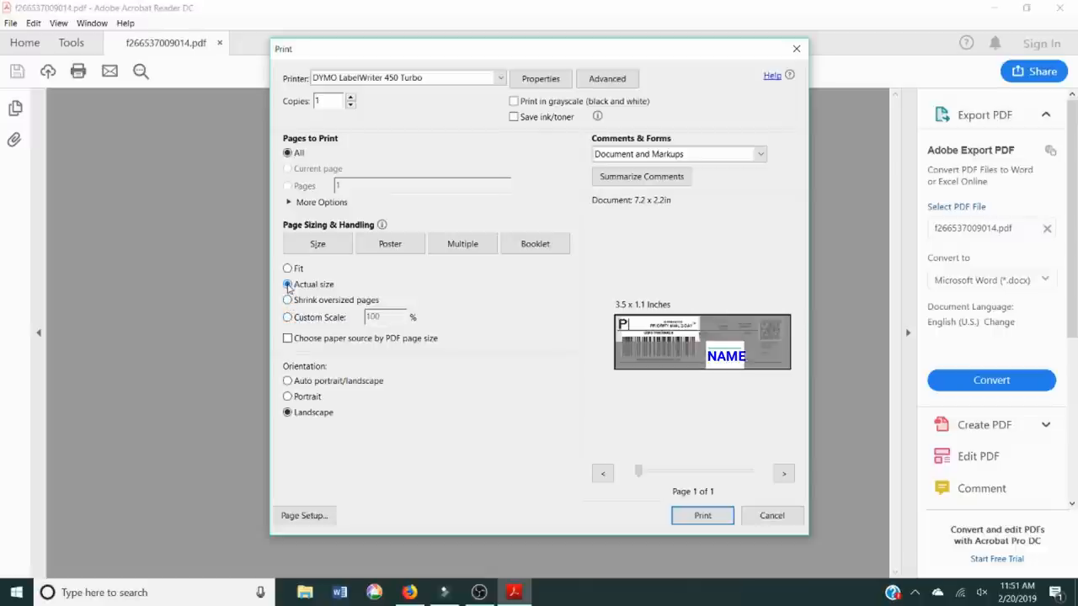
left_click(287, 267)
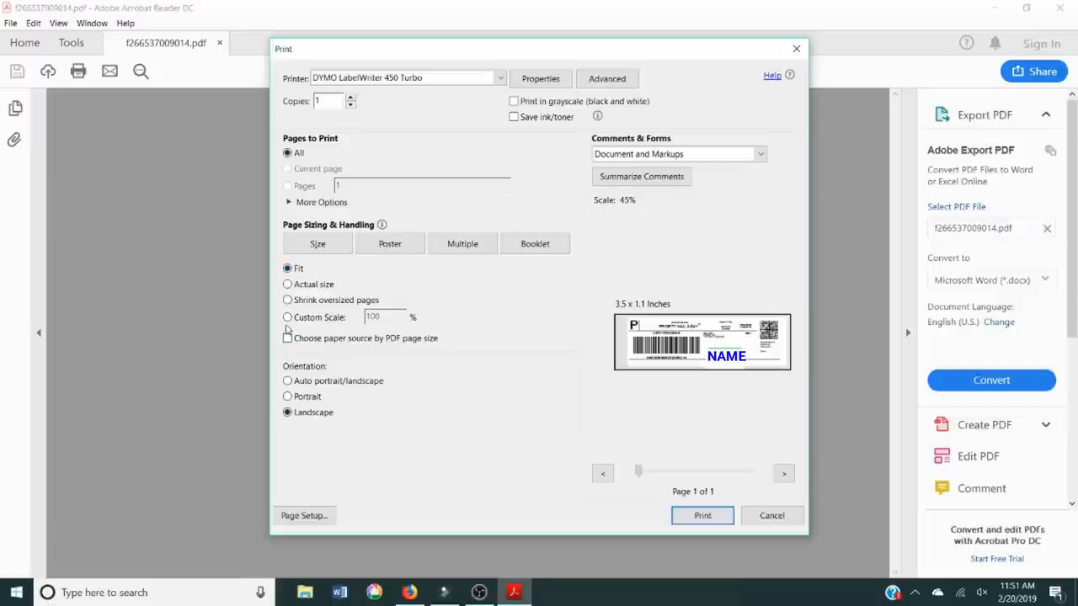
- Settle on landscape orientation with Fit scaling, previewing the whole label at 45%
left_click(317, 243)
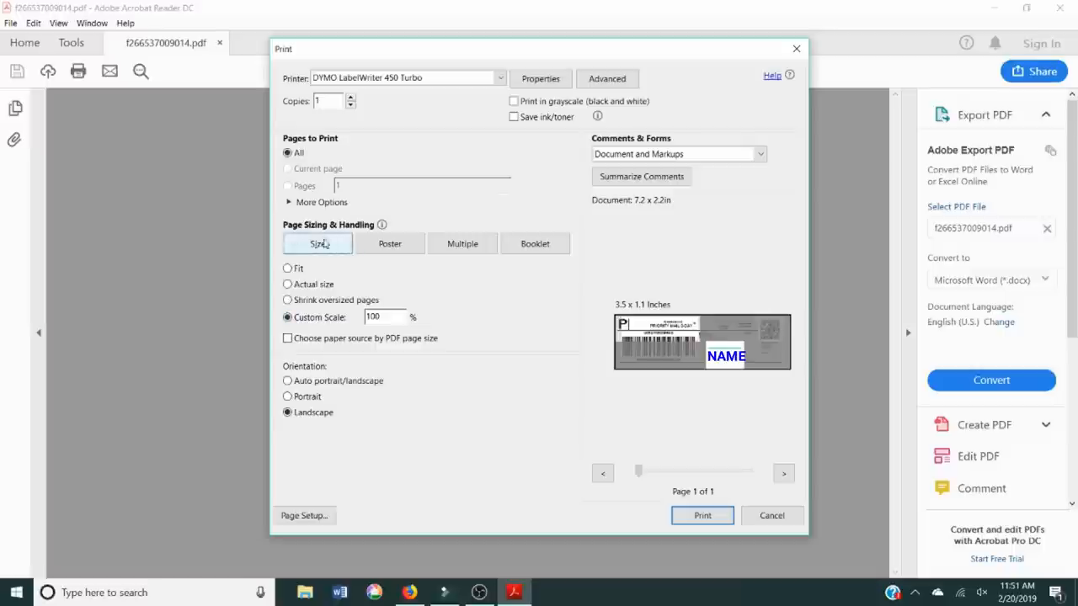
left_click(288, 413)
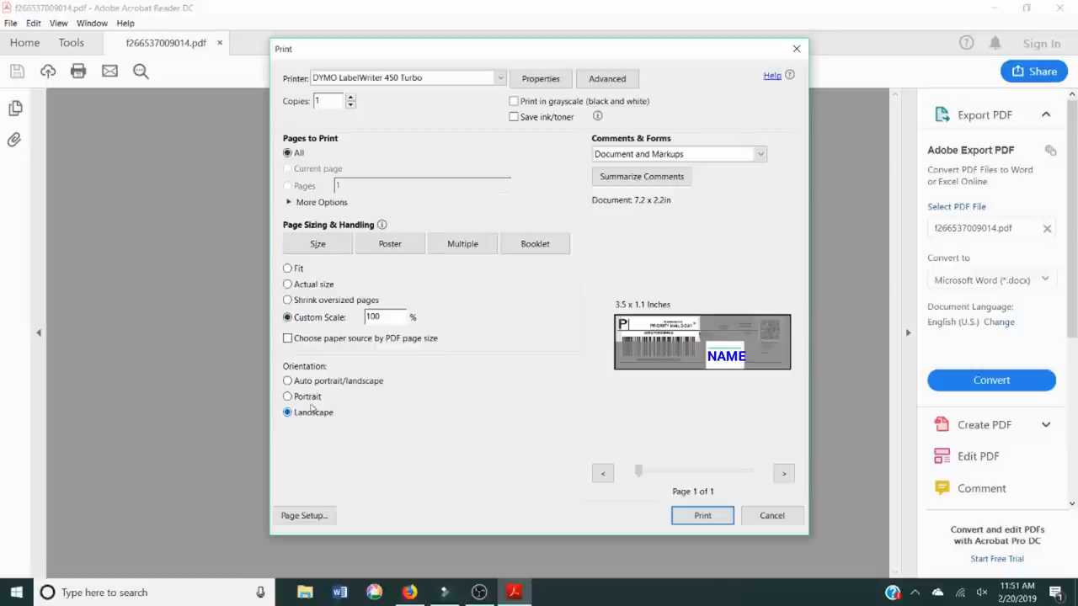
left_click(287, 380)
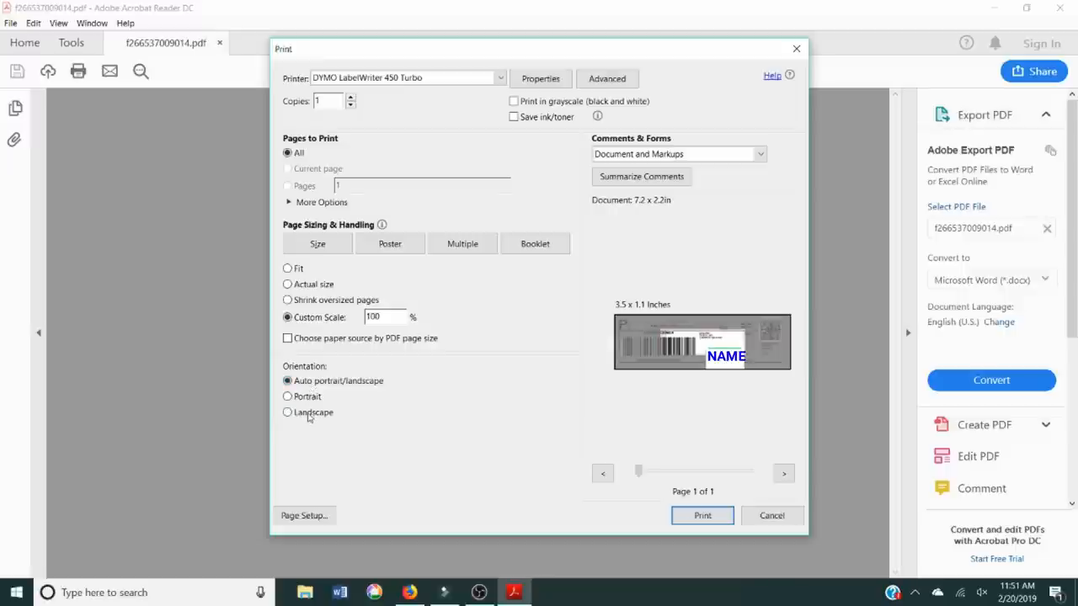
left_click(287, 413)
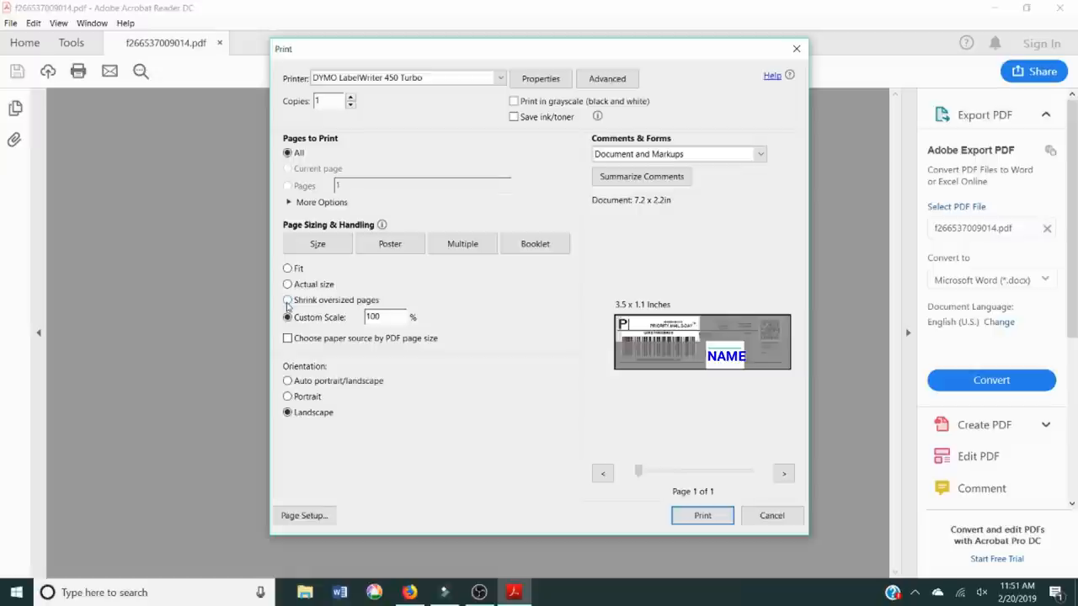
left_click(287, 299)
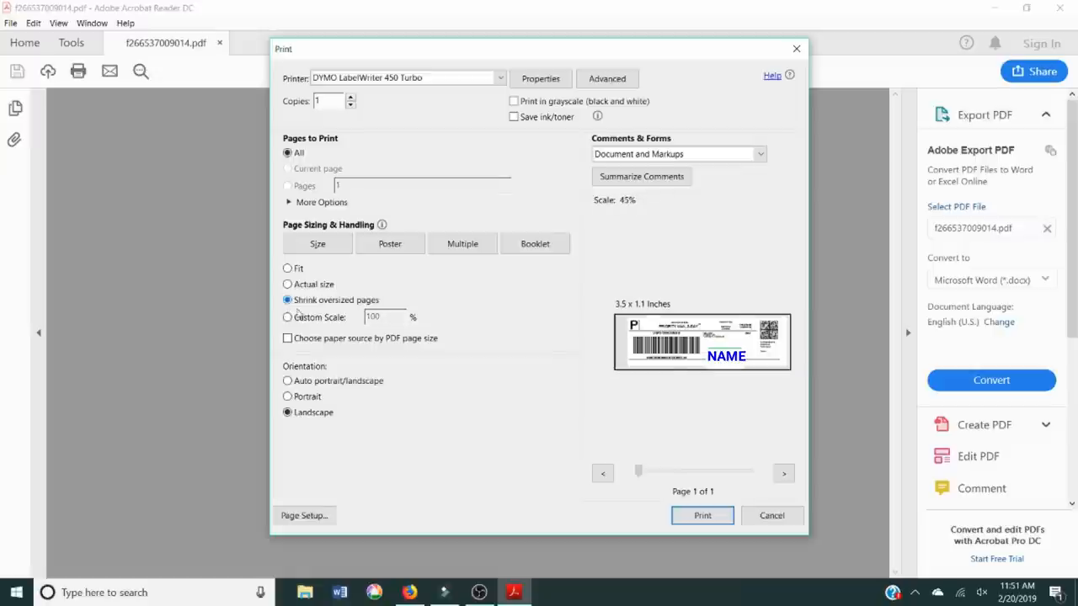
left_click(287, 284)
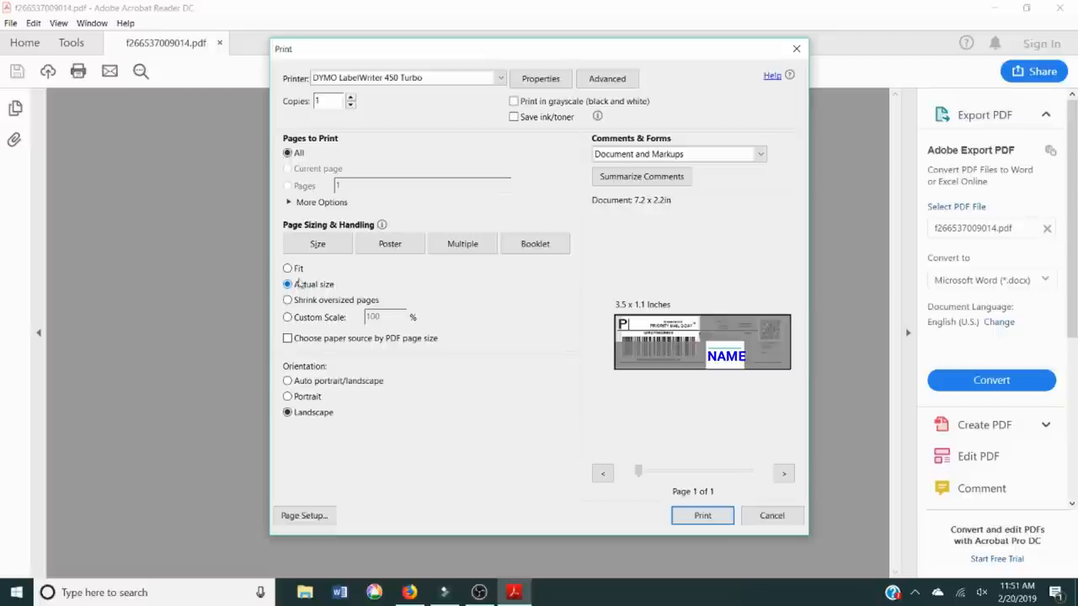
left_click(288, 268)
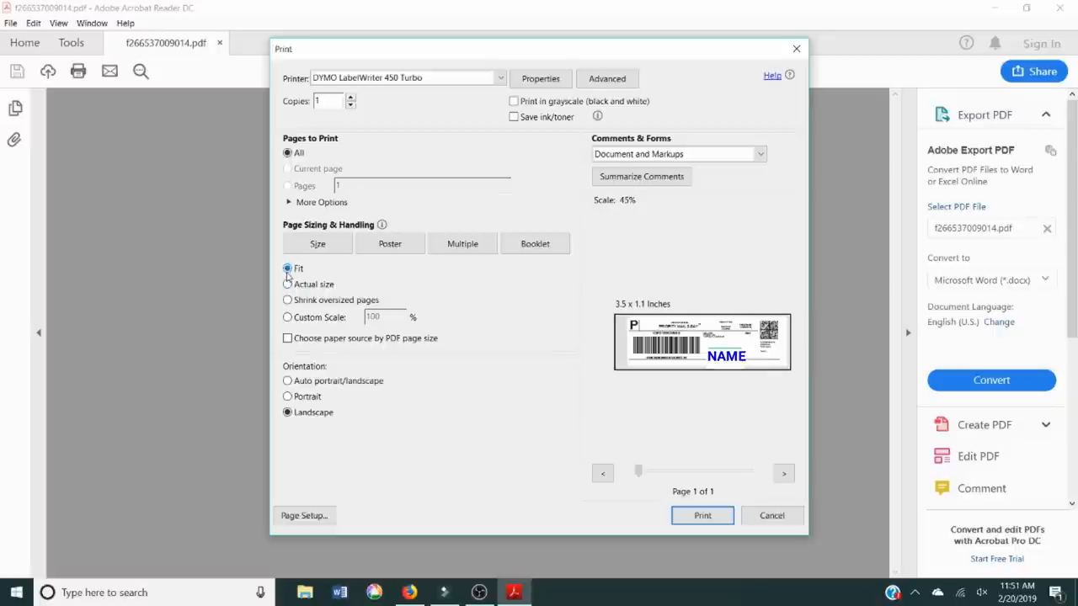
- Select 'Shrink oversized pages' and tick 'Choose paper source by PDF page size'
left_click(288, 338)
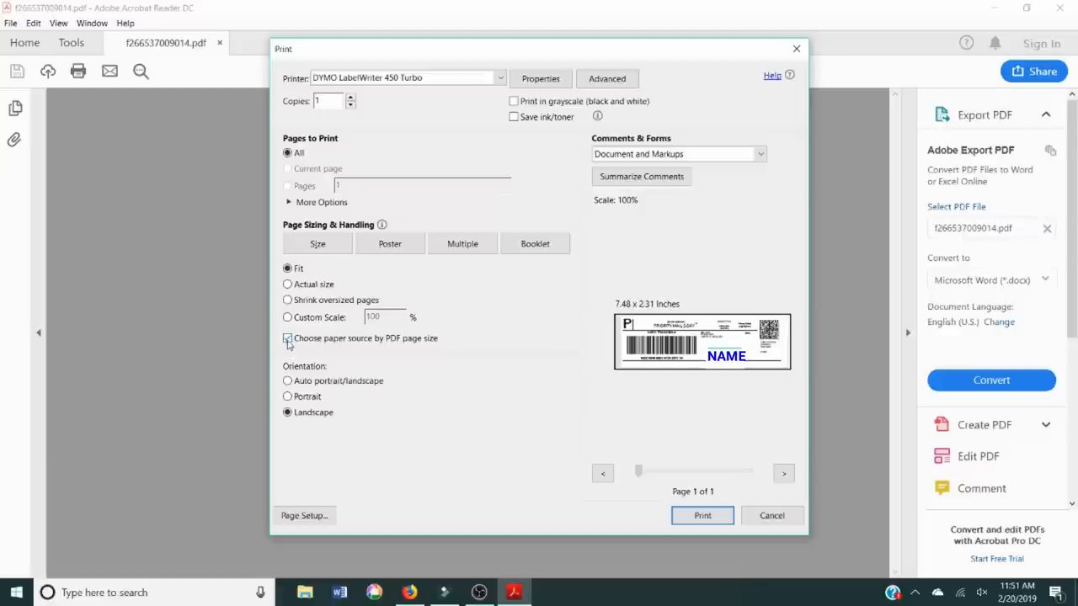
left_click(288, 338)
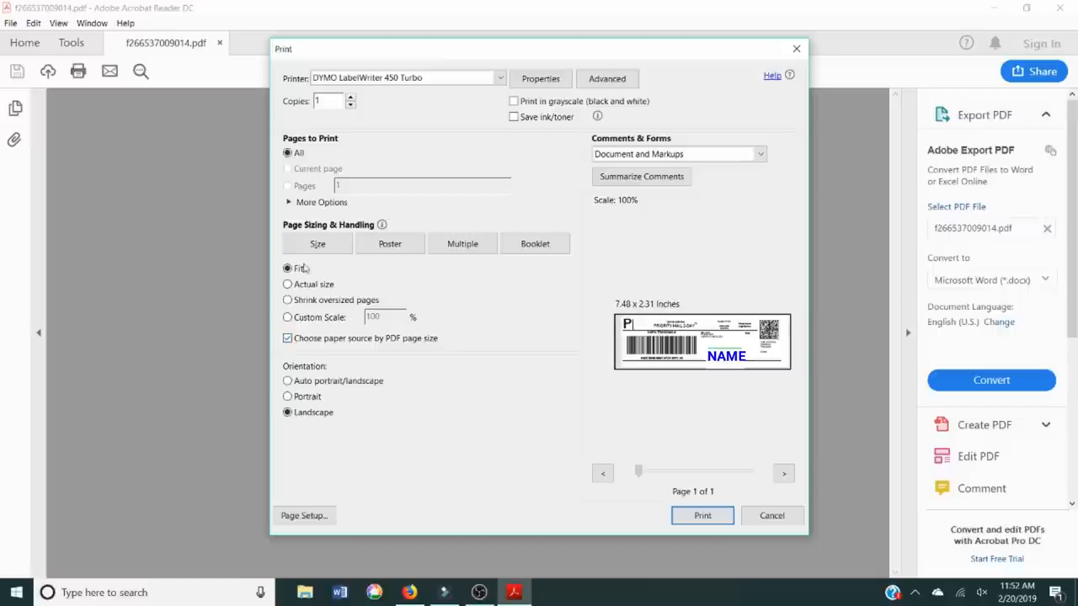
left_click(288, 299)
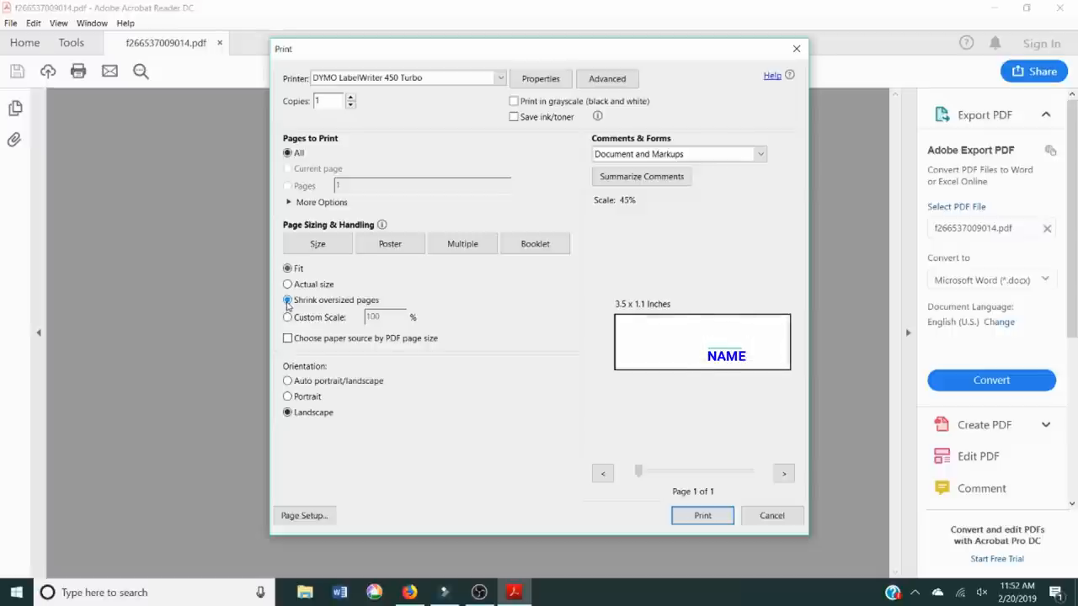
left_click(287, 300)
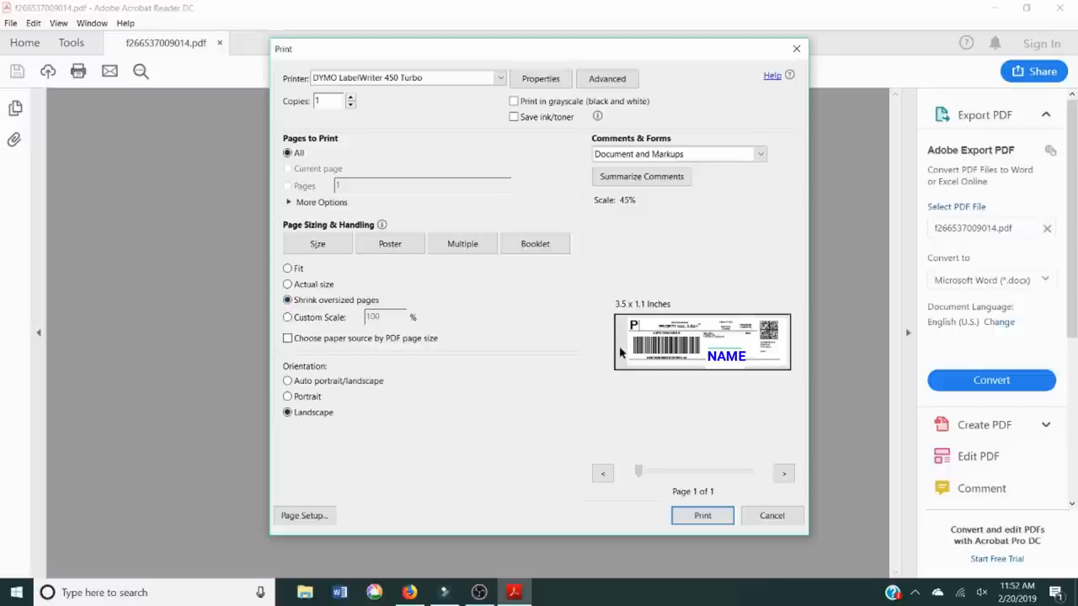
mouse_move(623, 374)
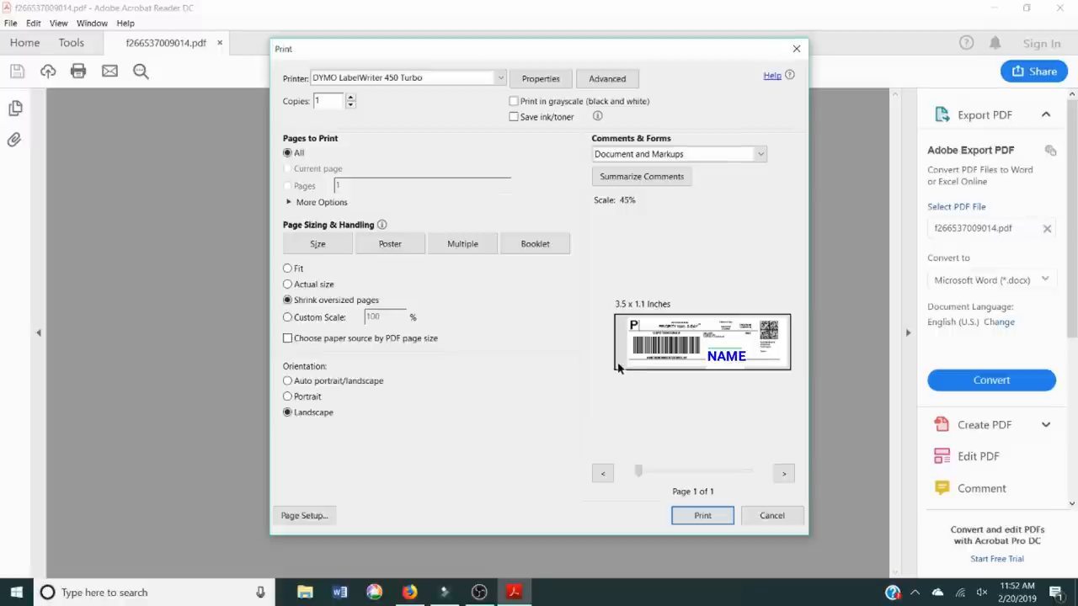
mouse_move(748, 342)
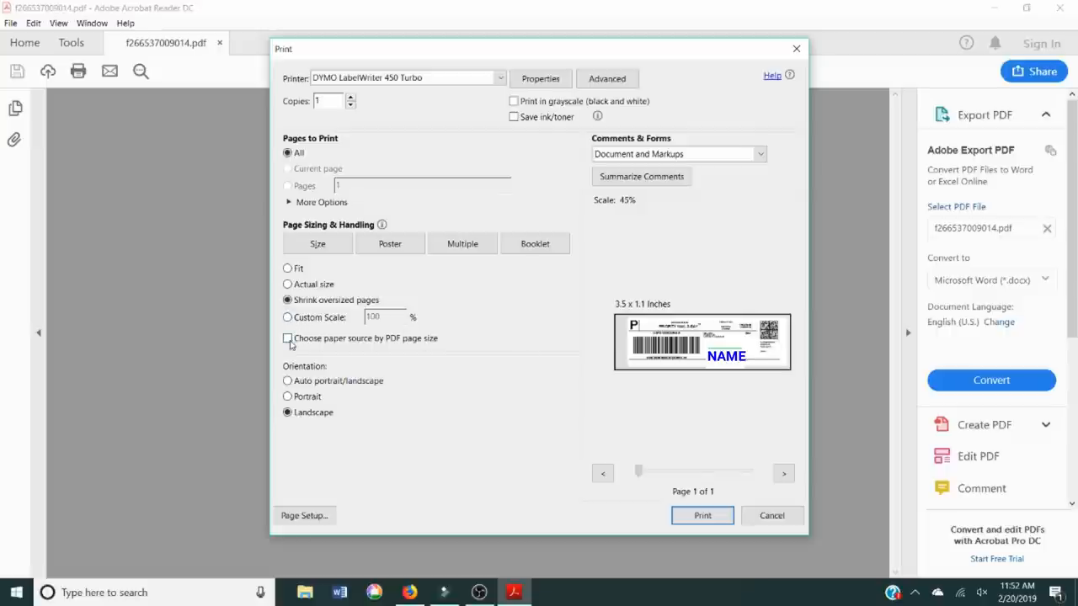
left_click(288, 338)
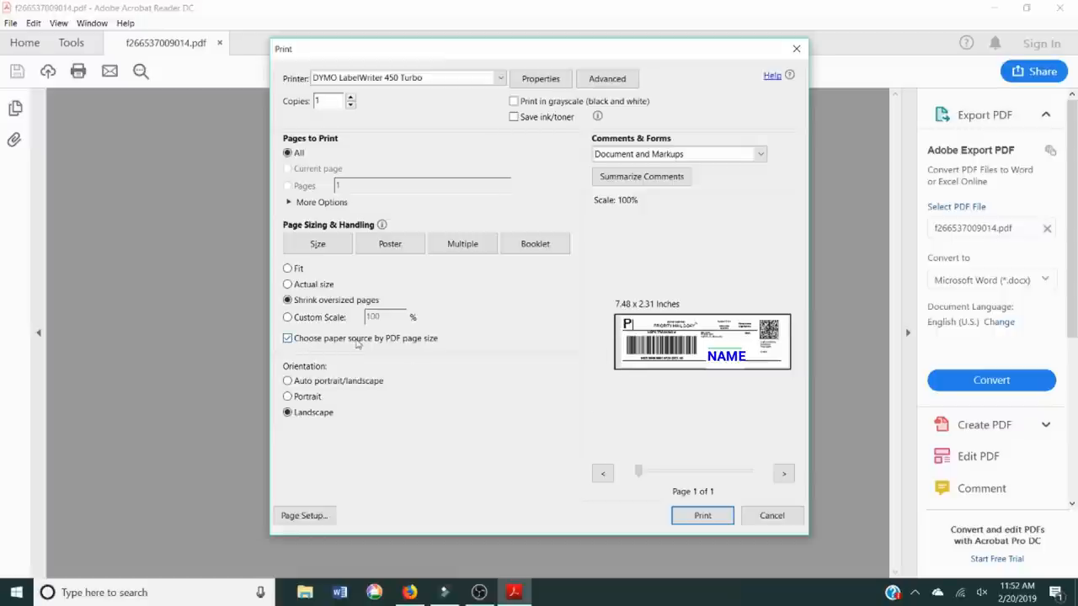
mouse_move(425, 356)
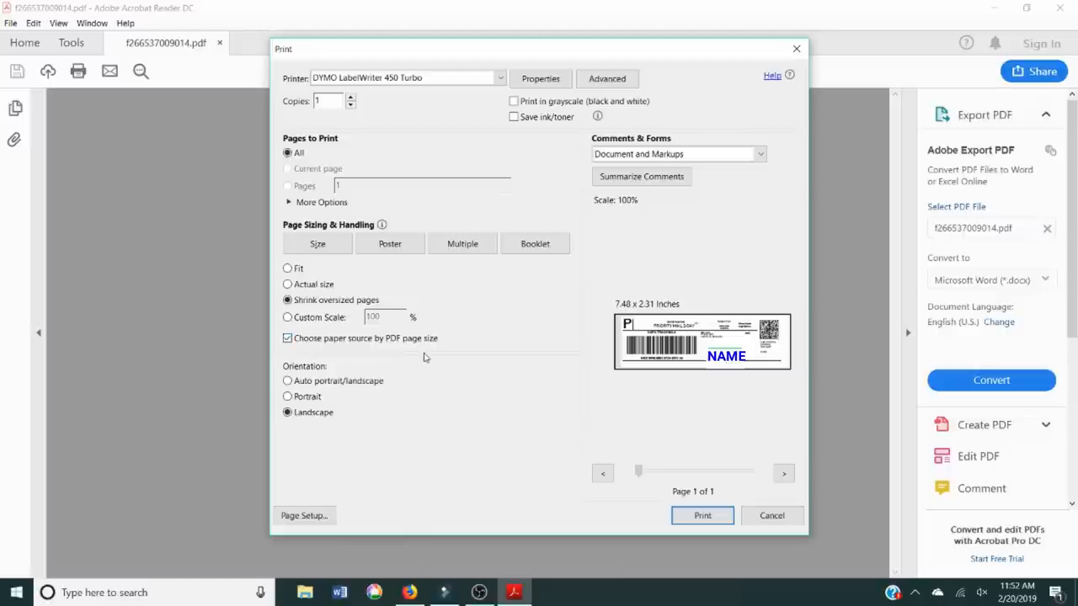
- Try the orientation options and settle on Auto portrait/landscape
left_click(288, 412)
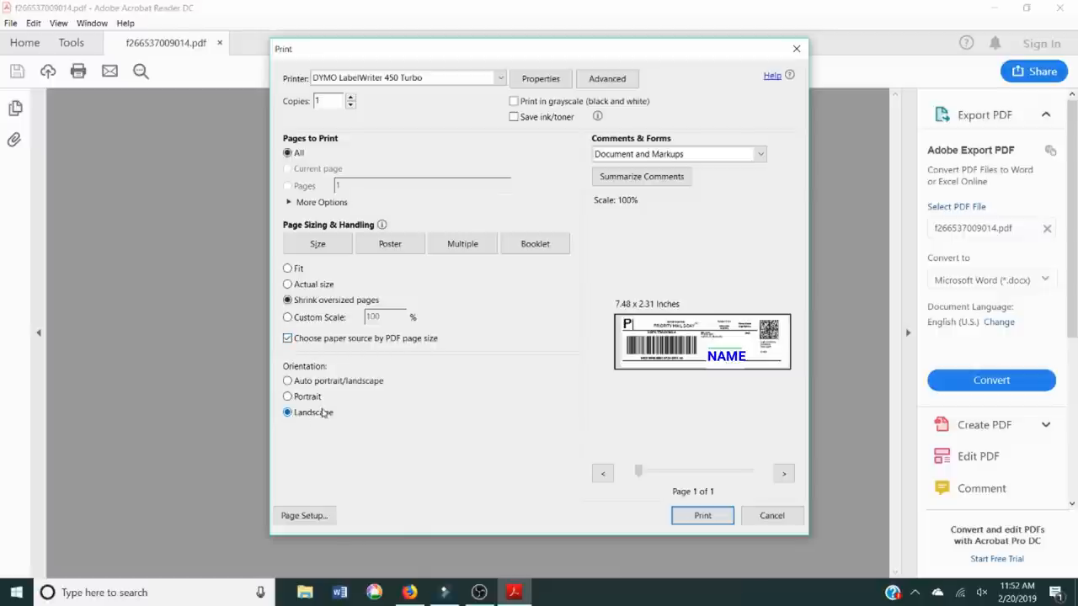
left_click(288, 397)
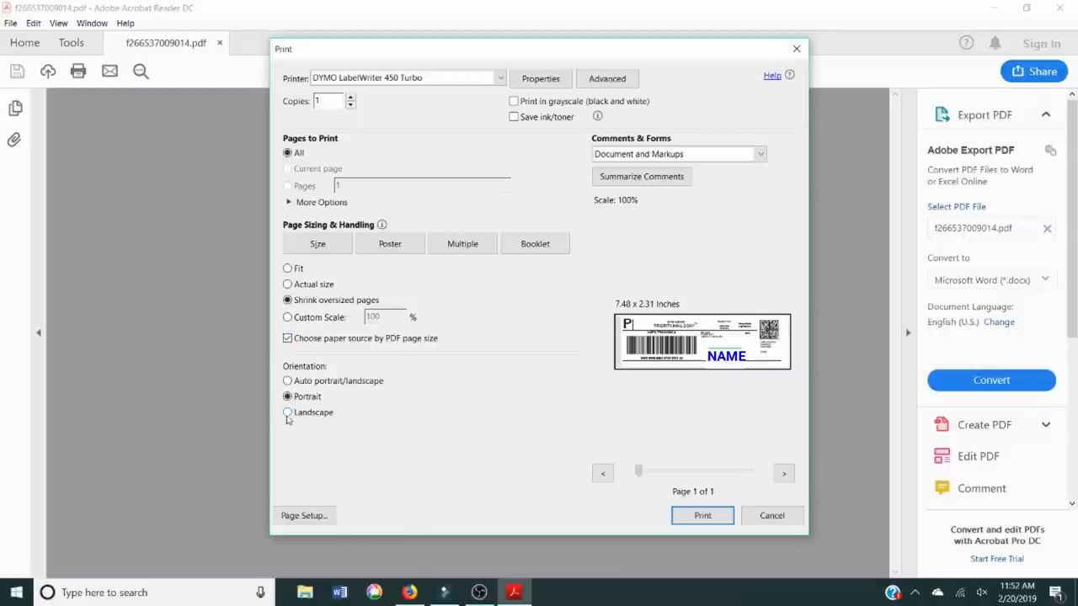
left_click(288, 380)
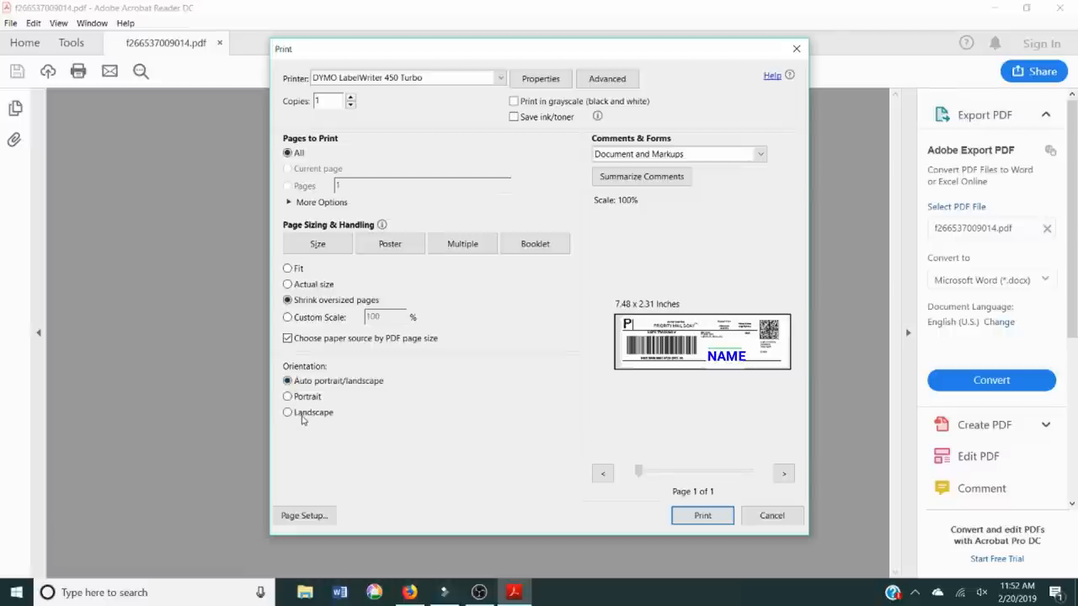
left_click(287, 413)
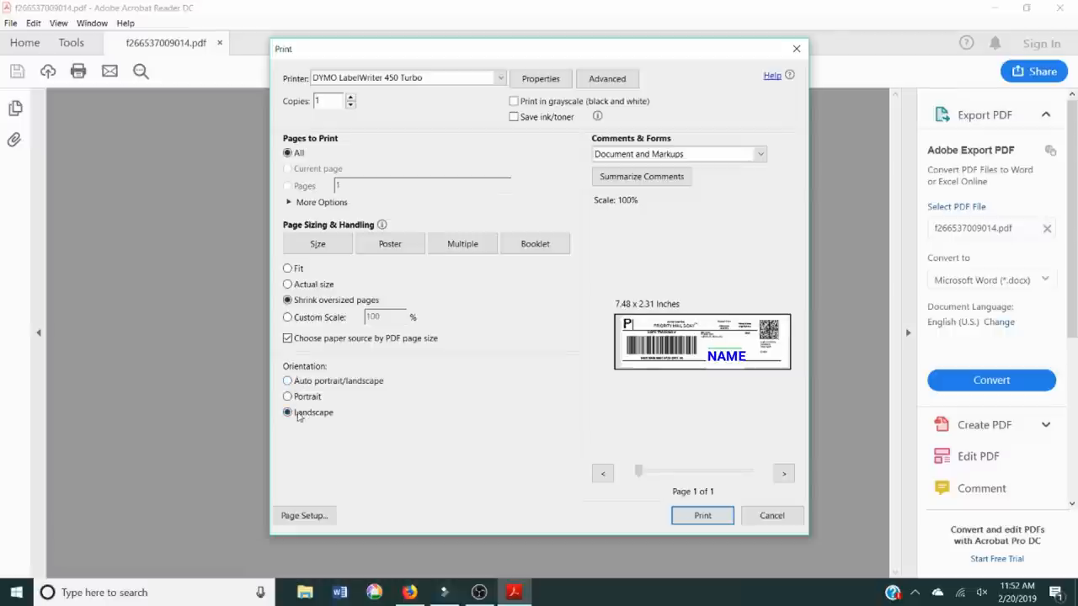
left_click(288, 381)
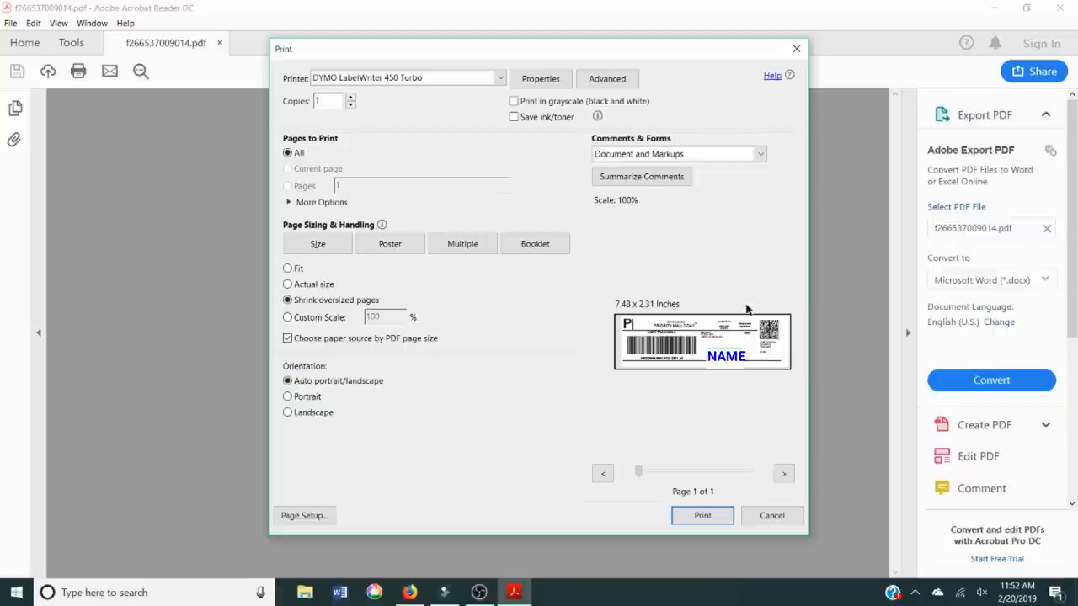
- Toggle grayscale printing on and off, then print the label to the DYMO LabelWriter
left_click(513, 101)
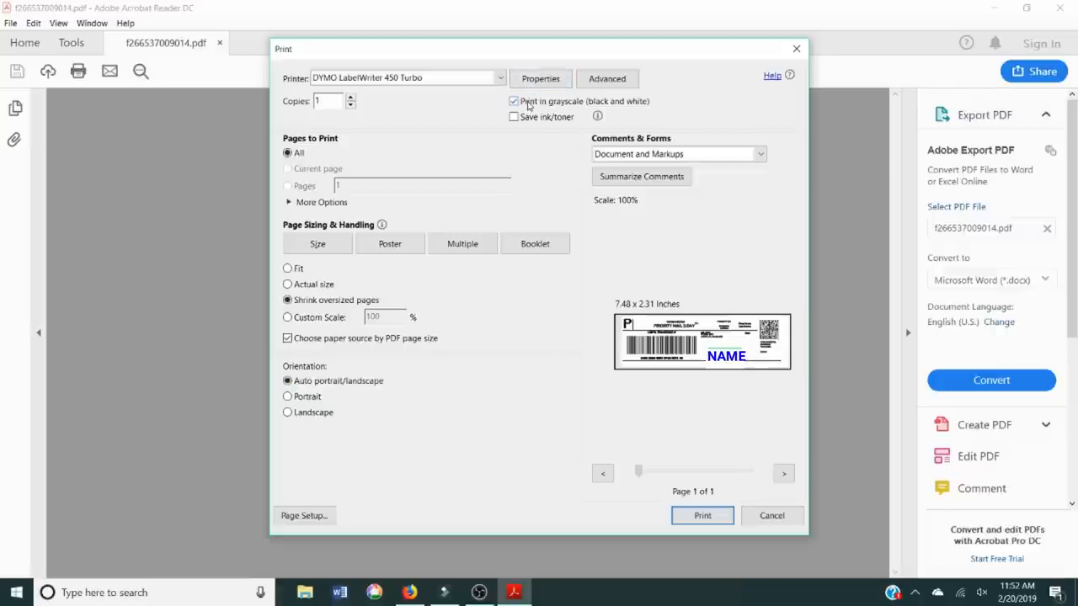
left_click(513, 101)
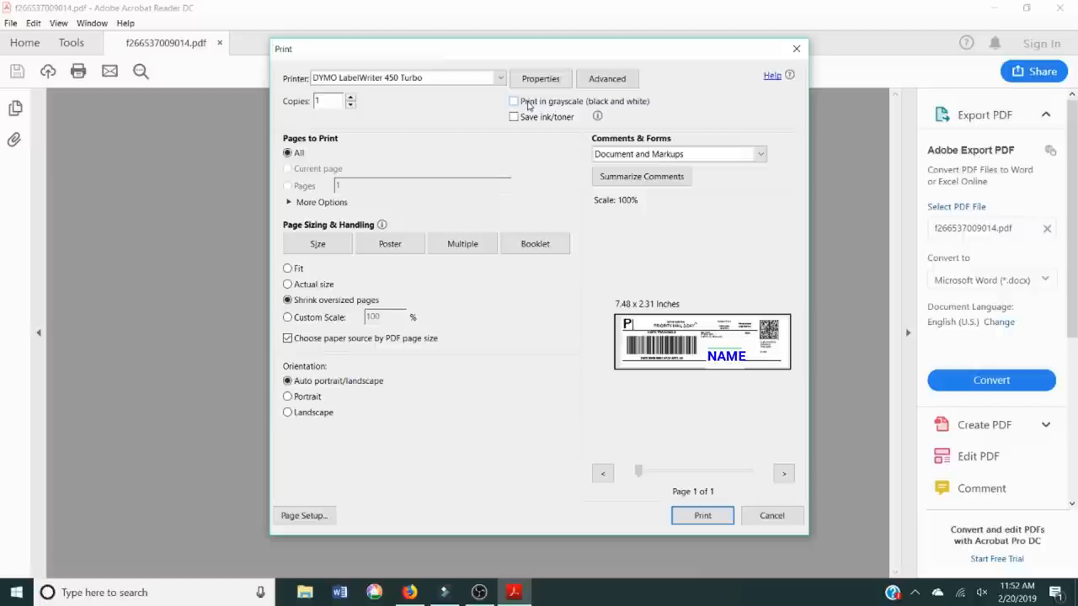
mouse_move(528, 106)
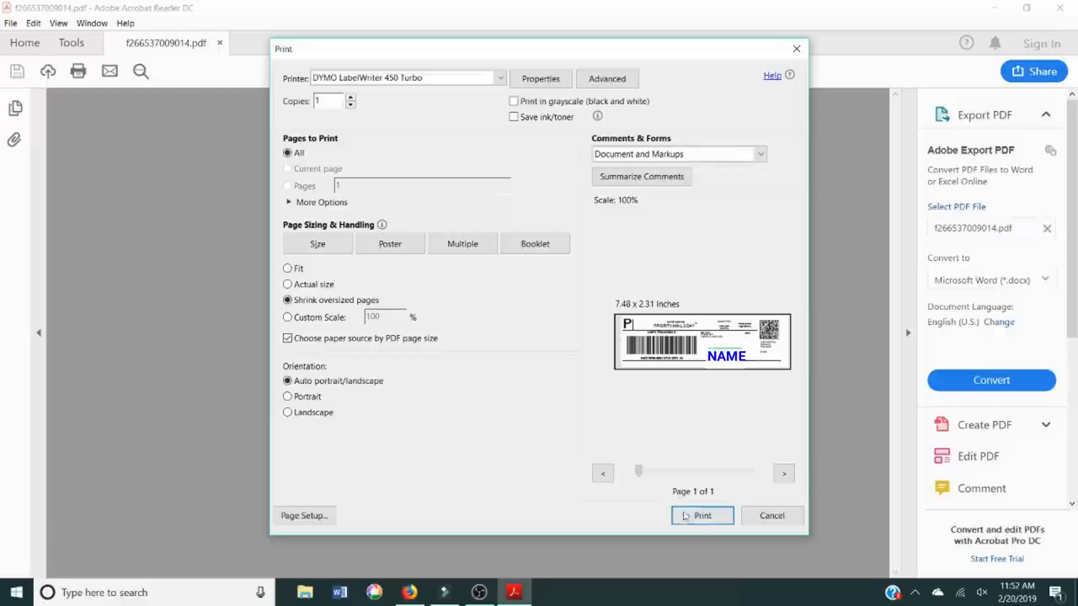
left_click(701, 515)
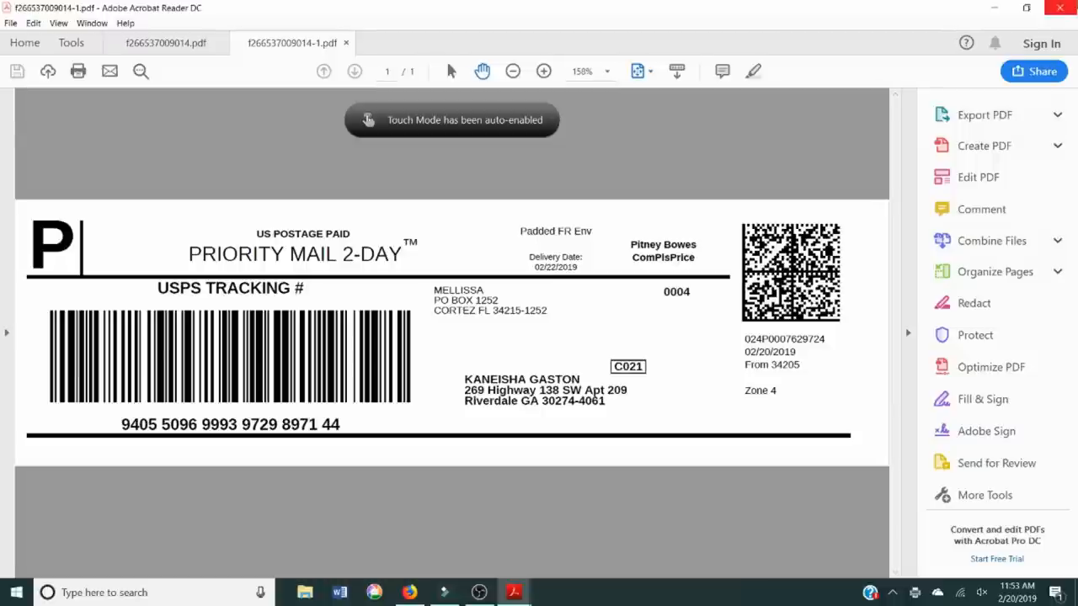
- Close Acrobat Reader and its label documents, bringing Firefox's eBay page back
left_click(346, 43)
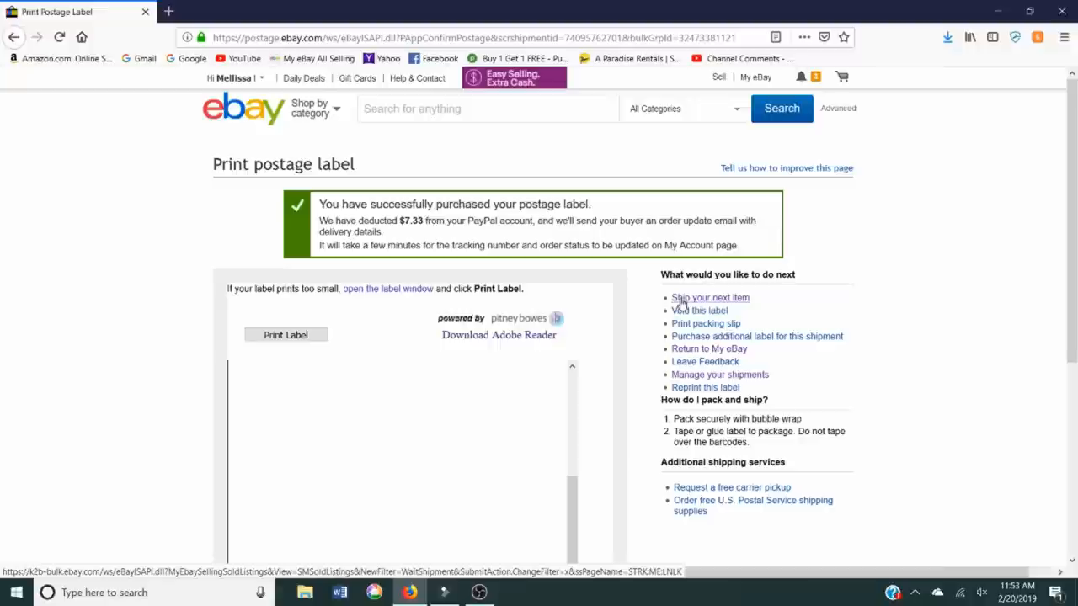
- Go through Seller Hub and My eBay All Selling to the Shipping labels page
left_click(709, 297)
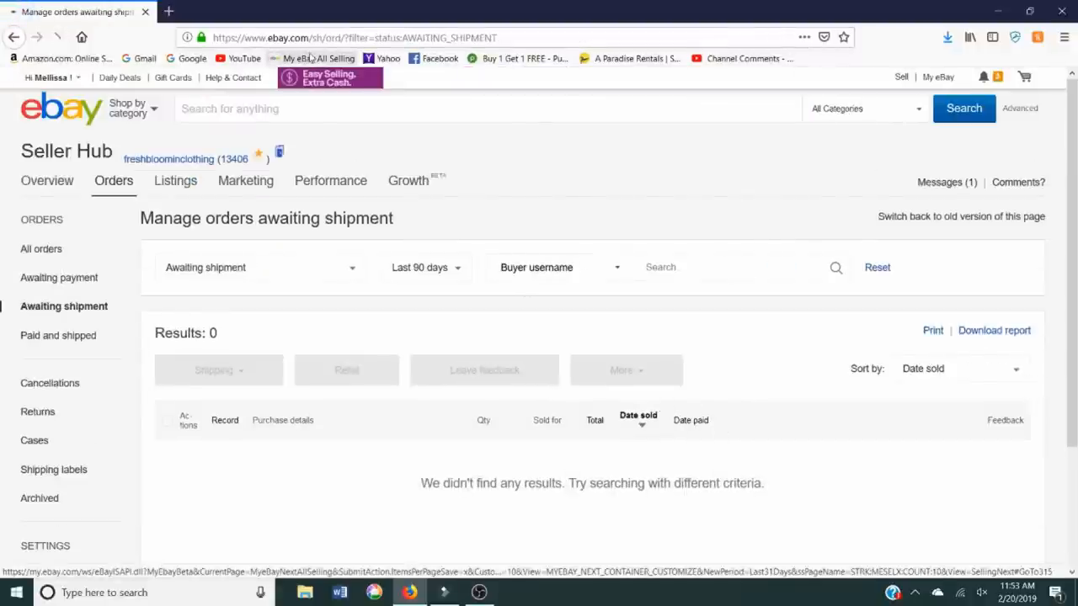
left_click(321, 58)
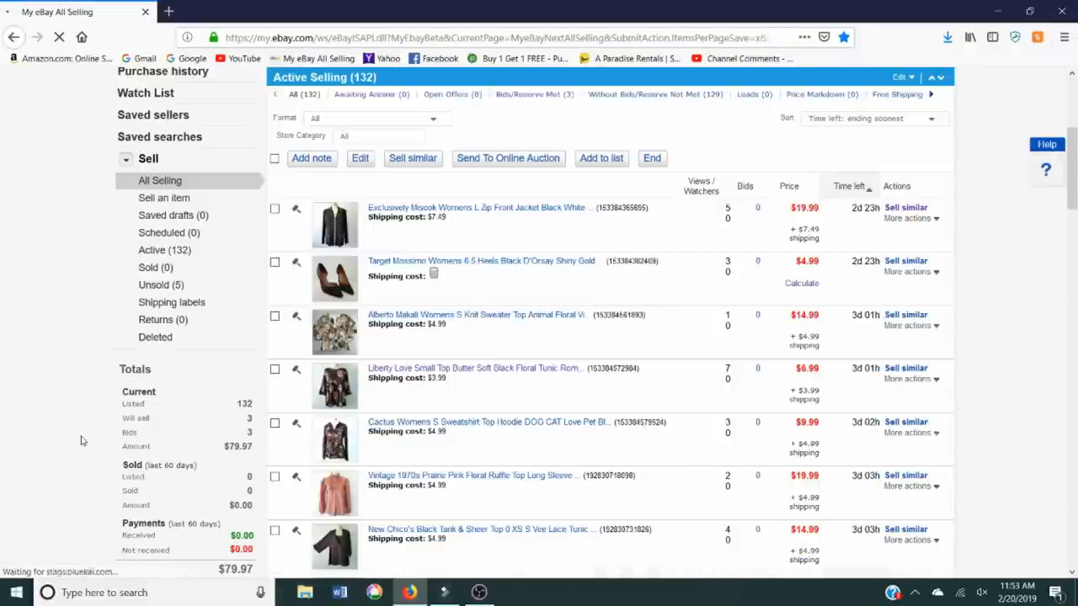
scroll("down", 3)
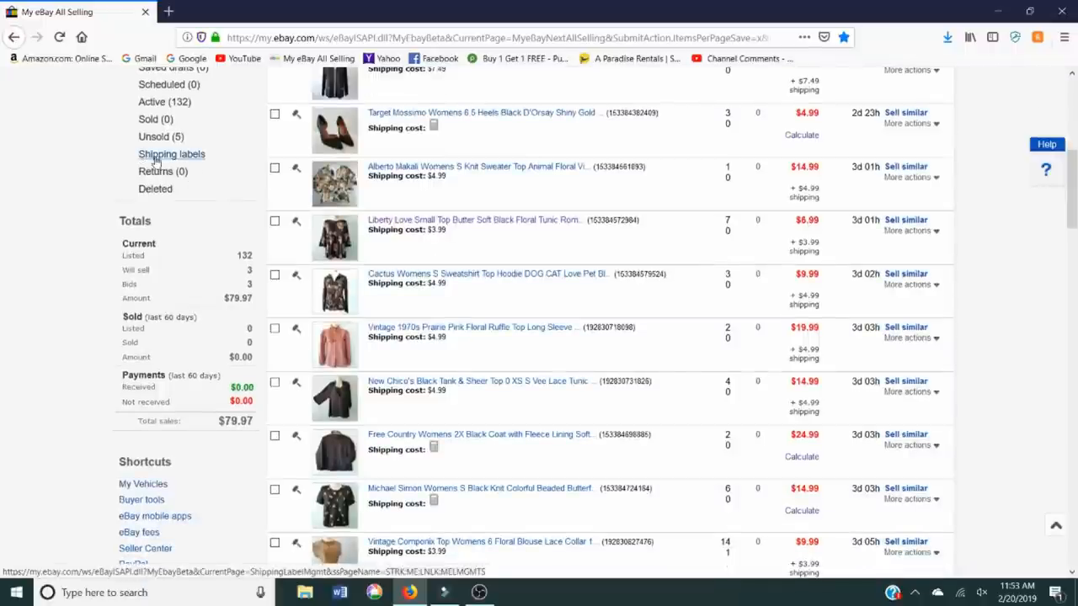
left_click(171, 153)
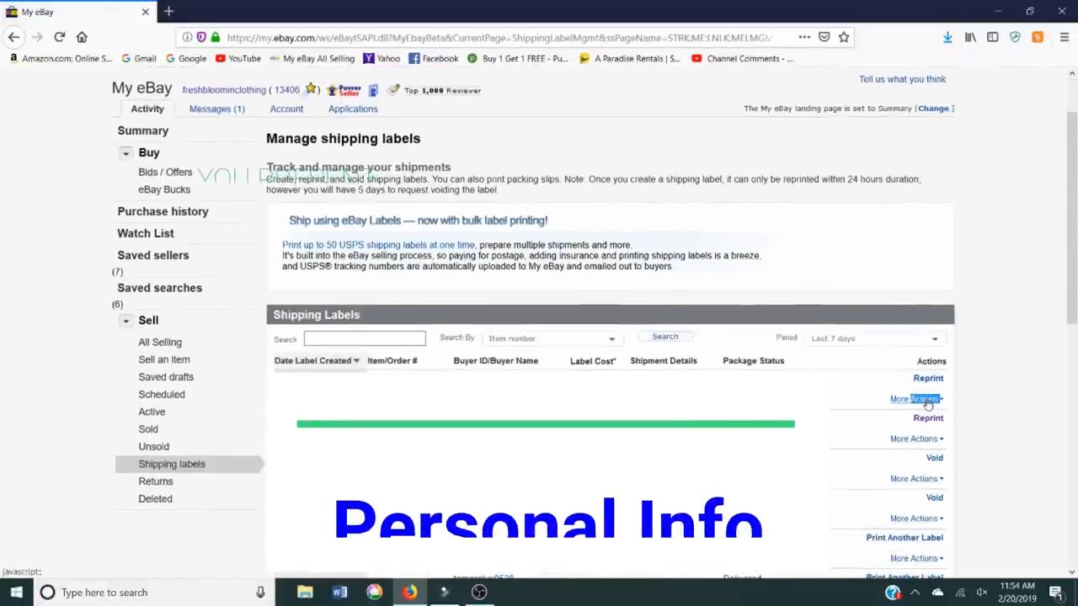
- Void the duplicate label through More Actions, giving 'Other' as the reason
left_click(910, 457)
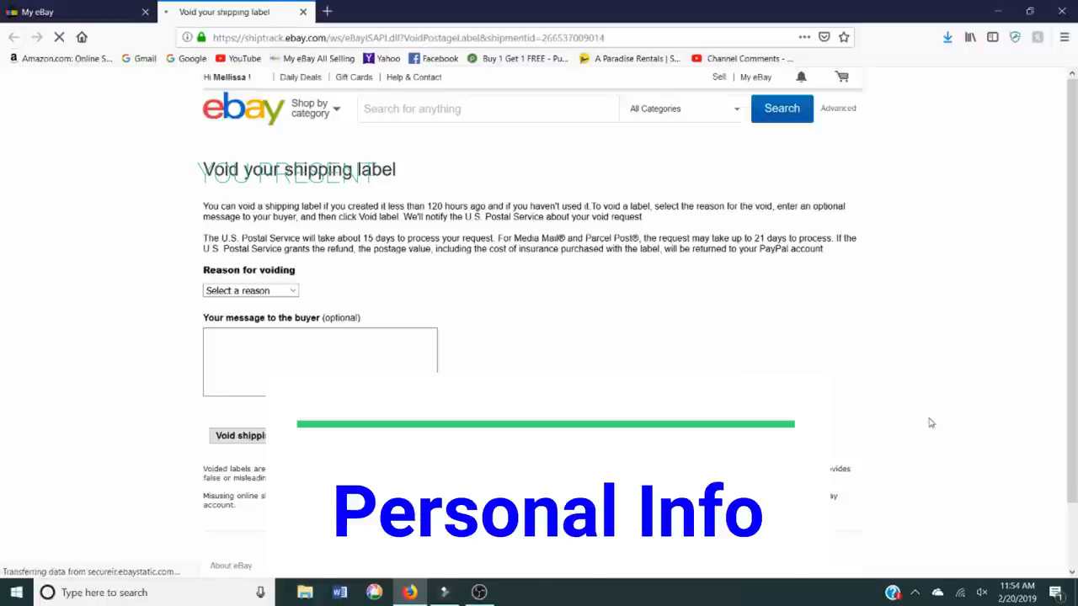
left_click(250, 290)
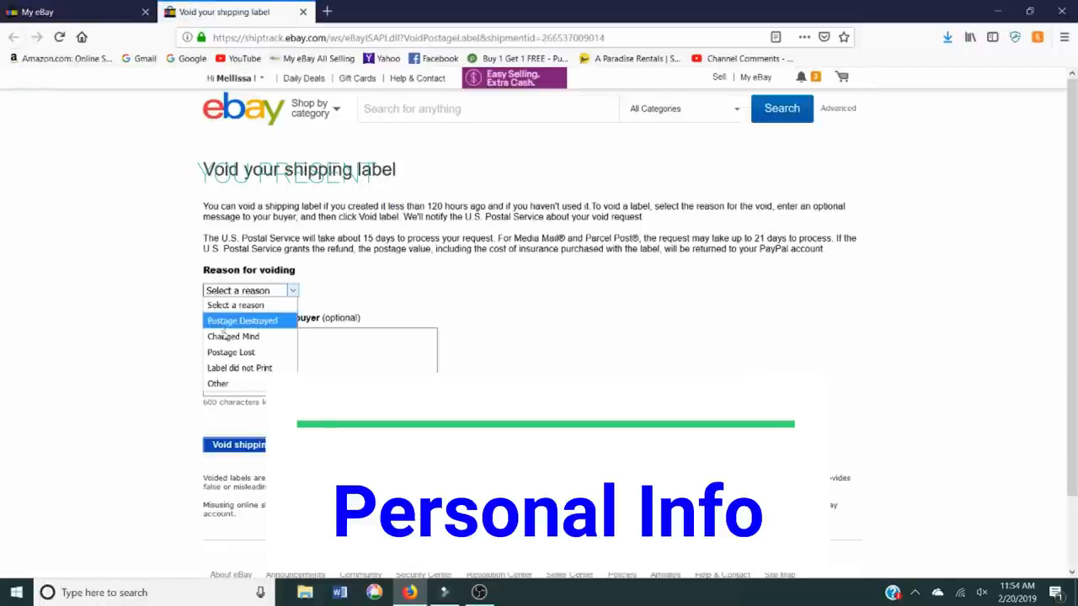
left_click(217, 383)
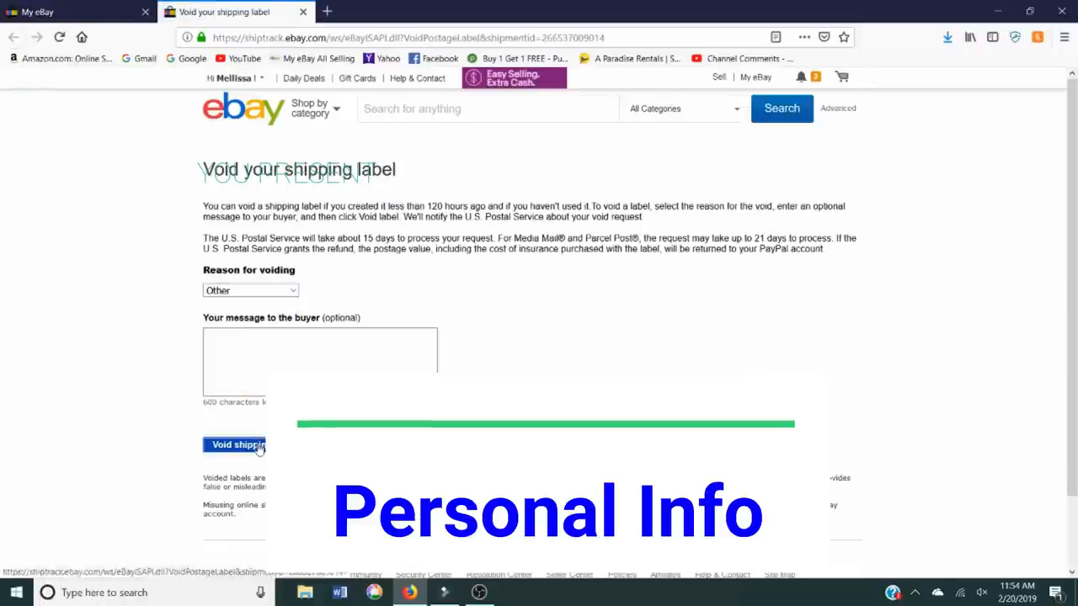
left_click(235, 445)
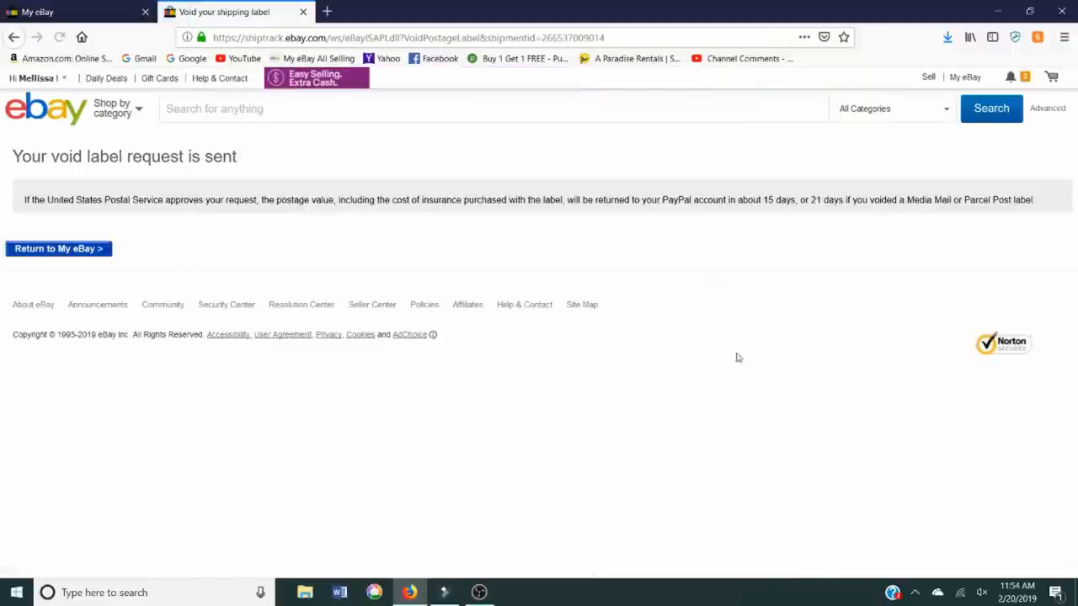
mouse_move(412, 253)
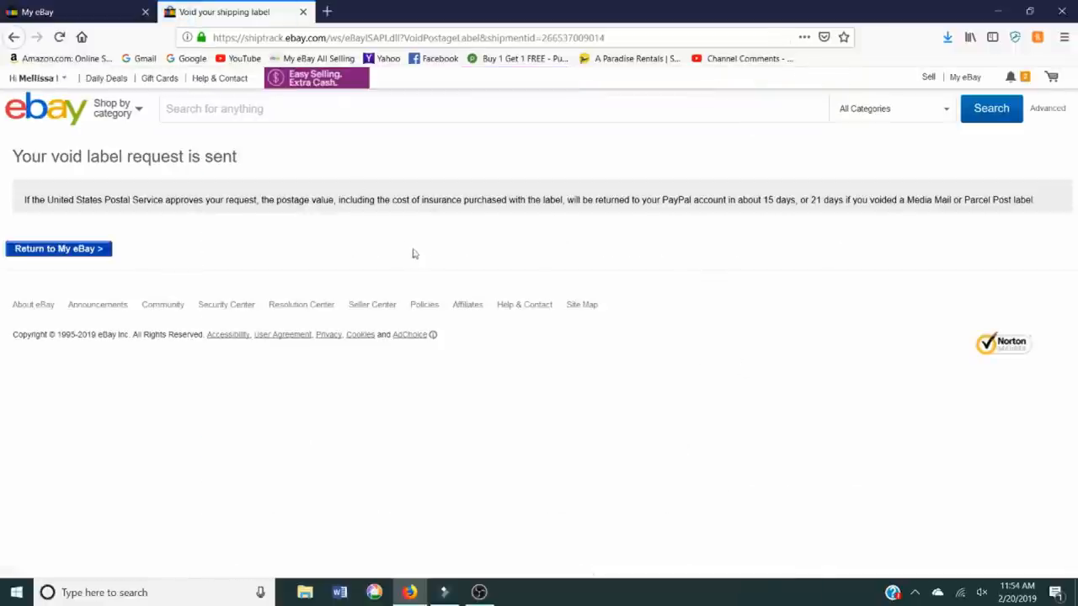
mouse_move(303, 12)
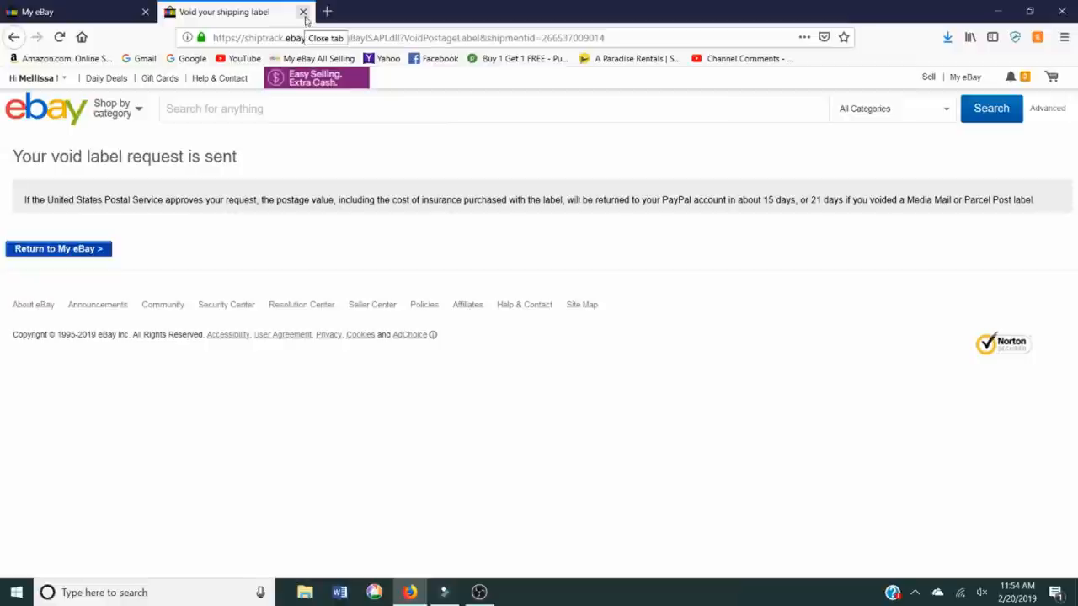